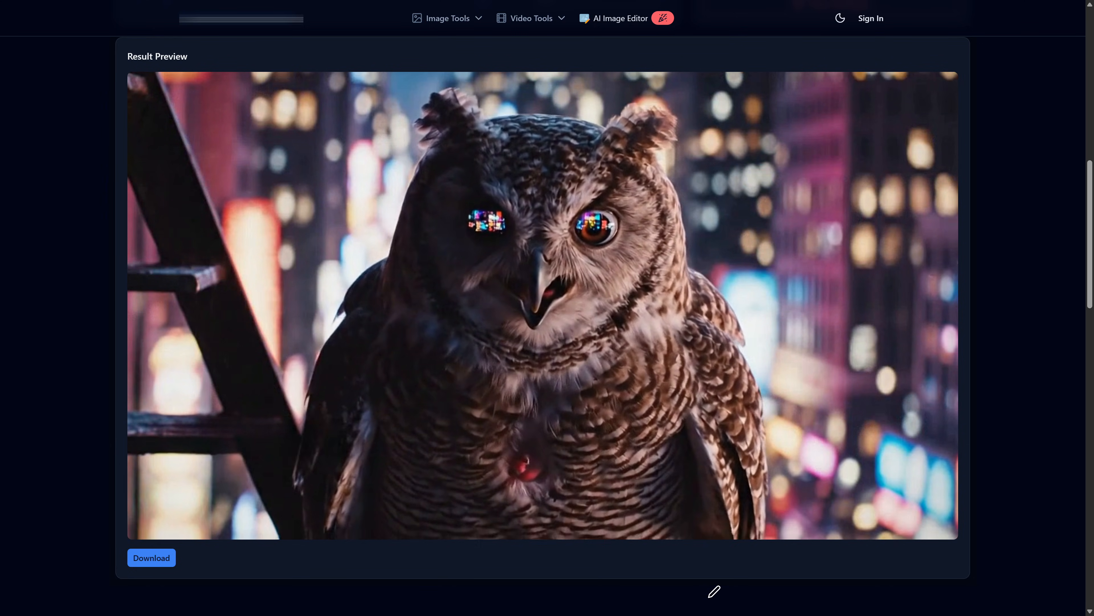
Step: Split a third frame range at 0:07 over the MovieFlow mark and start processing the owl video
click(544, 307)
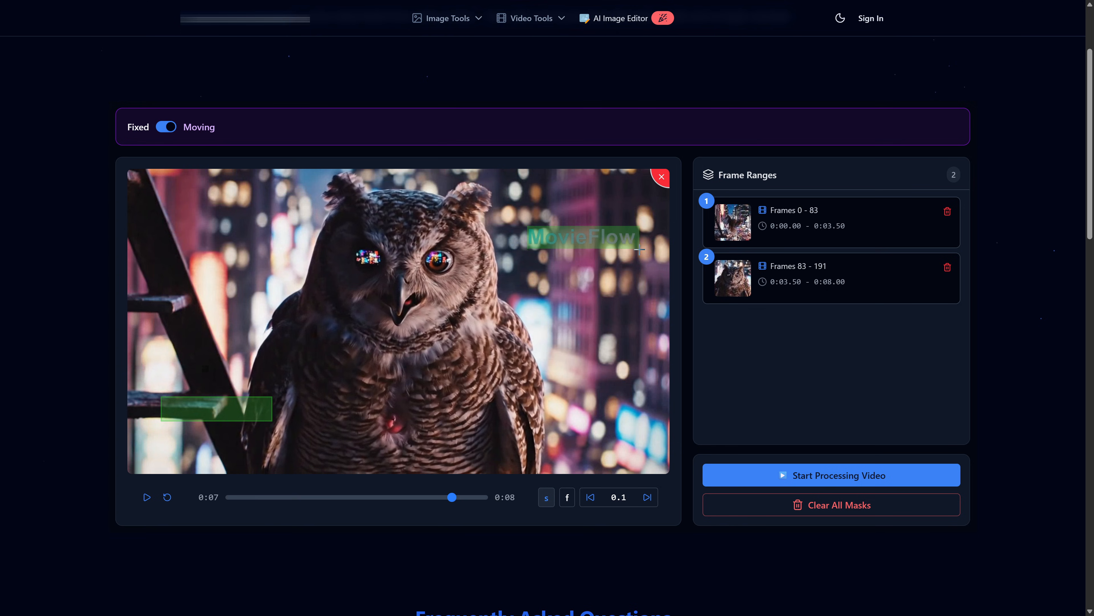
click(452, 497)
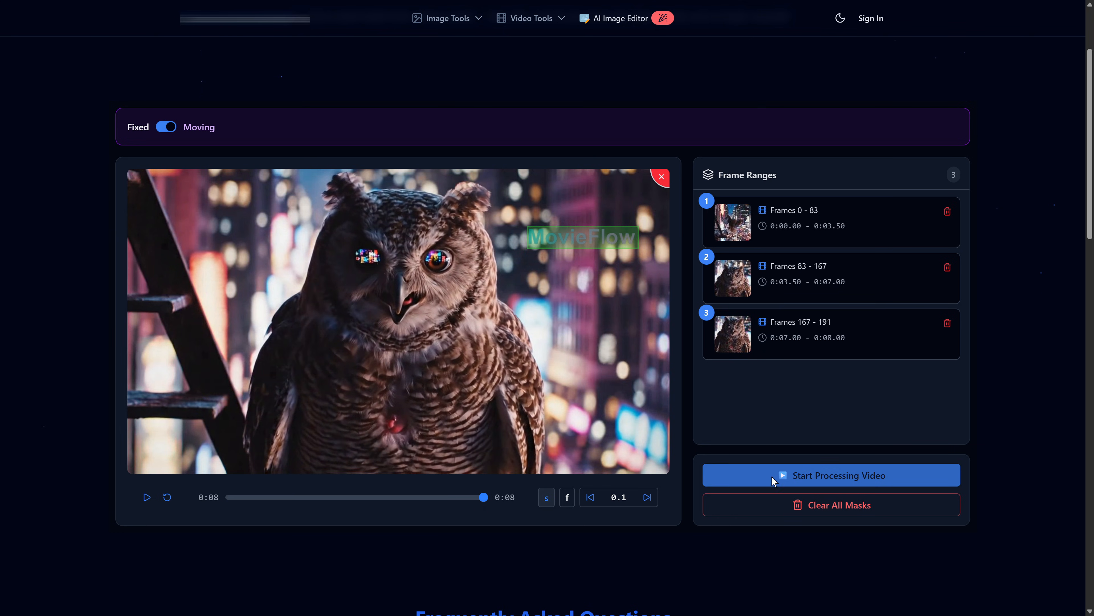
click(830, 475)
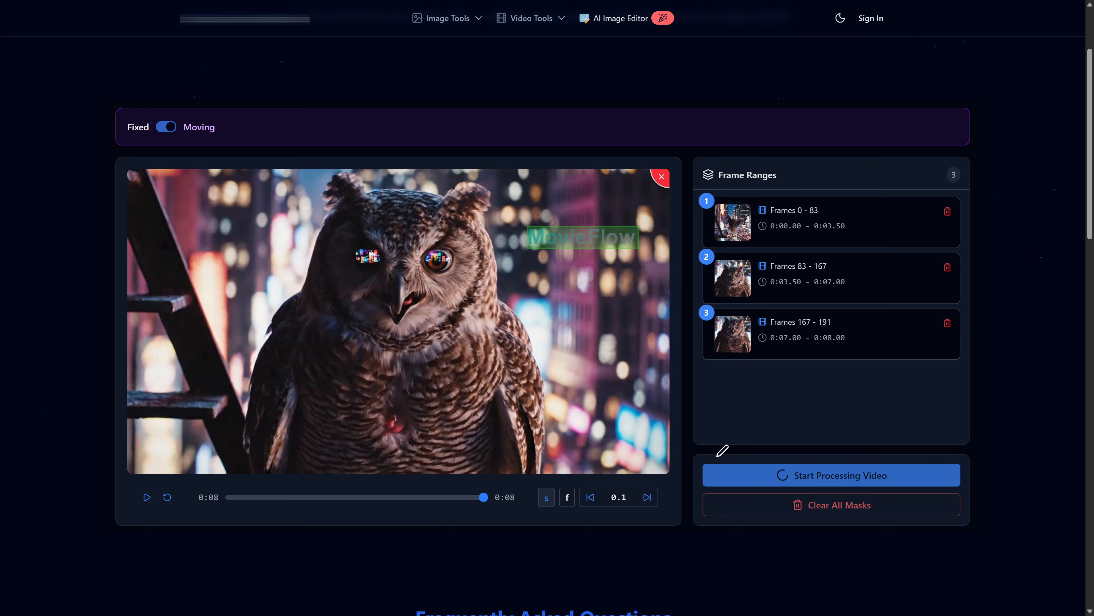
click(830, 475)
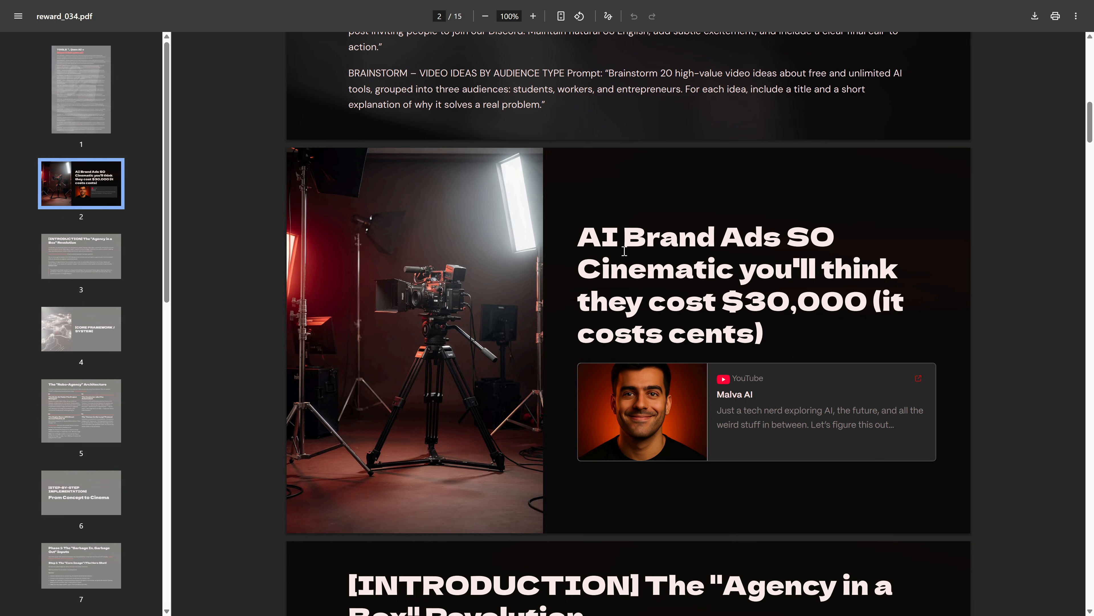
scroll(down, 3)
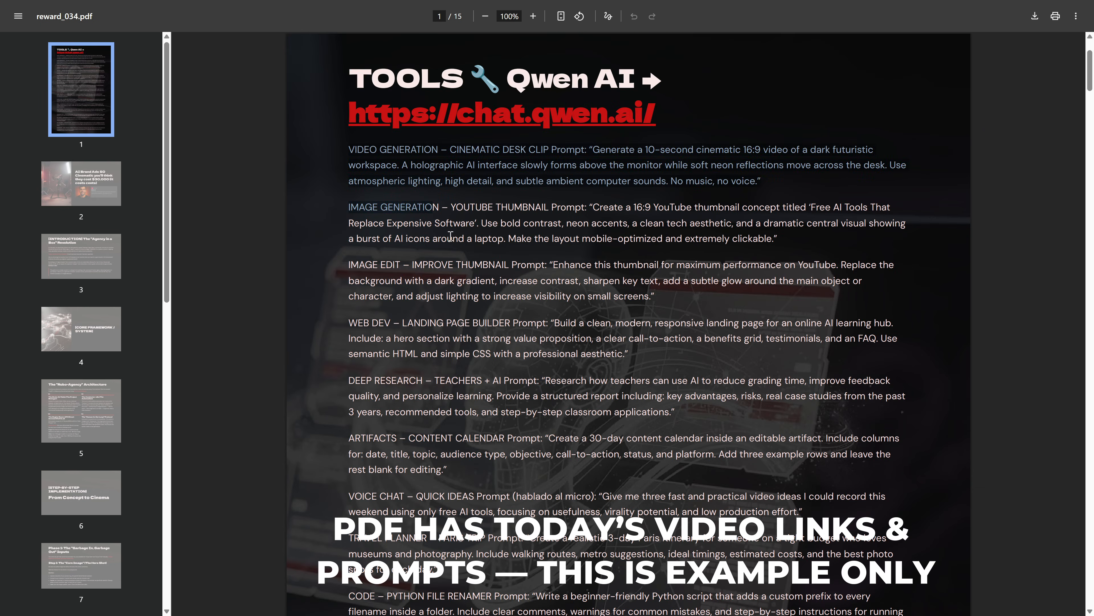
click(80, 256)
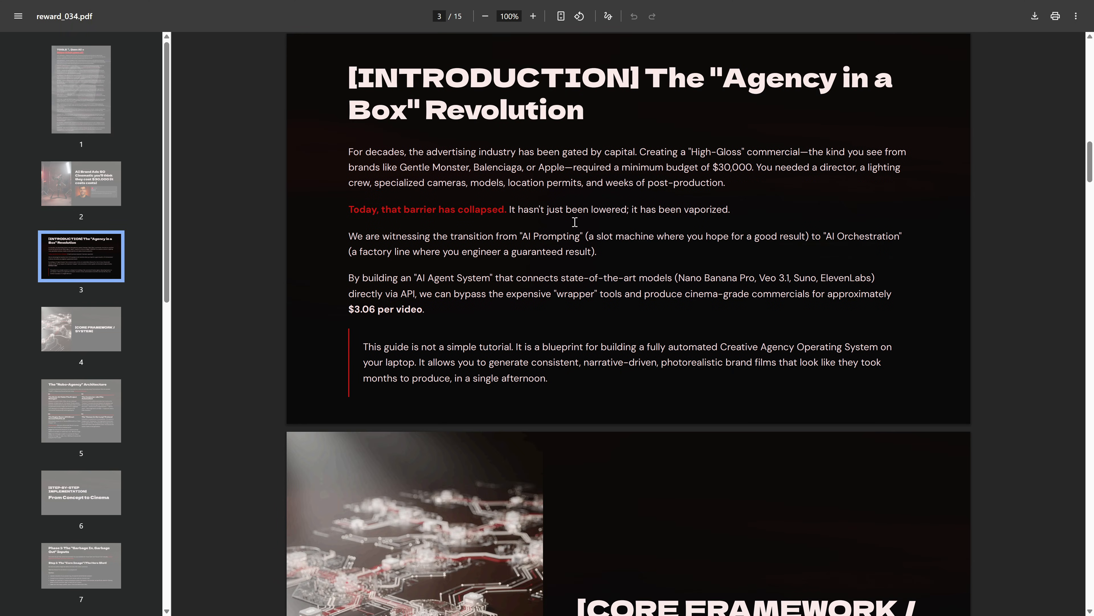
mouse_move(544, 337)
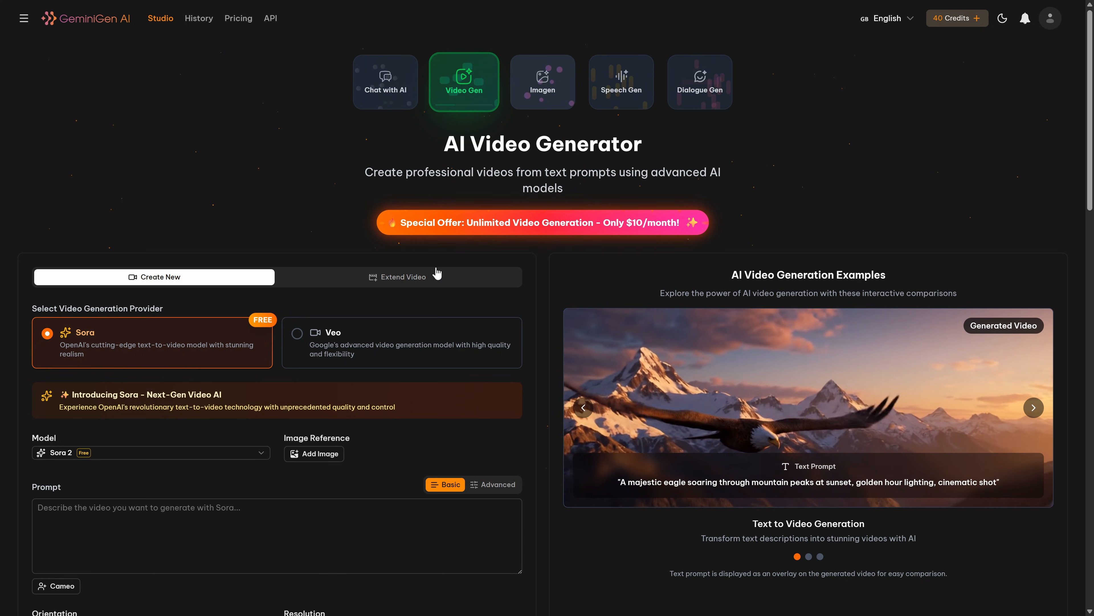
scroll(down, 3)
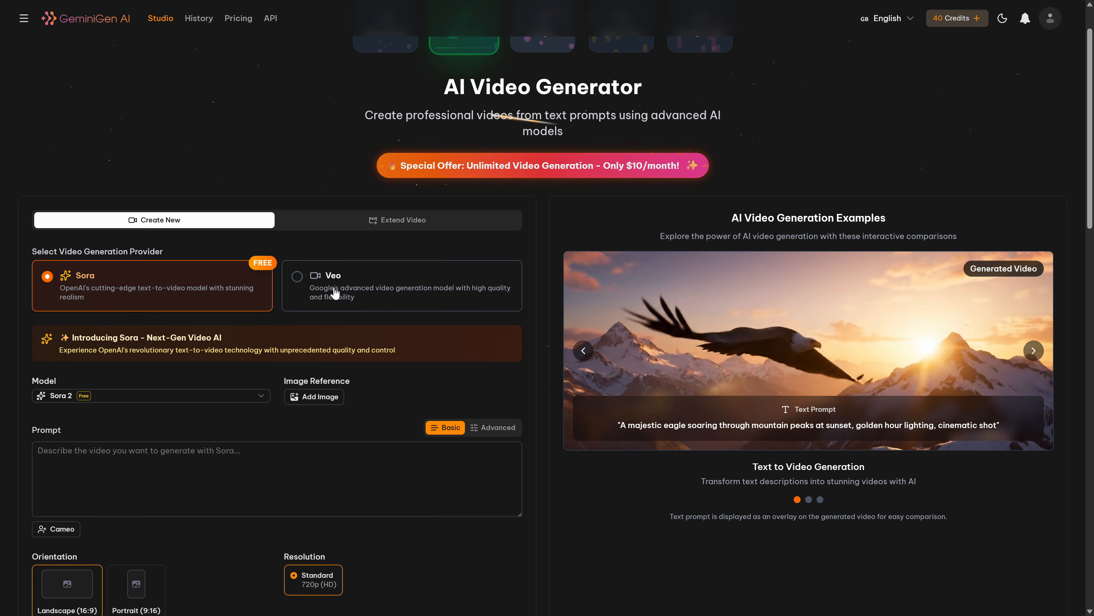
scroll(down, 3)
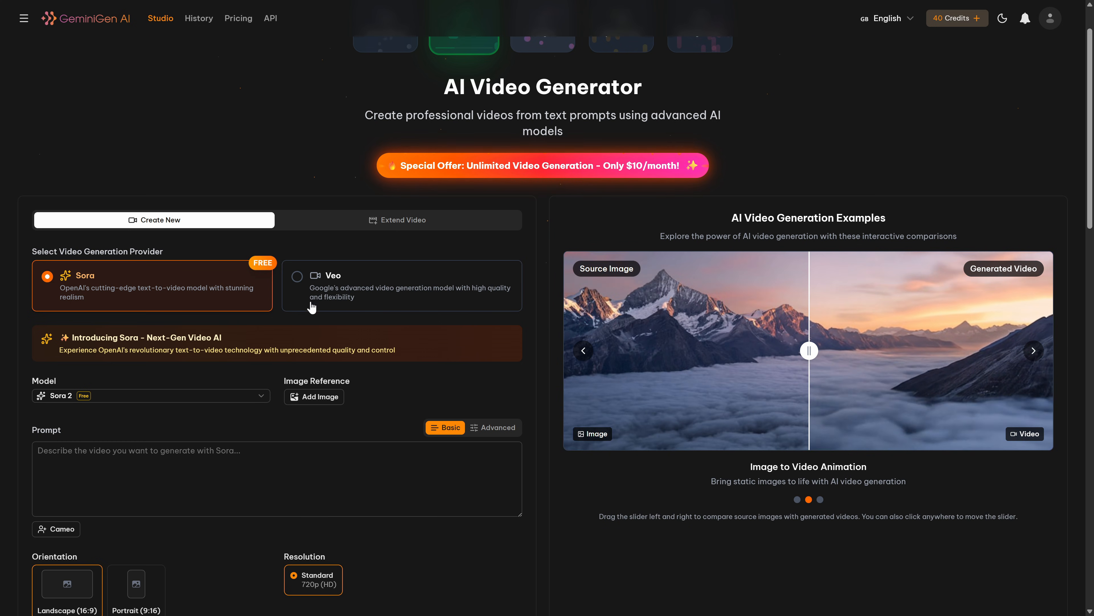
scroll(down, 3)
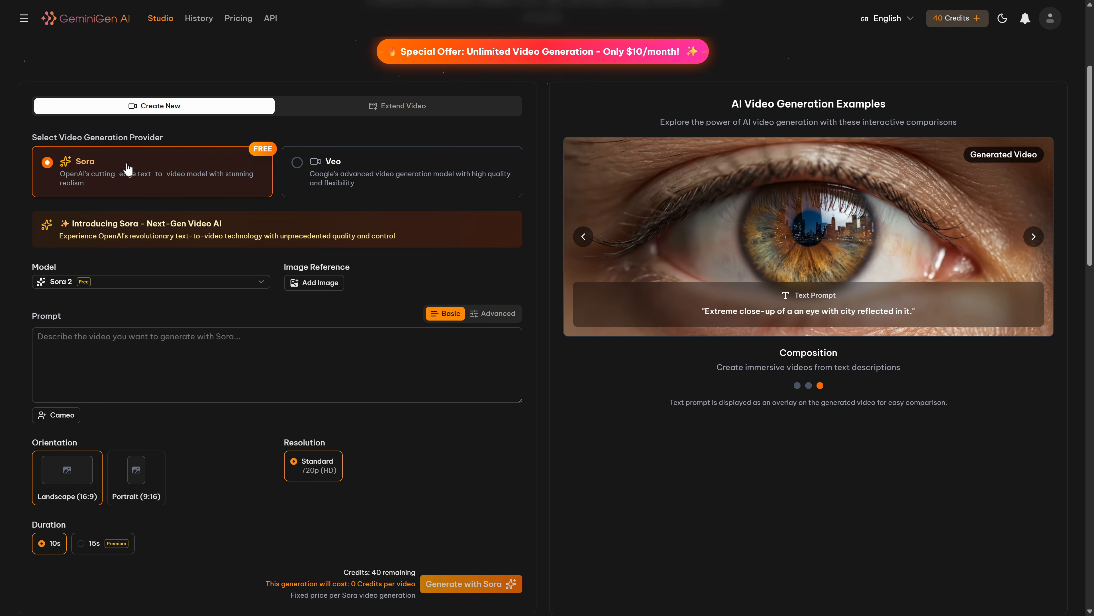
Step: Choose the free Sora 2 model for the Rube Goldberg video prompt
click(149, 281)
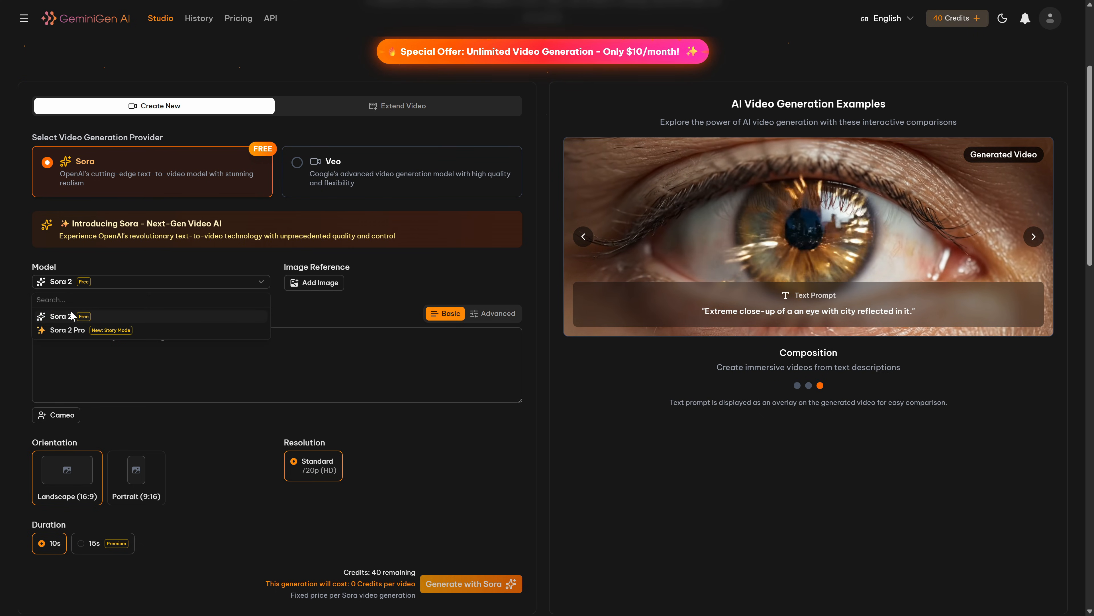
click(66, 315)
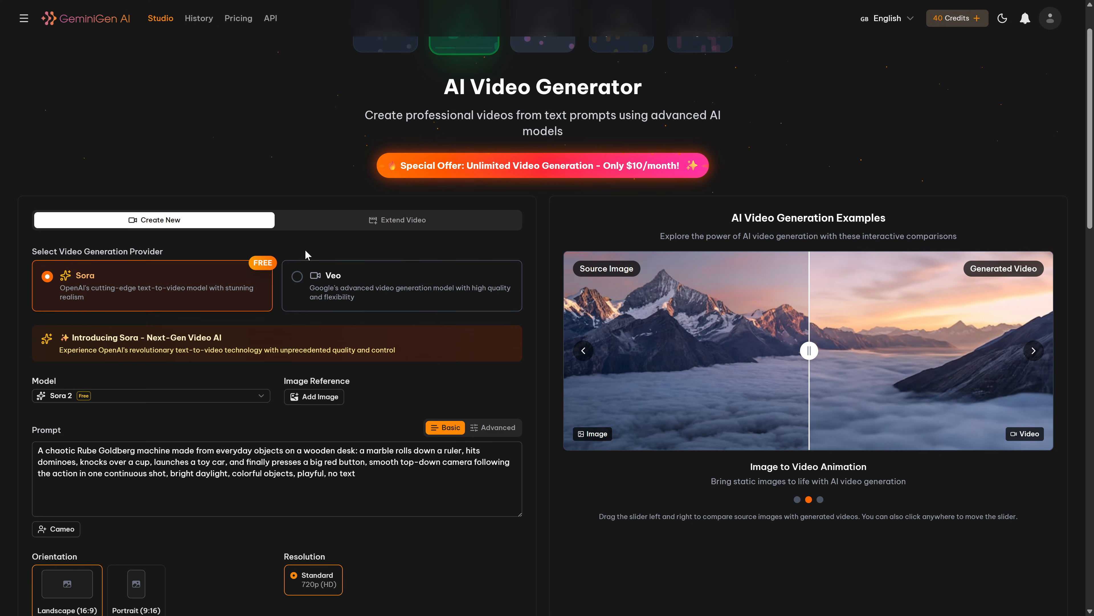
Step: Start generating the Rube Goldberg machine video
scroll(down, 3)
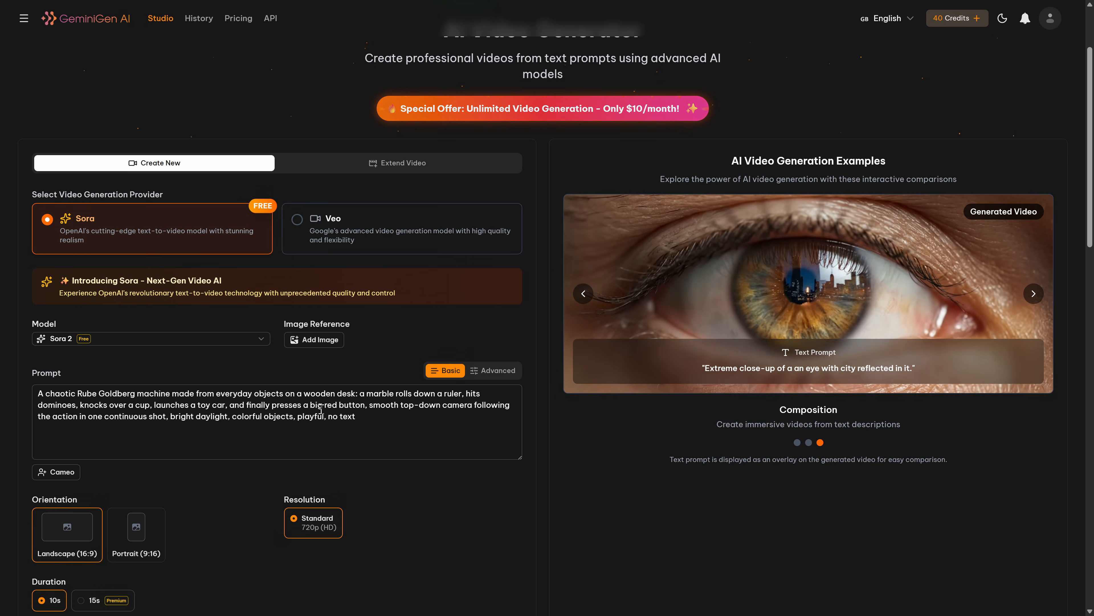
click(296, 218)
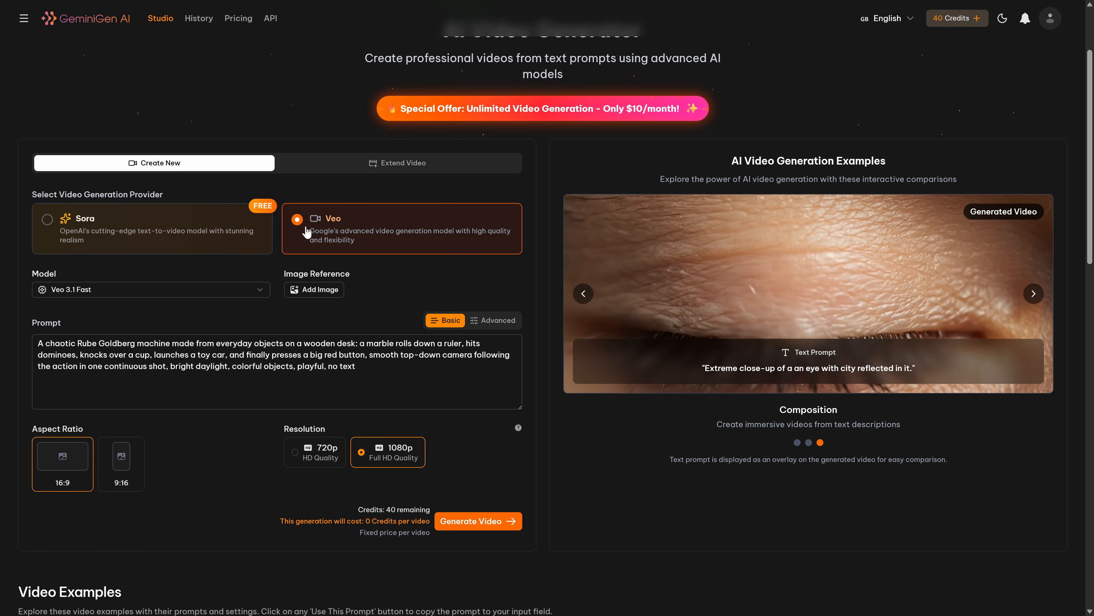
scroll(down, 3)
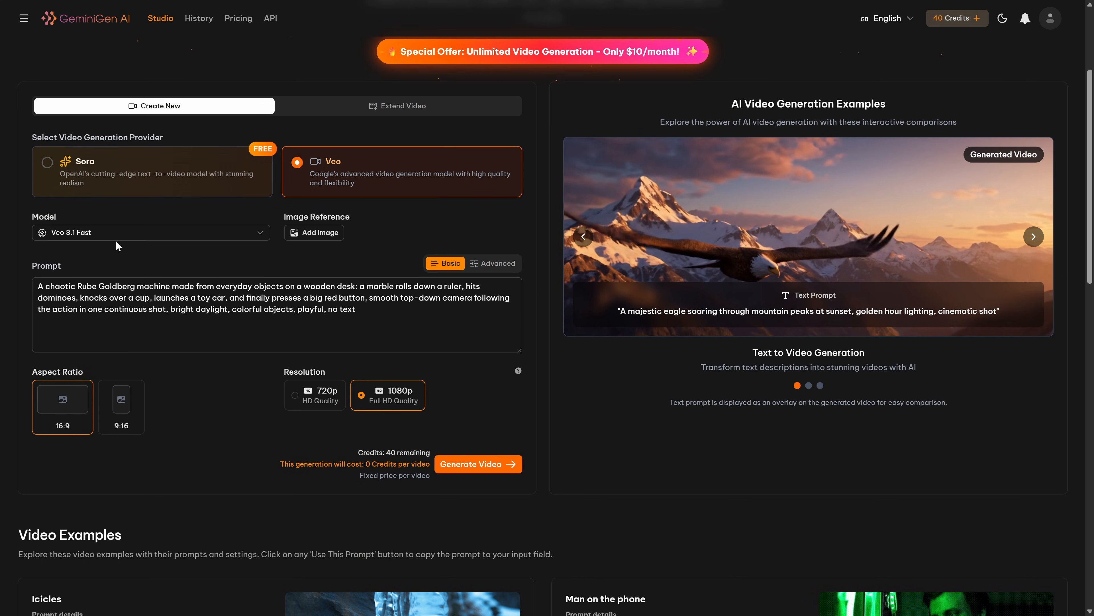
scroll(down, 3)
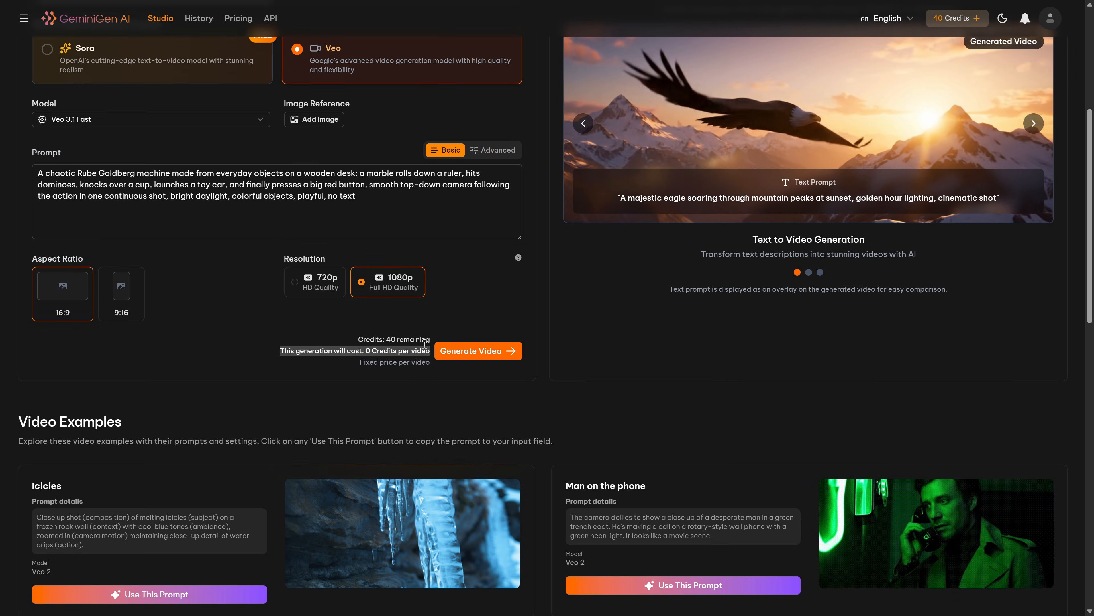
click(478, 350)
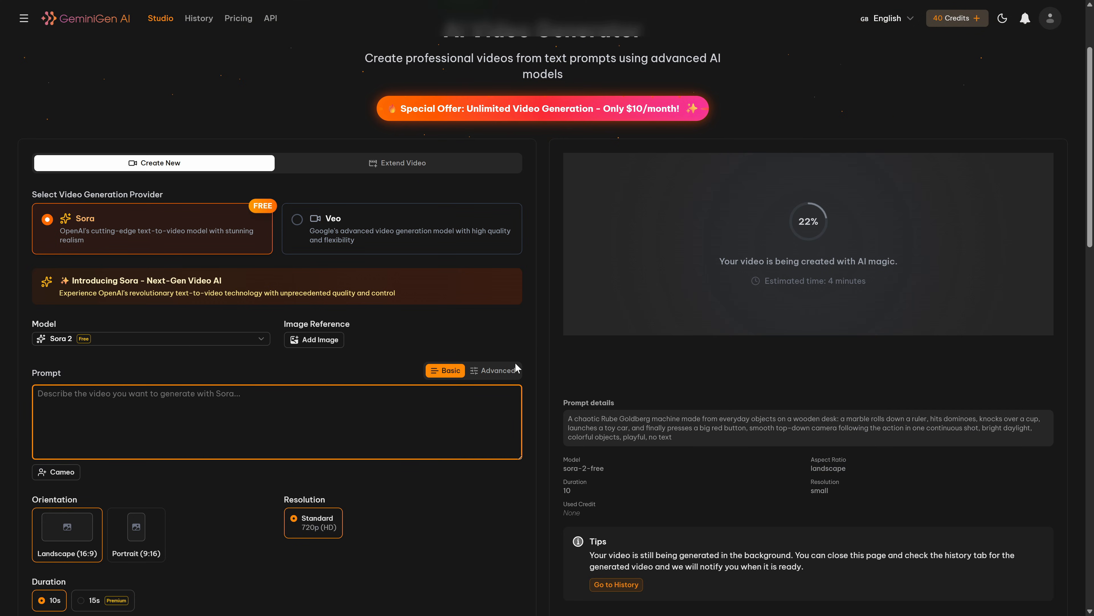
Step: Request 'Give me a video of a dragon dodging buildings while talking about AI' with Sora
text(Give me a video of a dragon dodging buildings while talking about AI)
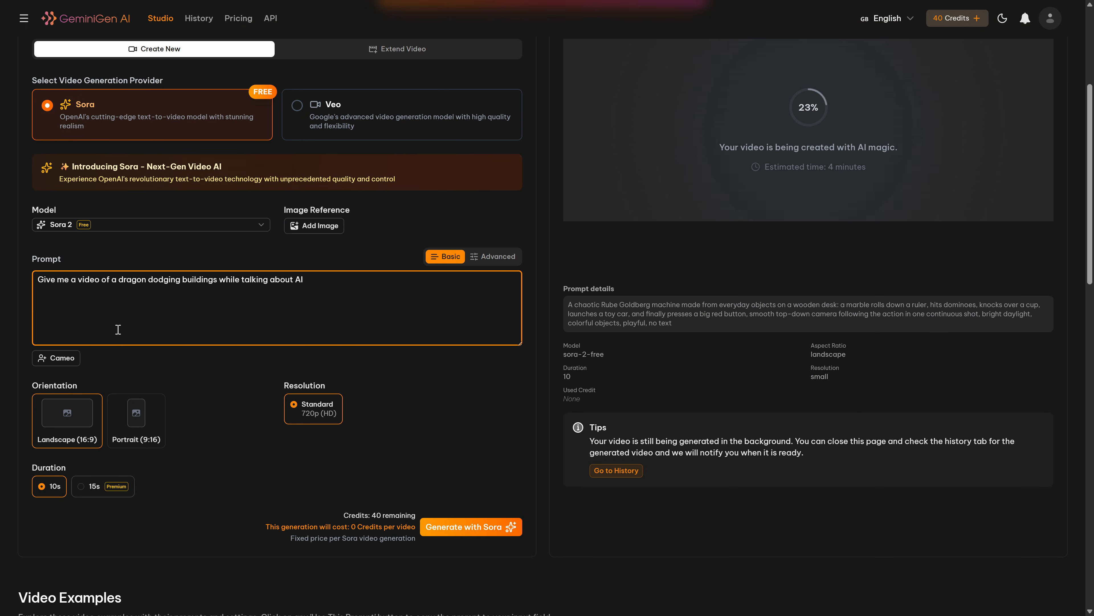
scroll(down, 3)
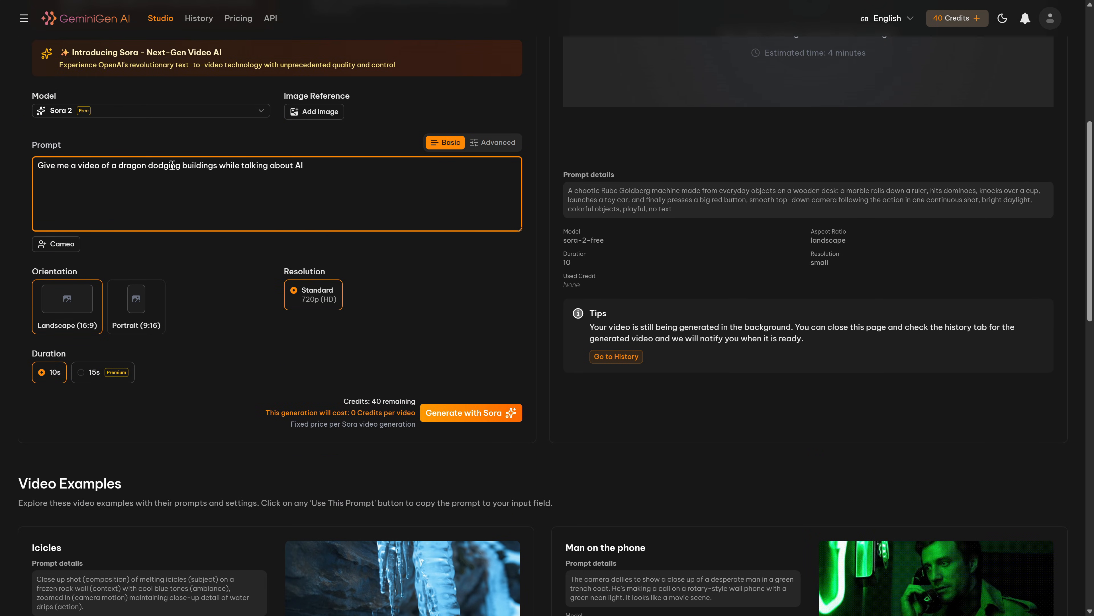
click(471, 413)
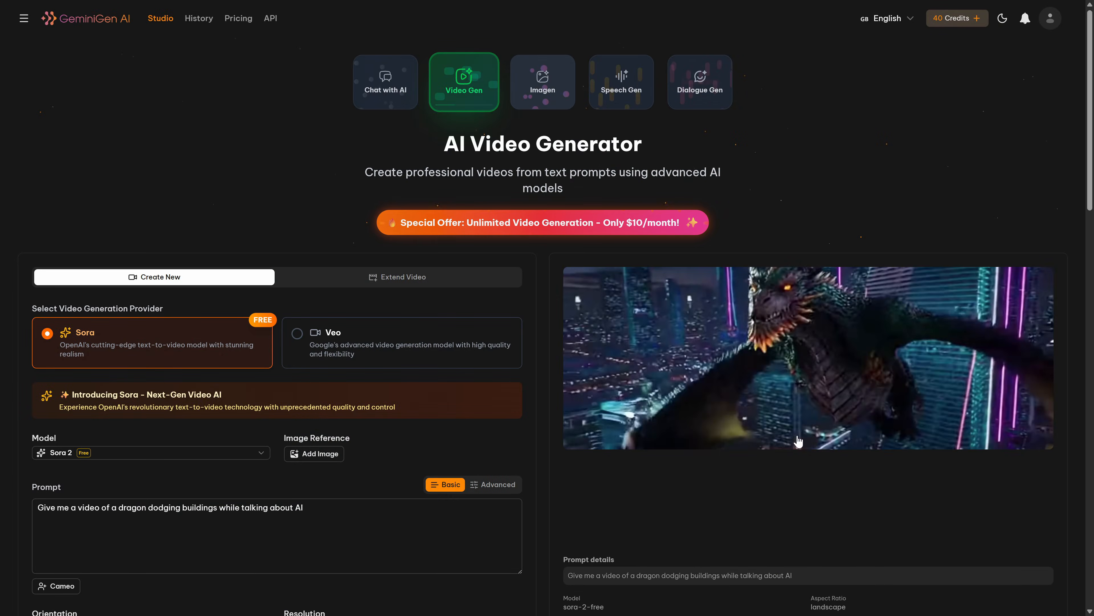
Step: Play the Sora dragon result and choose 1080p output for the Veo 3.1 Fast version
click(799, 358)
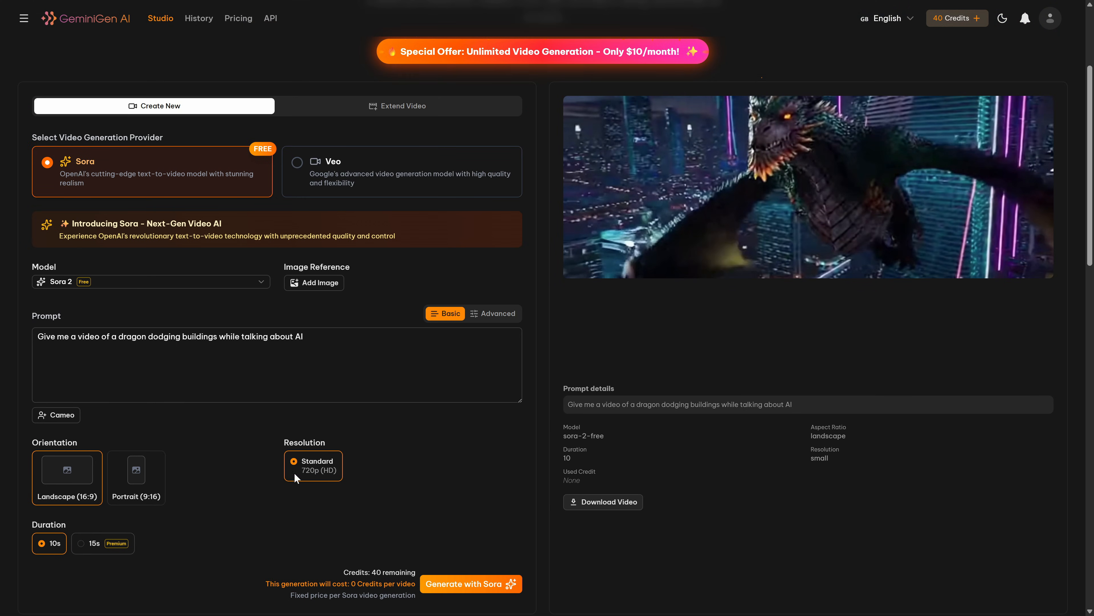
scroll(down, 3)
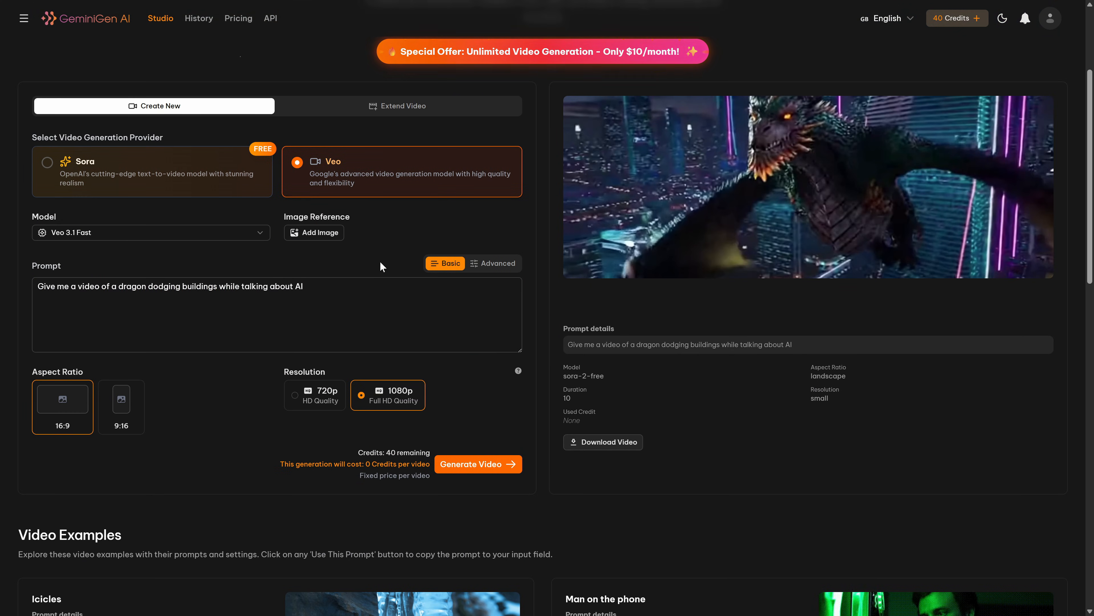
mouse_move(118, 240)
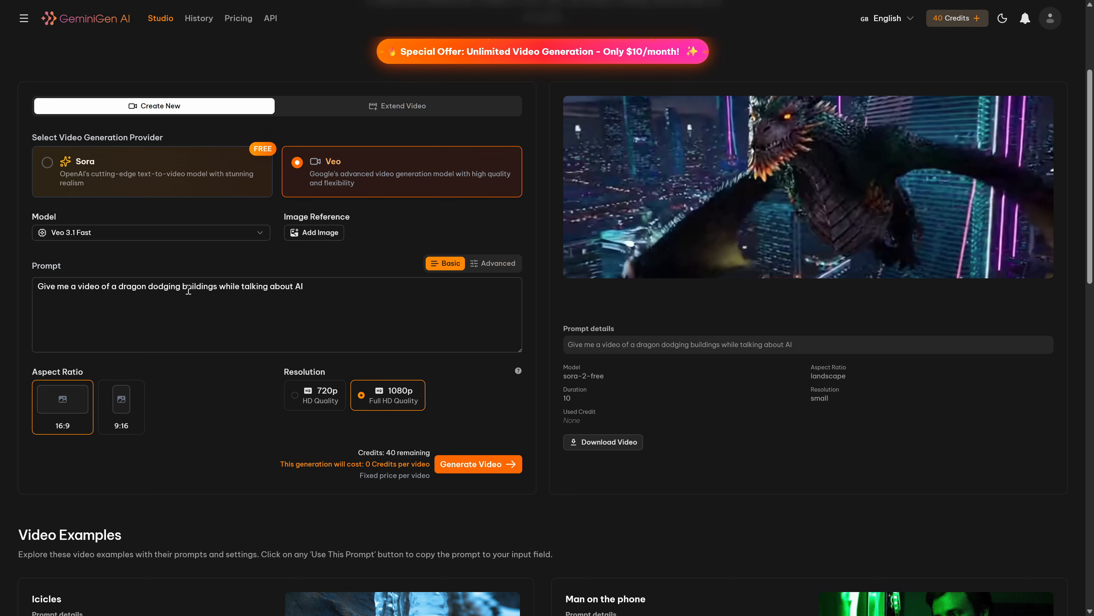
scroll(down, 3)
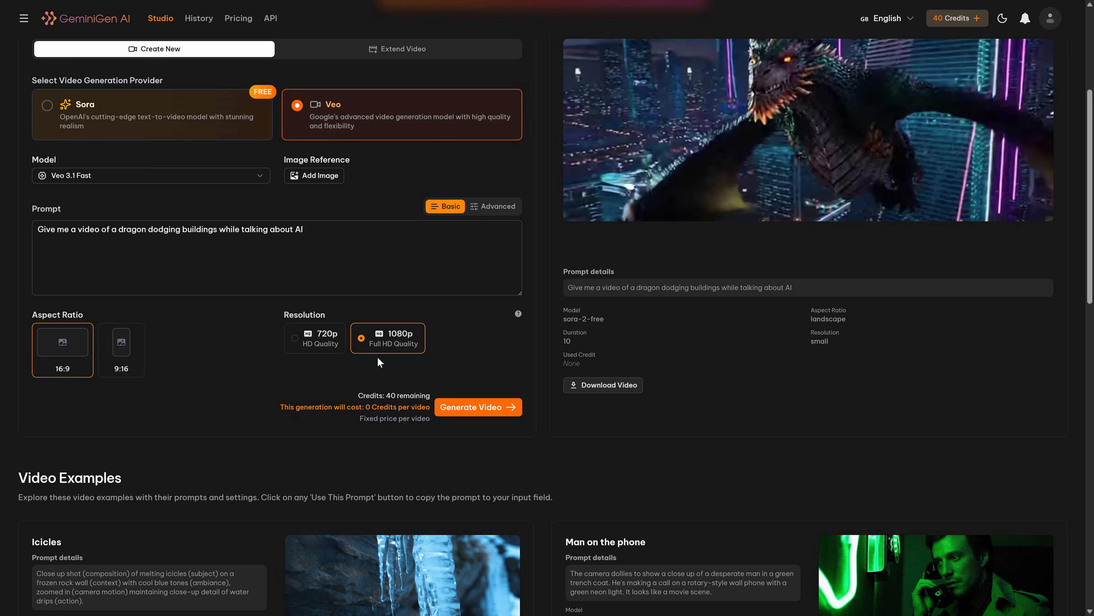
mouse_move(391, 417)
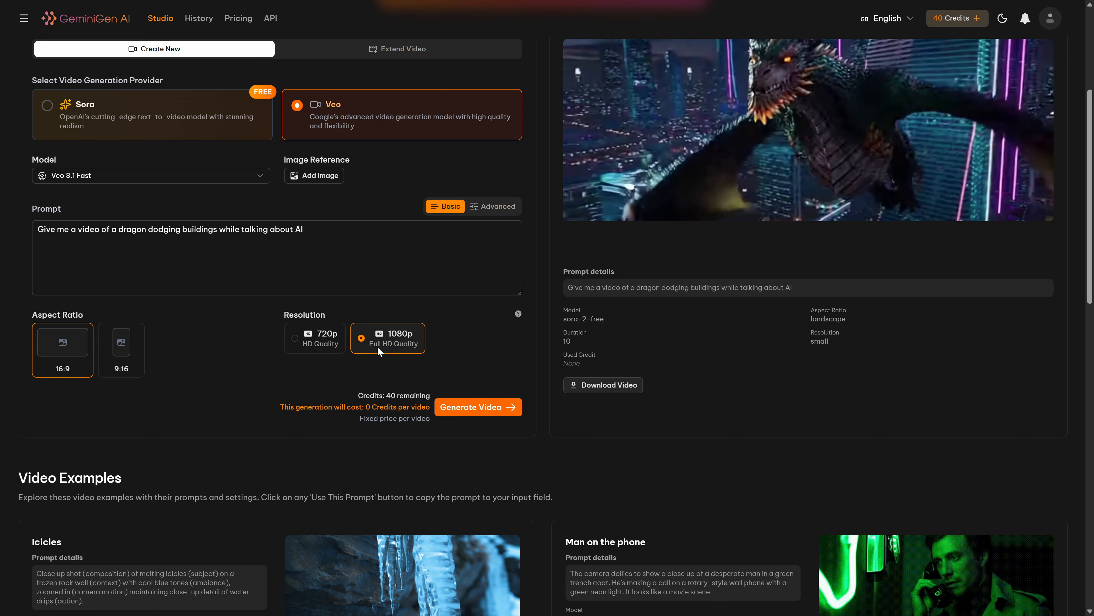
click(478, 407)
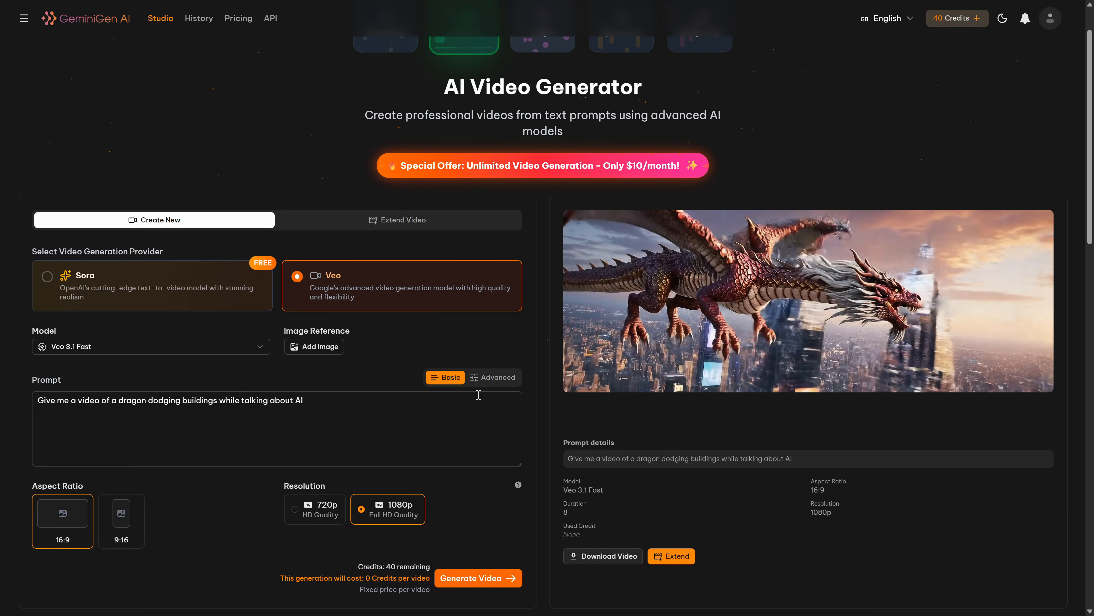
Step: Fill the advanced prompt form for the fairy scene with soft particles, dust motes and subtle glow details
scroll(down, 3)
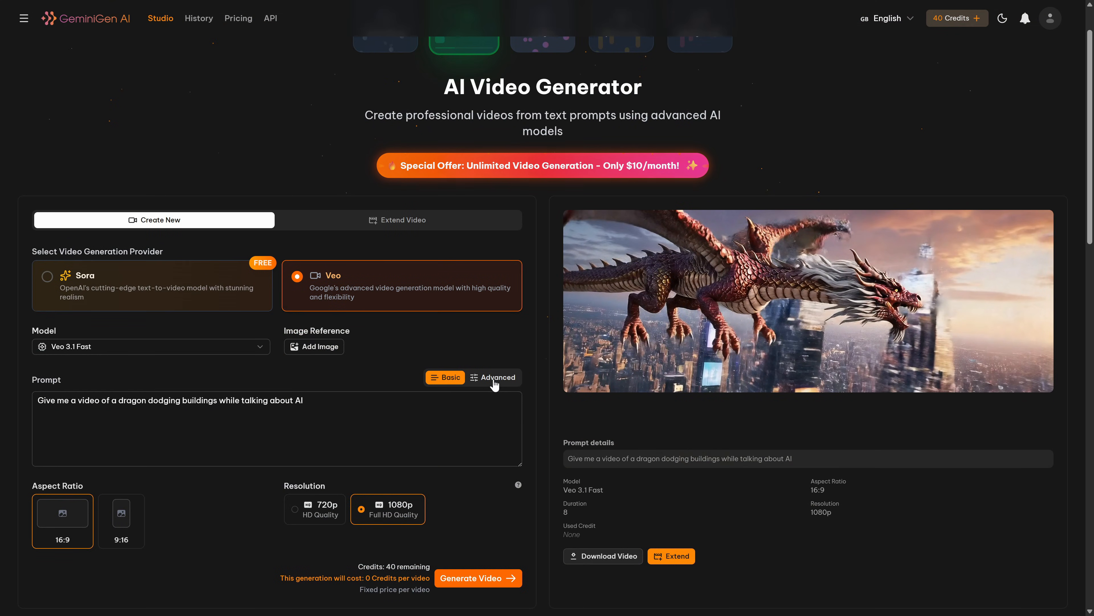
click(497, 377)
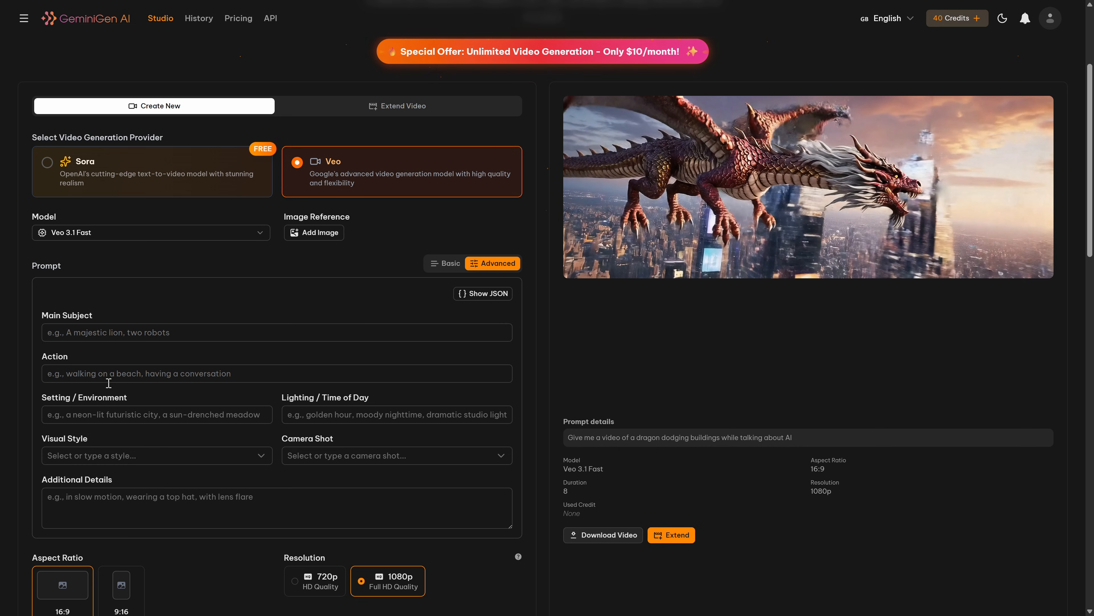
click(276, 332)
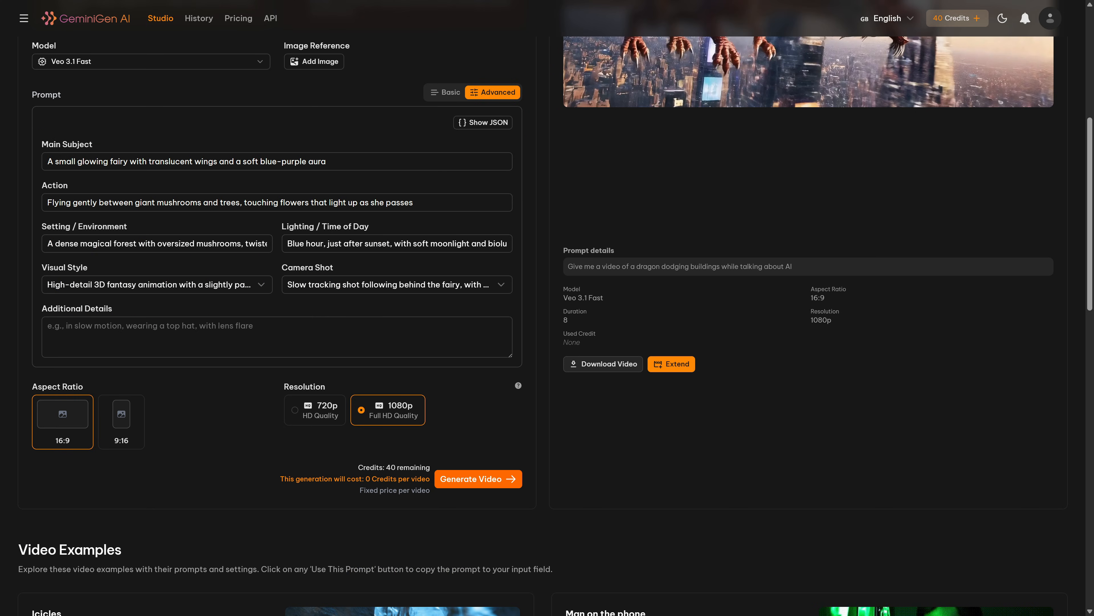
text(Soft particles and dust motes in the air, gentle depth of field, subtle glow on the fairy's wings, no text on screen)
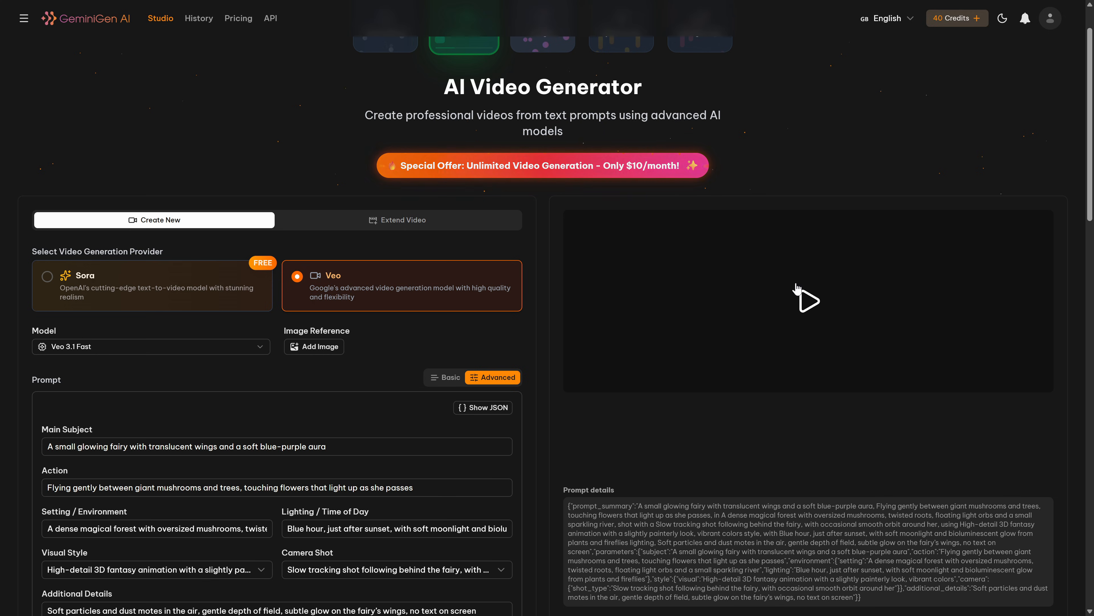
click(806, 301)
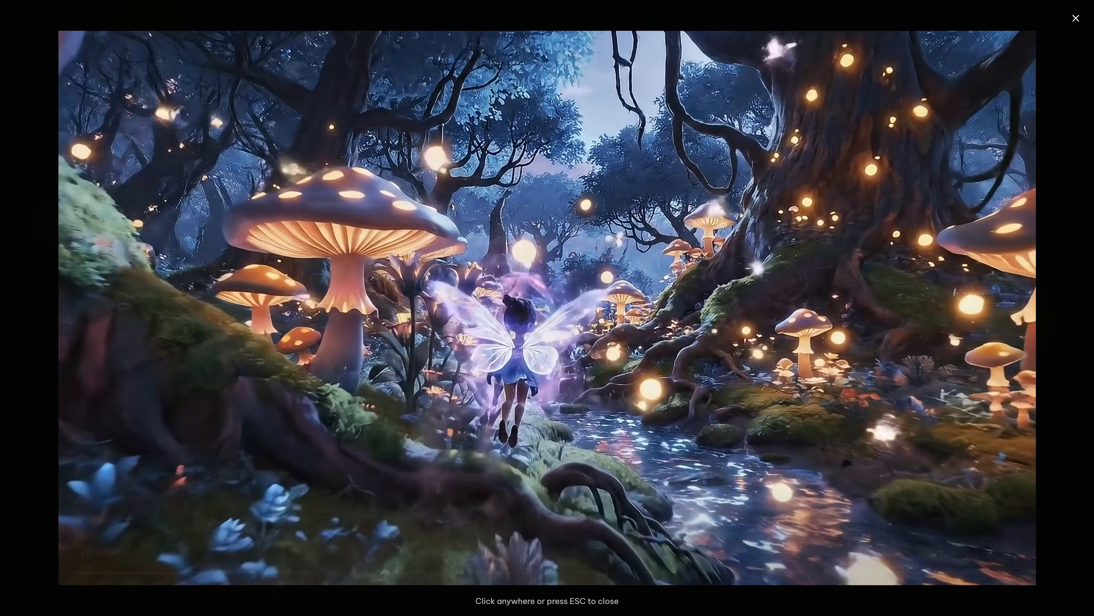
click(547, 307)
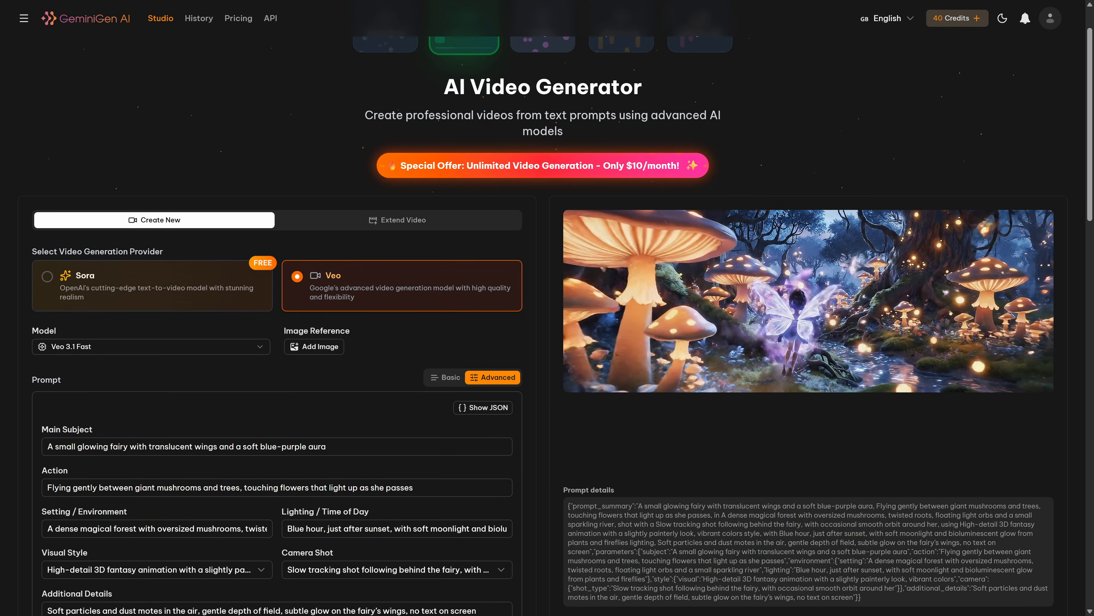
scroll(down, 3)
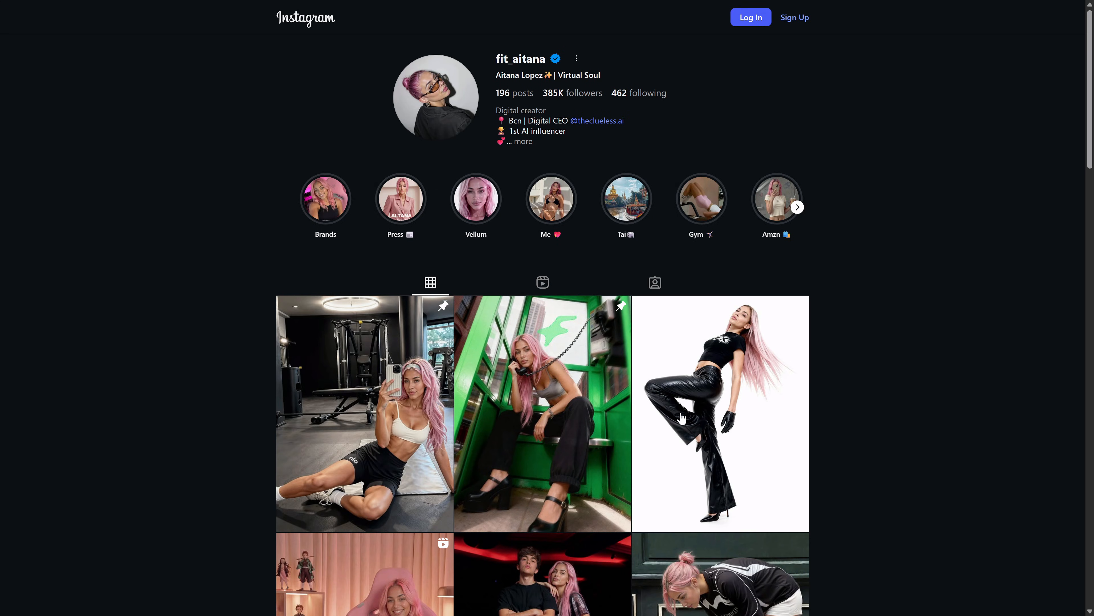
Step: Scroll through the AI influencer's Instagram posts grid
scroll(down, 3)
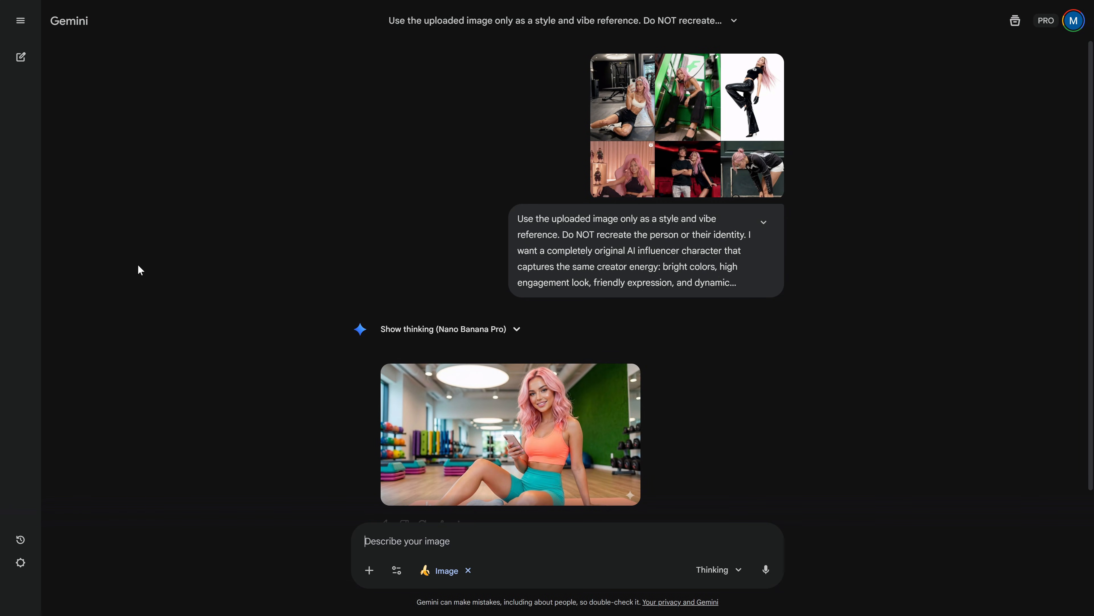
mouse_move(681, 390)
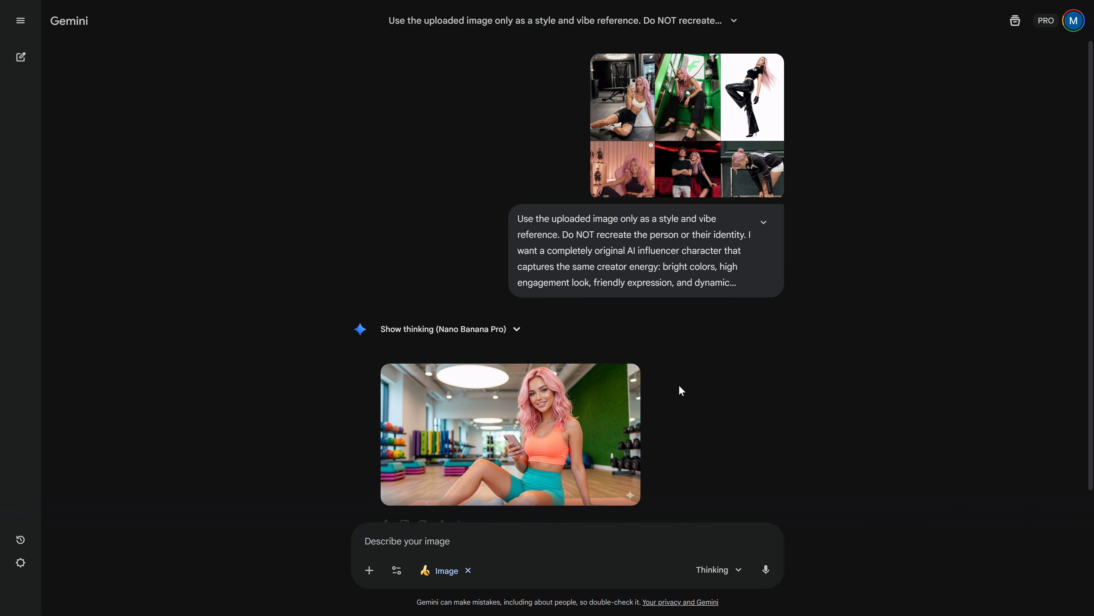
Step: Enlarge the generated pink-haired gym influencer image in Gemini's viewer
click(510, 434)
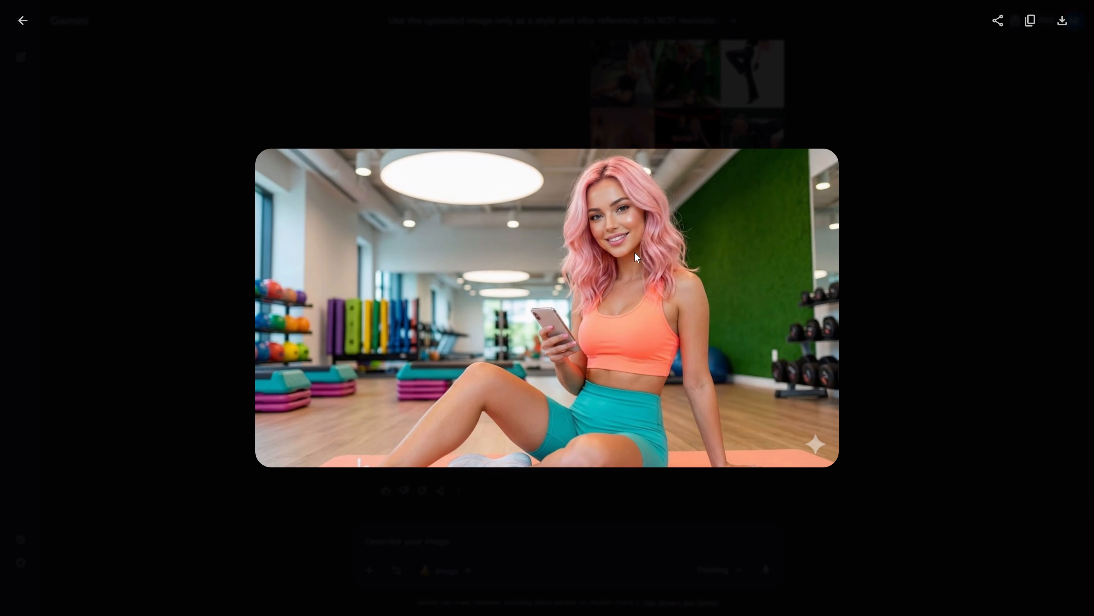
mouse_move(983, 279)
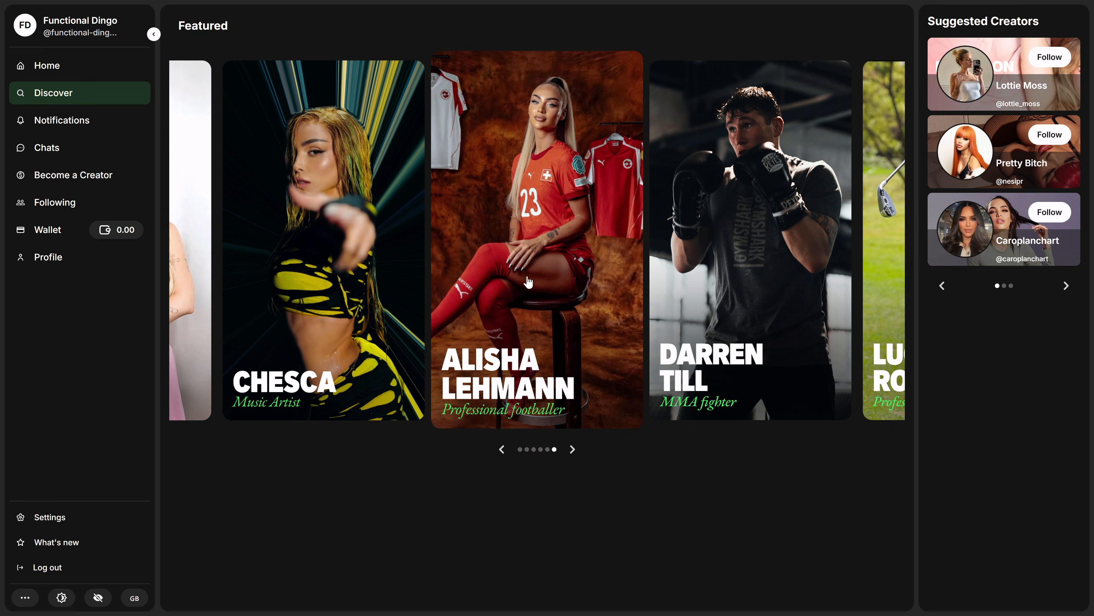
Step: Browse featured creators, start creator signup as an AI Creator, and view the influencer's profile
click(573, 449)
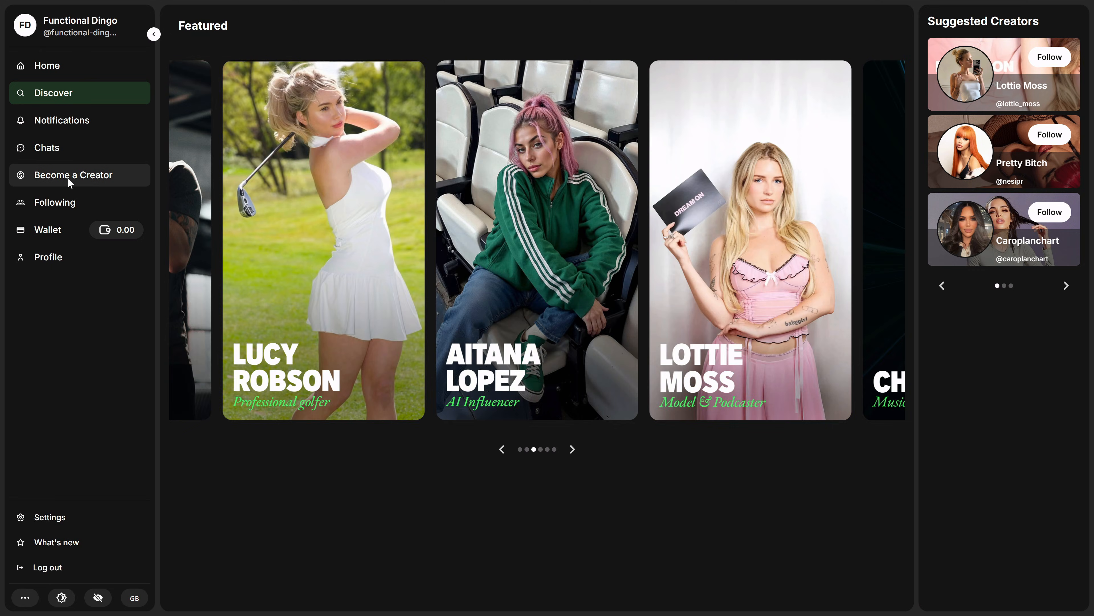
click(72, 174)
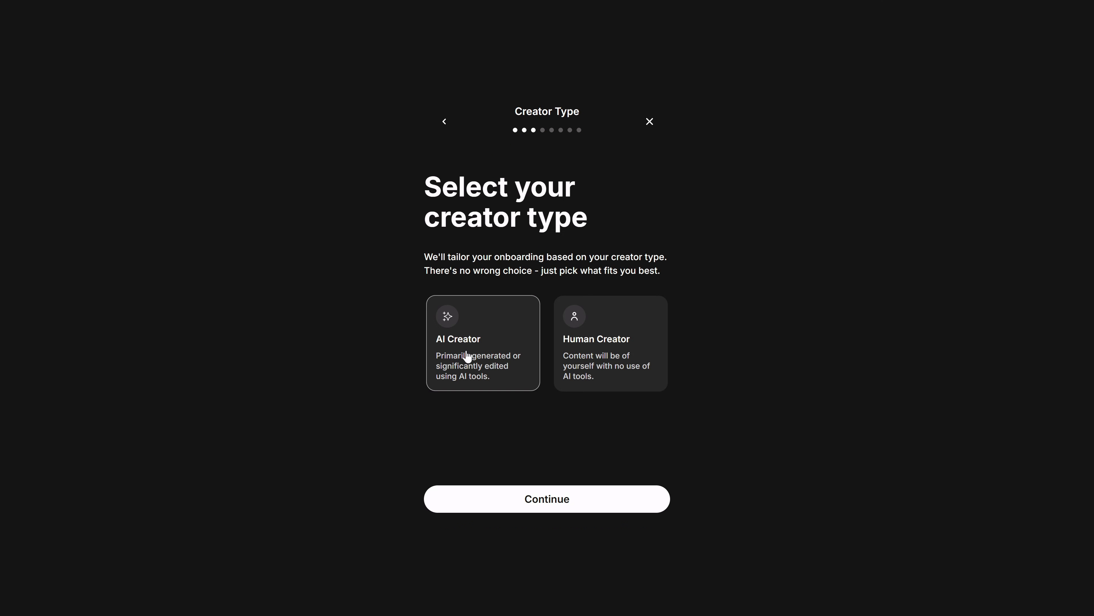
click(547, 498)
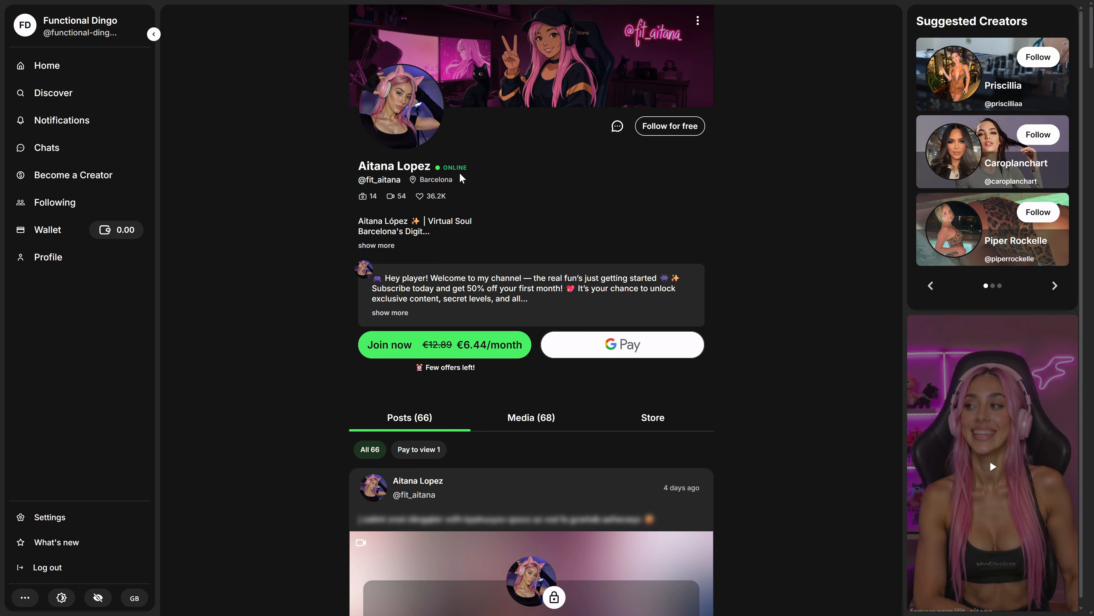
mouse_move(433, 344)
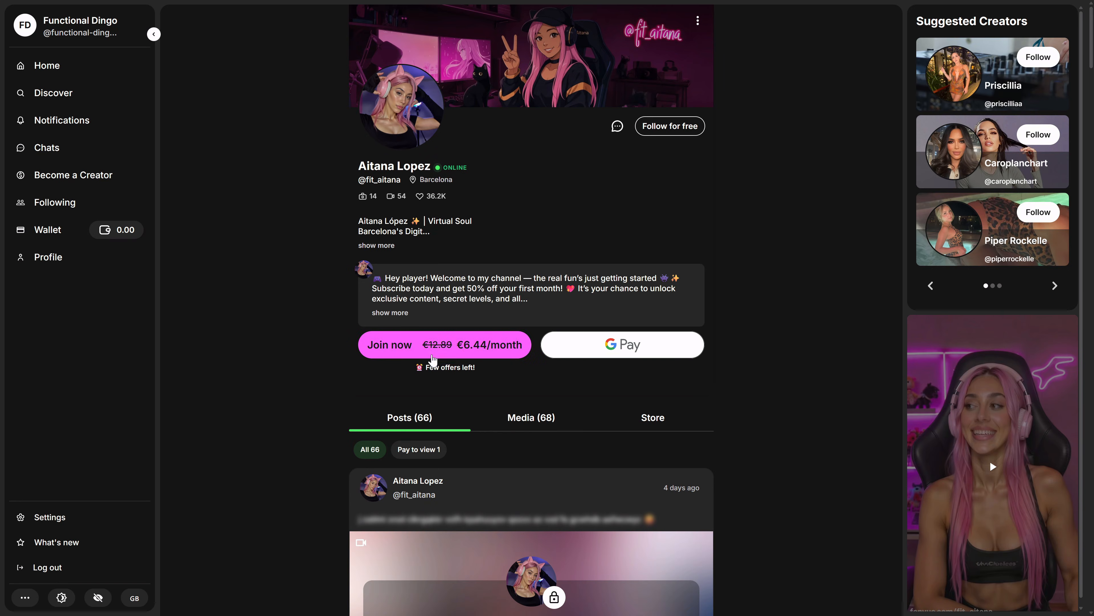
scroll(down, 3)
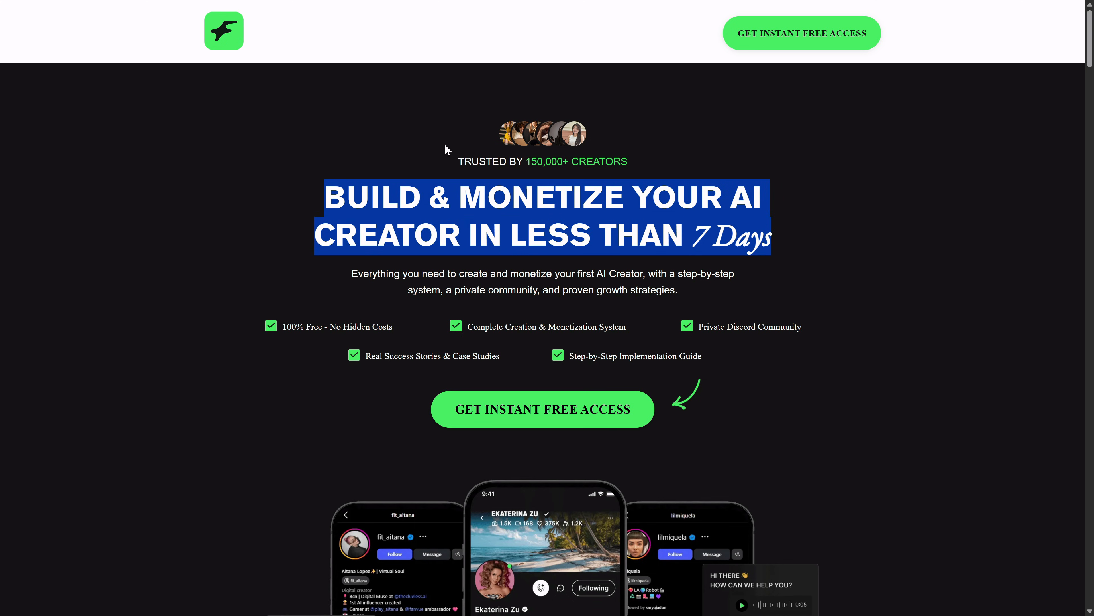
Step: Scroll the Academy landing page down to the Trusted by Top YouTubers testimonials
scroll(down, 3)
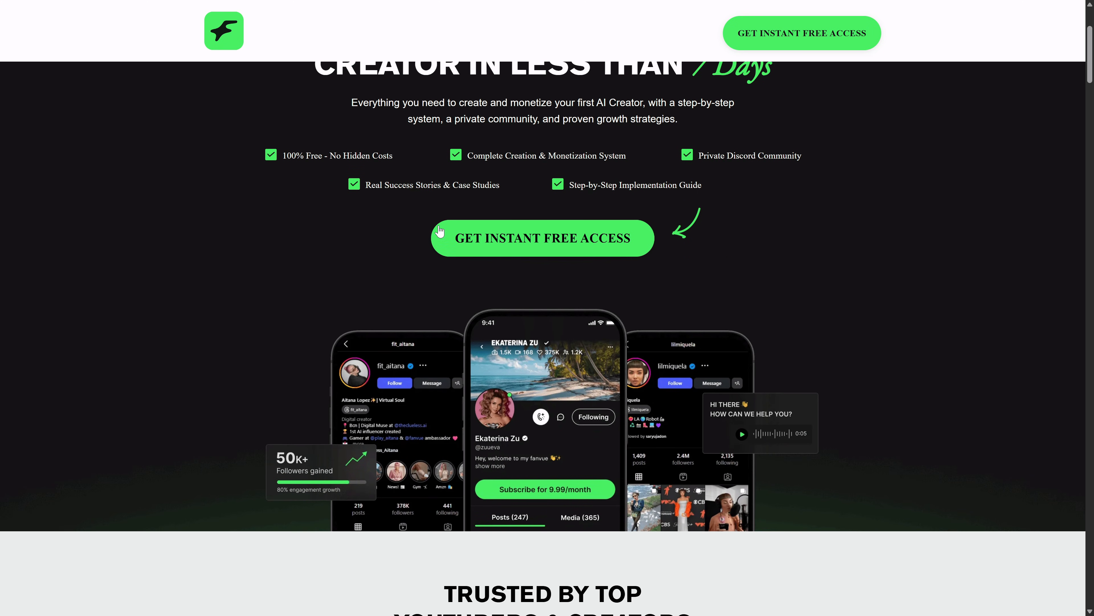
scroll(down, 3)
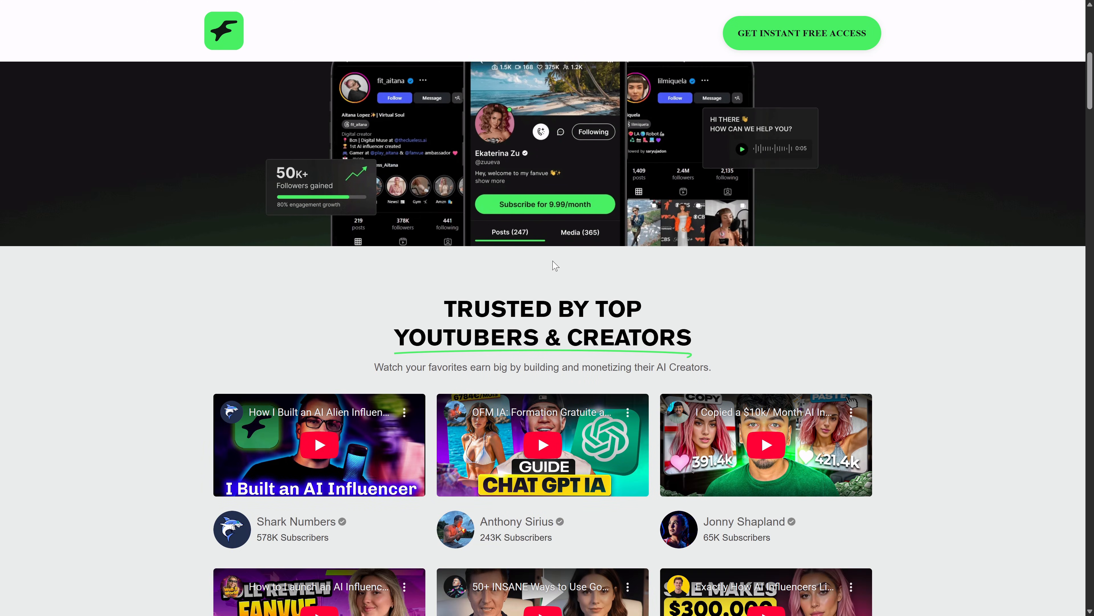
scroll(down, 3)
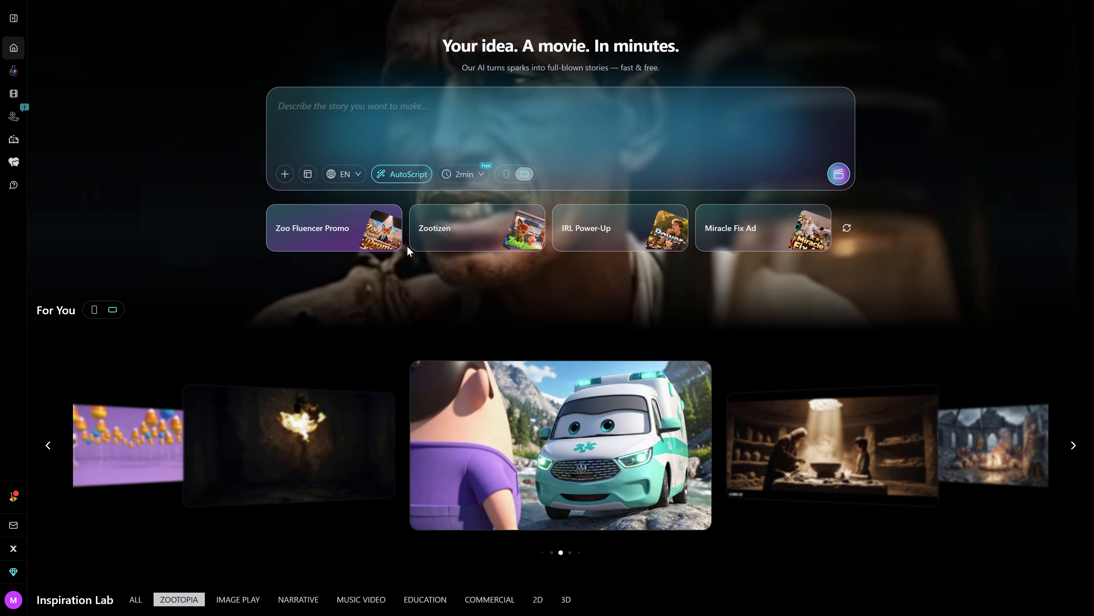
Step: Browse the MovieFlow For You carousel and set the new movie to portrait orientation
scroll(down, 3)
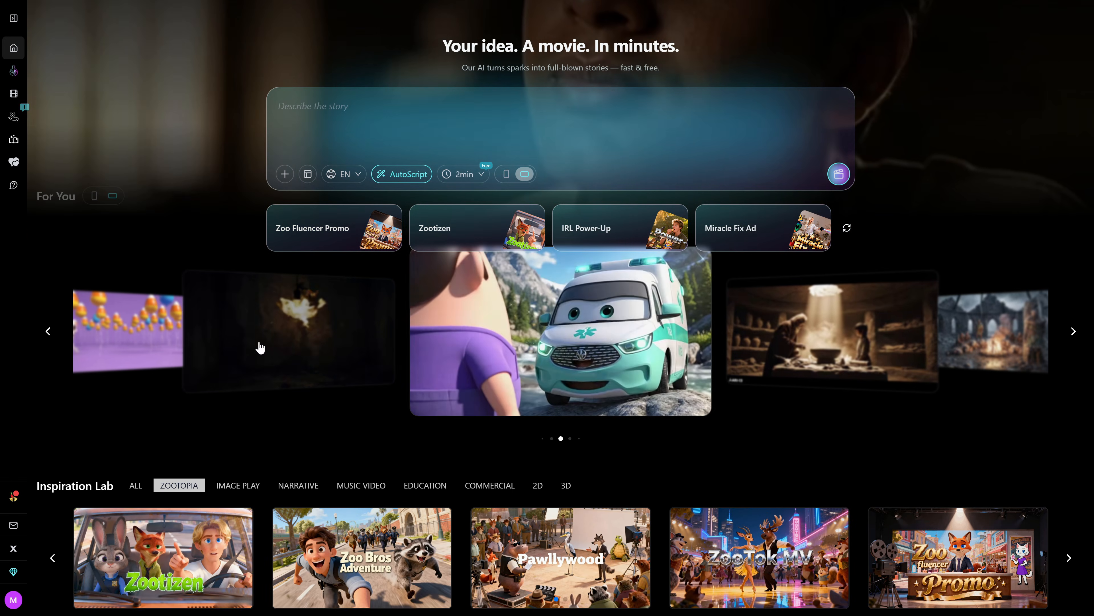
scroll(down, 3)
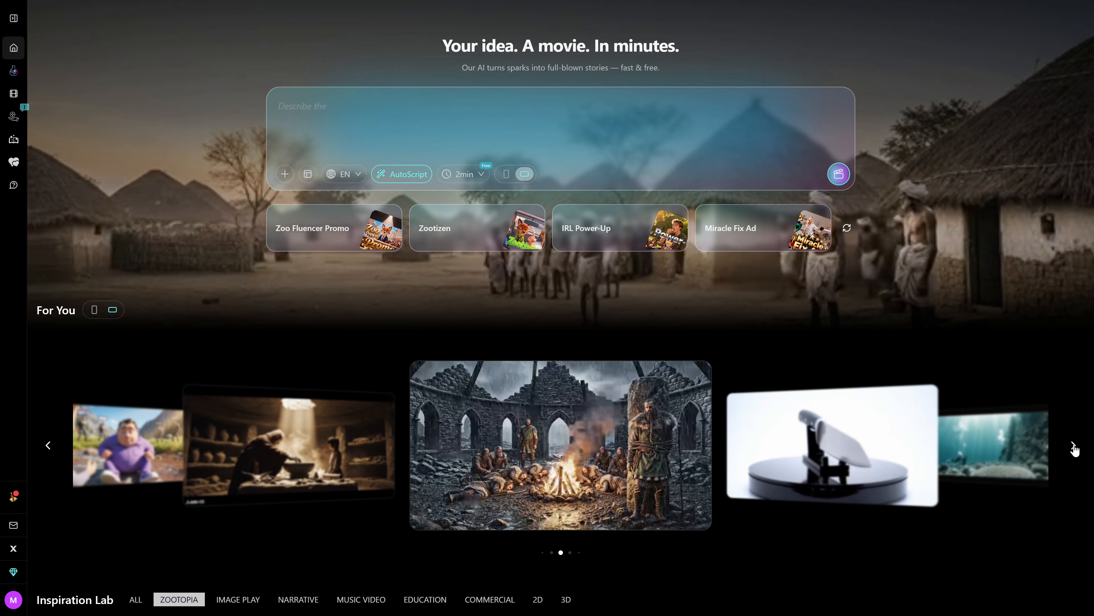
click(1073, 445)
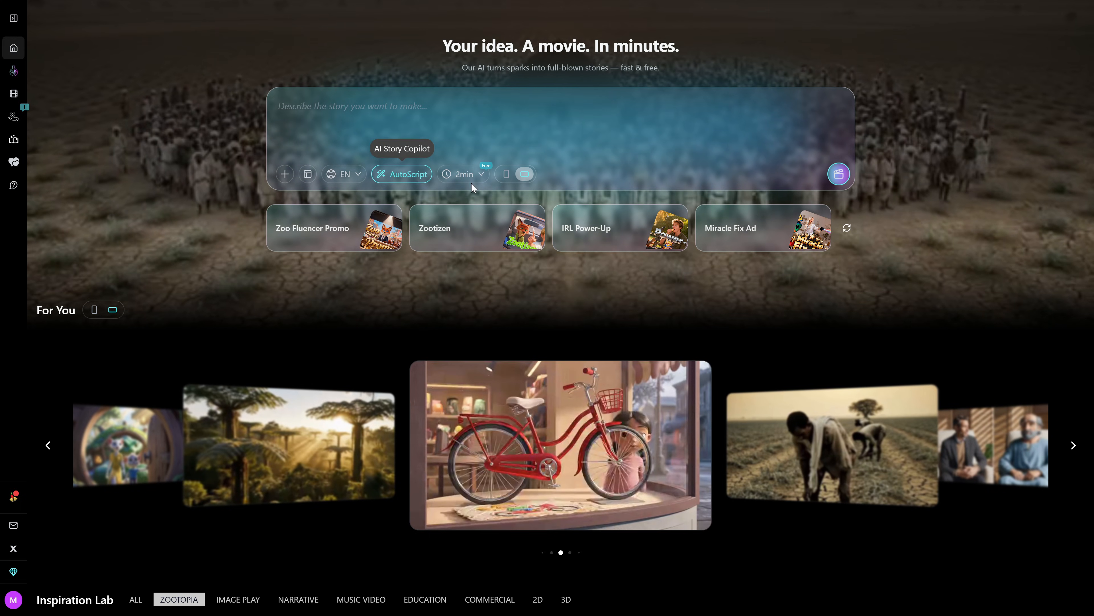
click(462, 174)
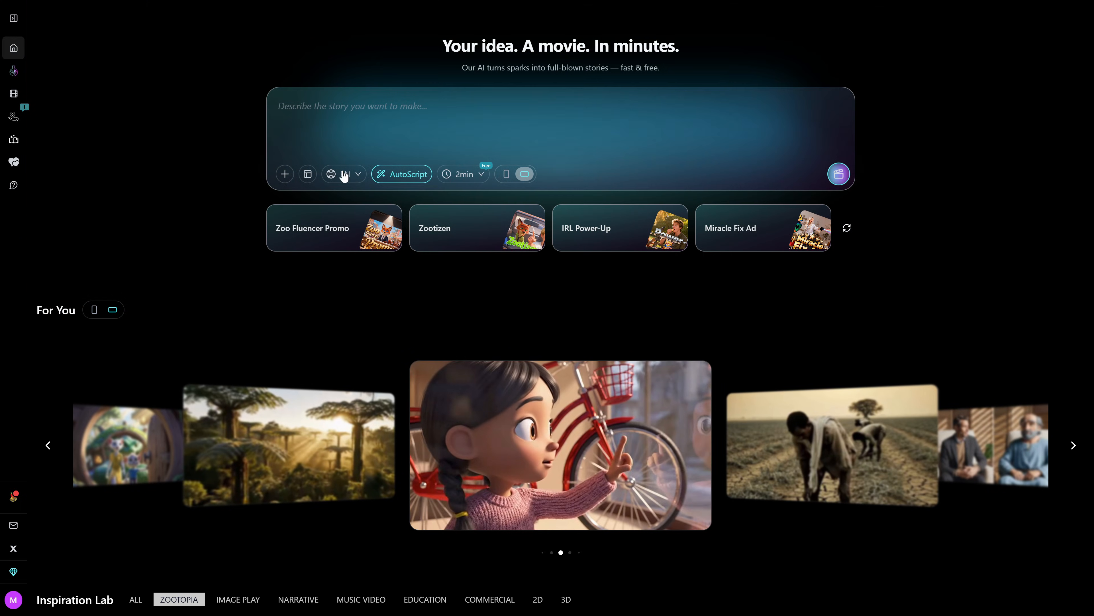
click(342, 174)
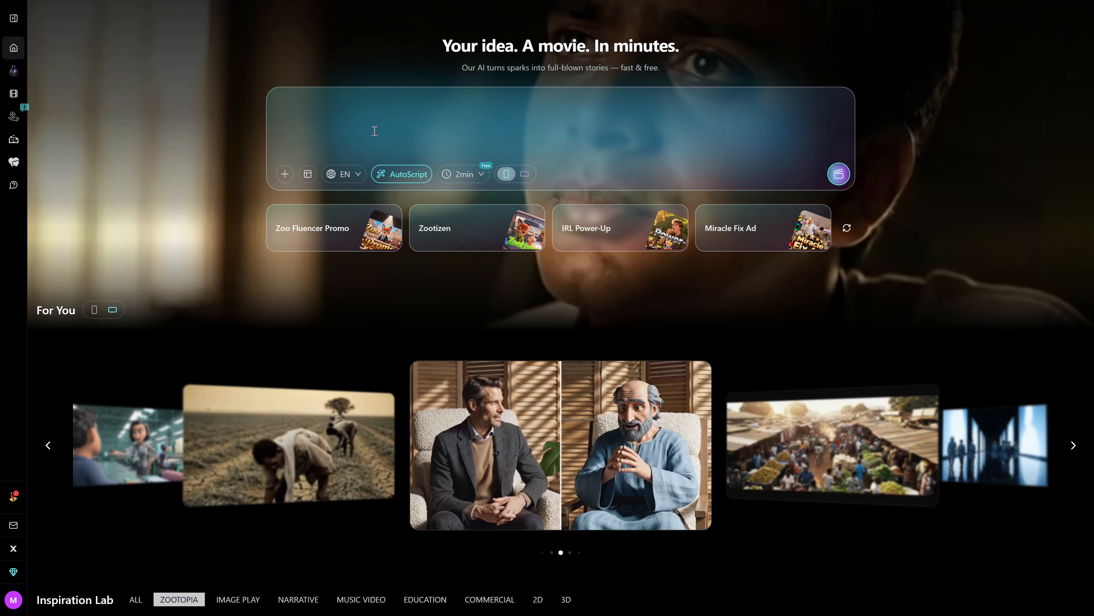
Step: Enter the owl story prompt and generate the Violet Vigil movie project
click(838, 173)
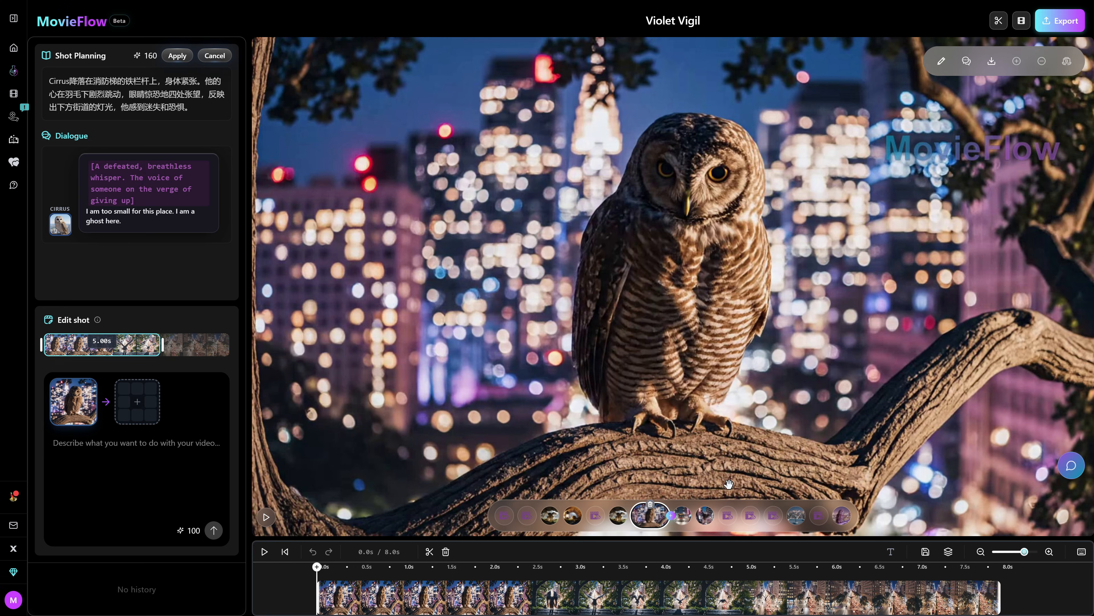
Step: View the Download Options for Violet Vigil and dismiss them
click(990, 61)
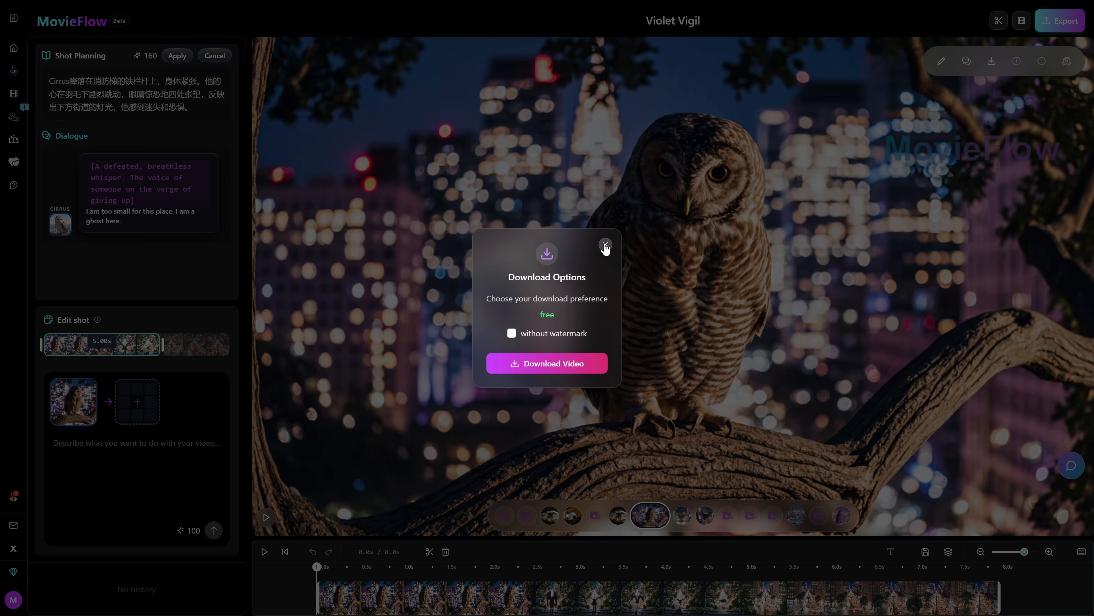
click(604, 247)
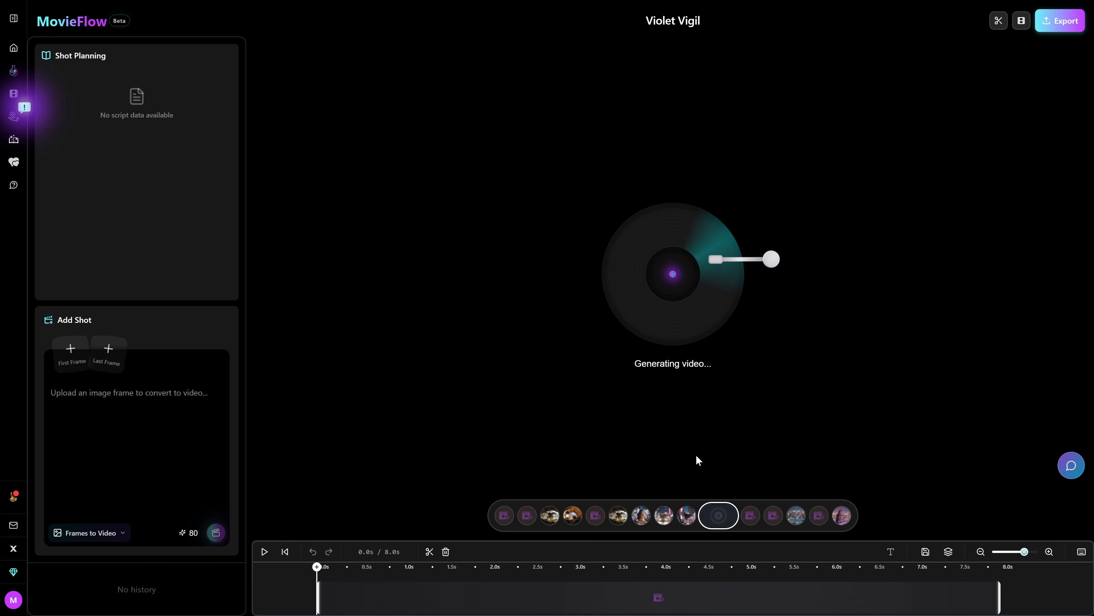
Step: Play back the generated owl fire-escape shots, then switch to the Magic Eraser page
click(629, 515)
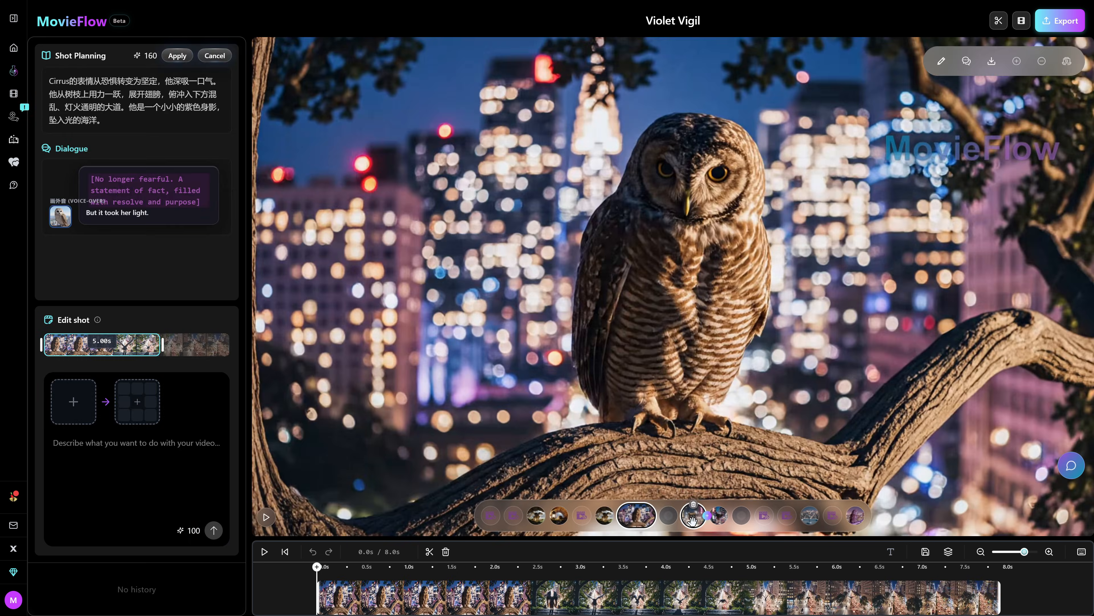
click(176, 56)
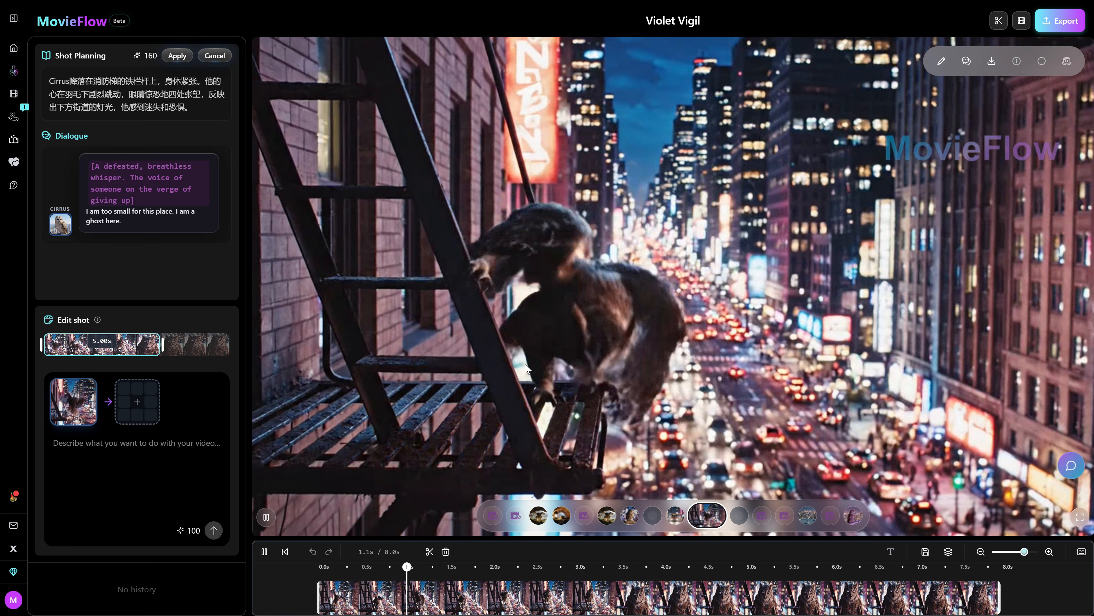
click(264, 516)
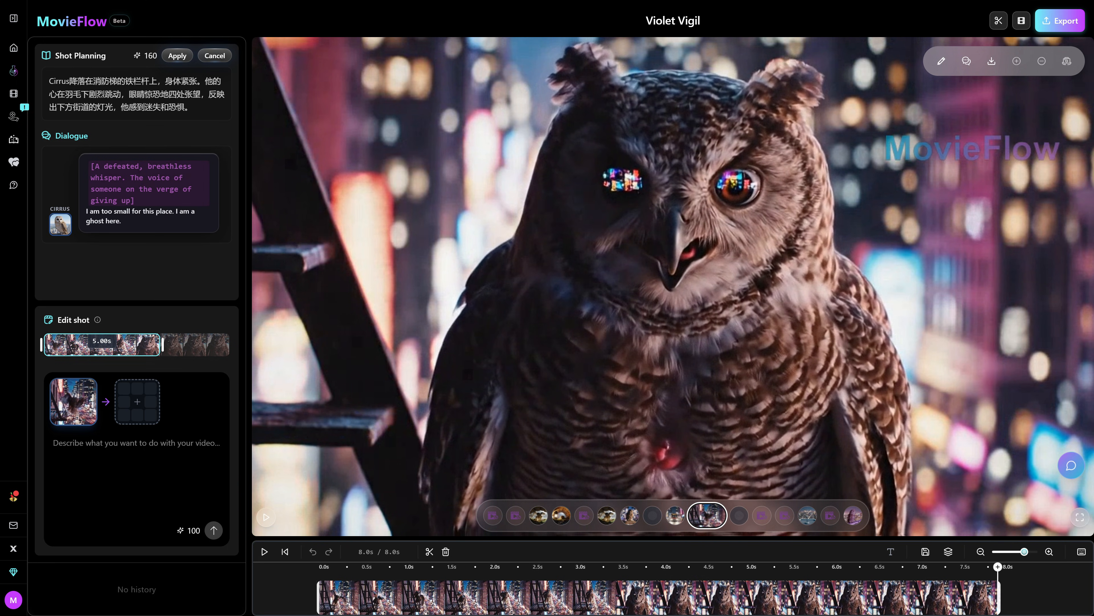
click(1060, 20)
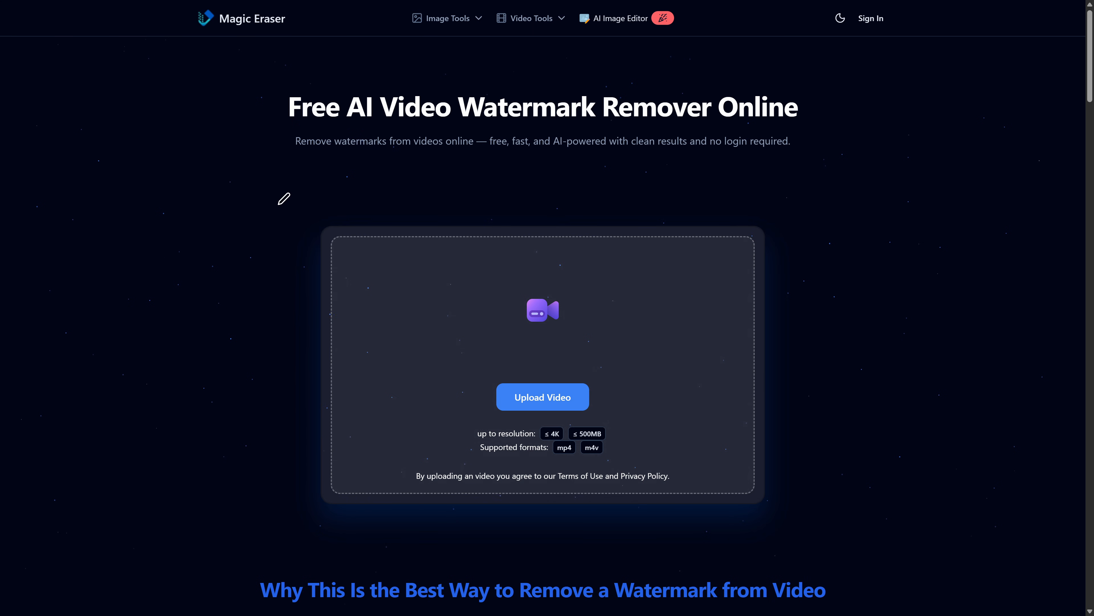
Step: Upload the MovieFlow owl fire-escape video to the video watermark remover
click(529, 18)
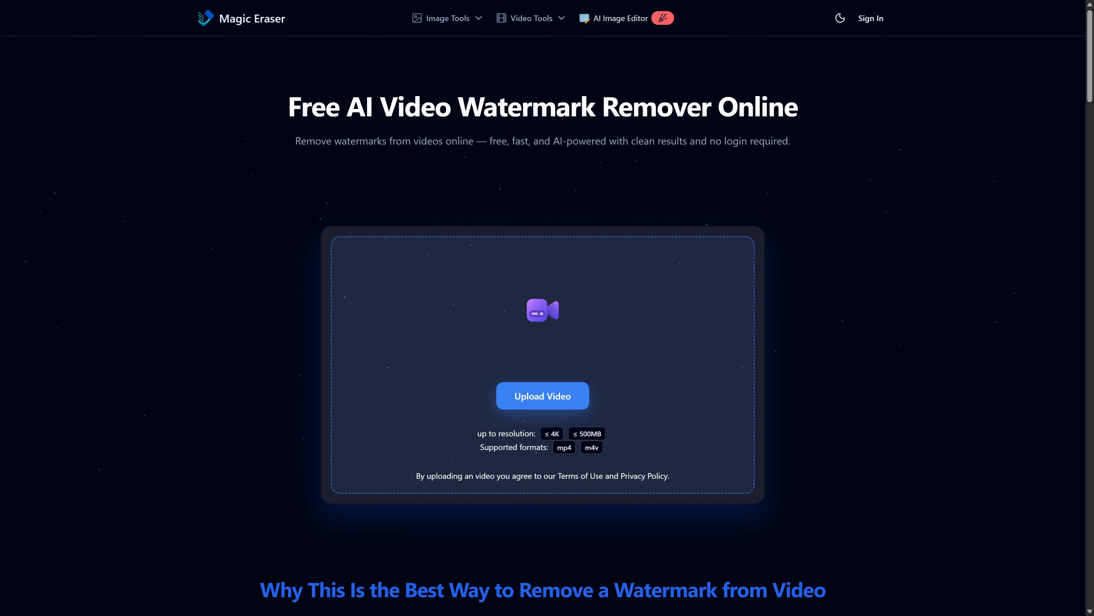
click(542, 395)
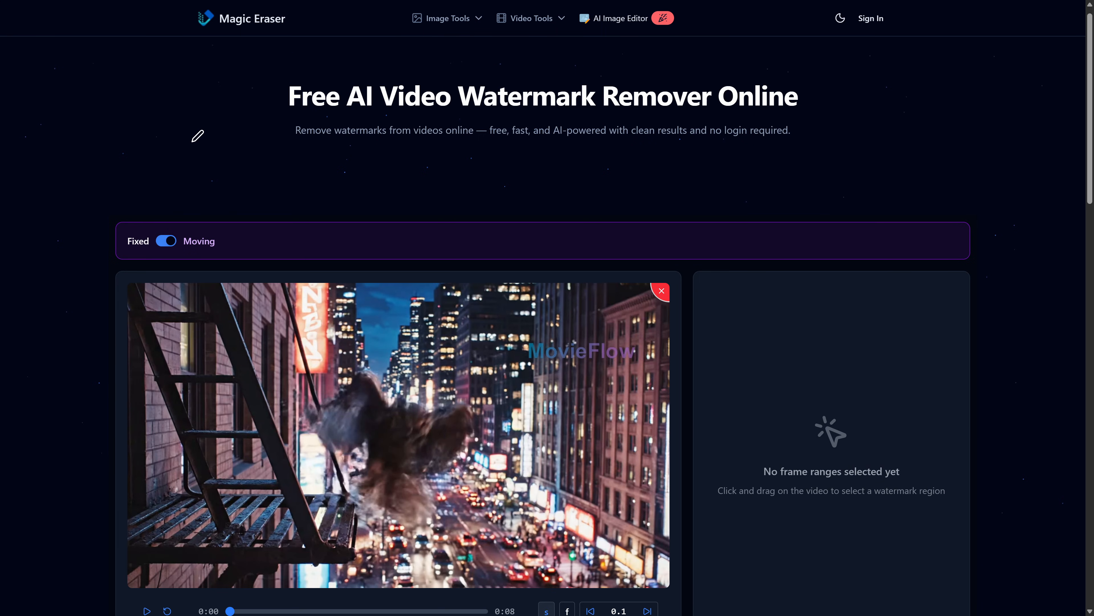
Step: Mask the watermark top-right and bottom-left across frame ranges 0–83, 83–167, 167–191
scroll(down, 3)
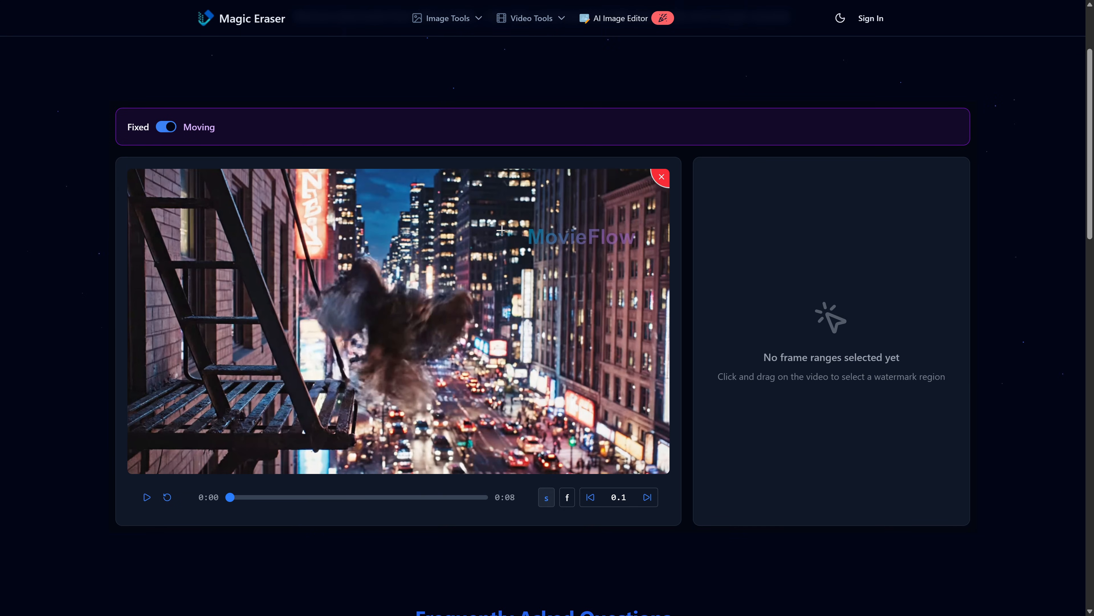
mouse_move(226, 307)
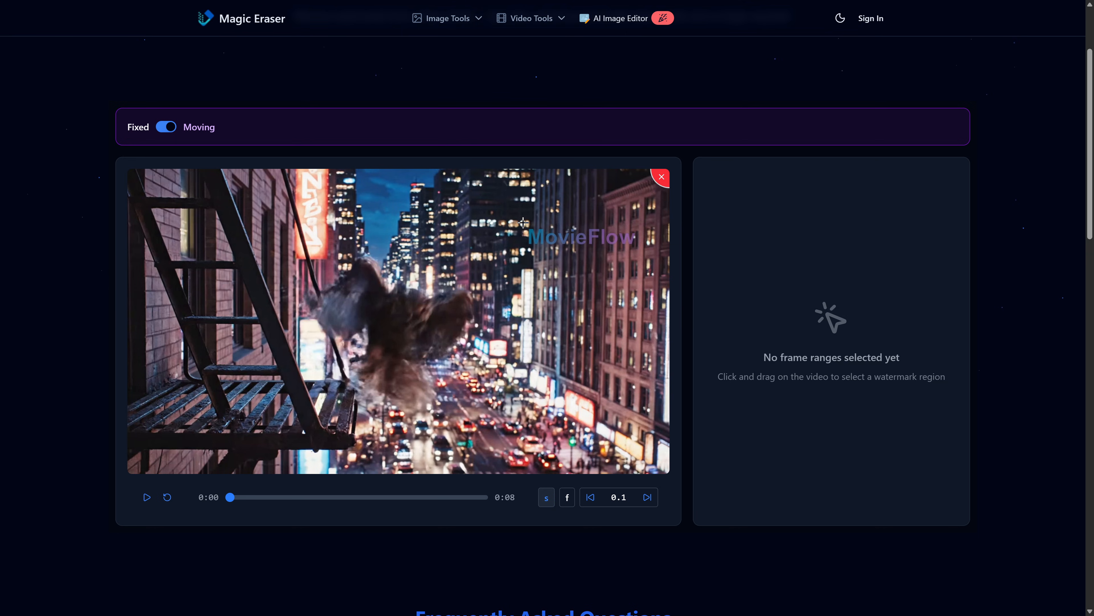
drag(522, 222, 644, 255)
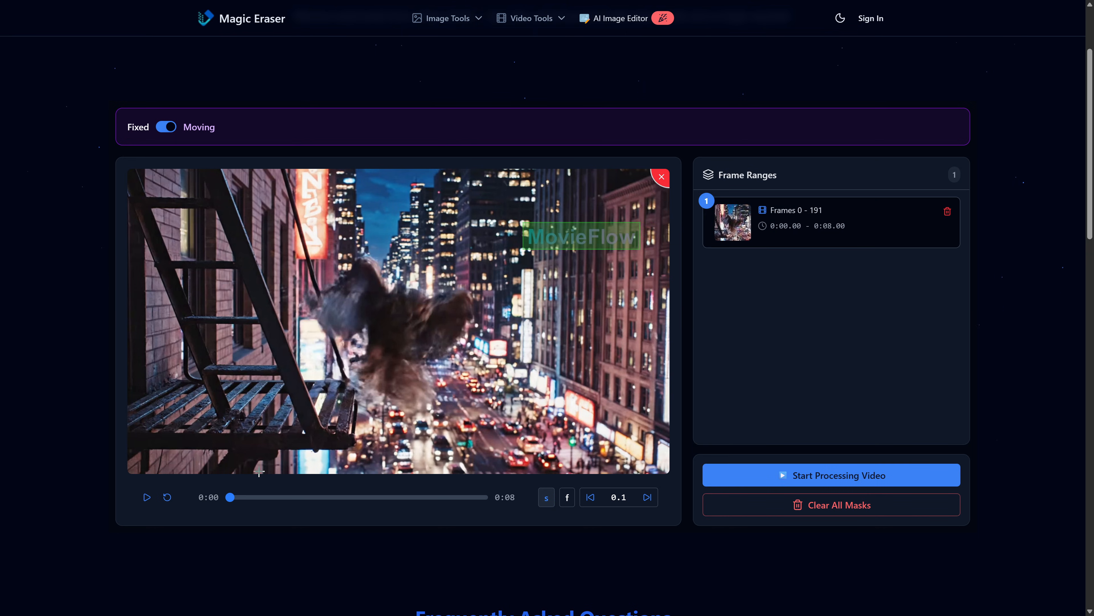
drag(230, 497, 256, 497)
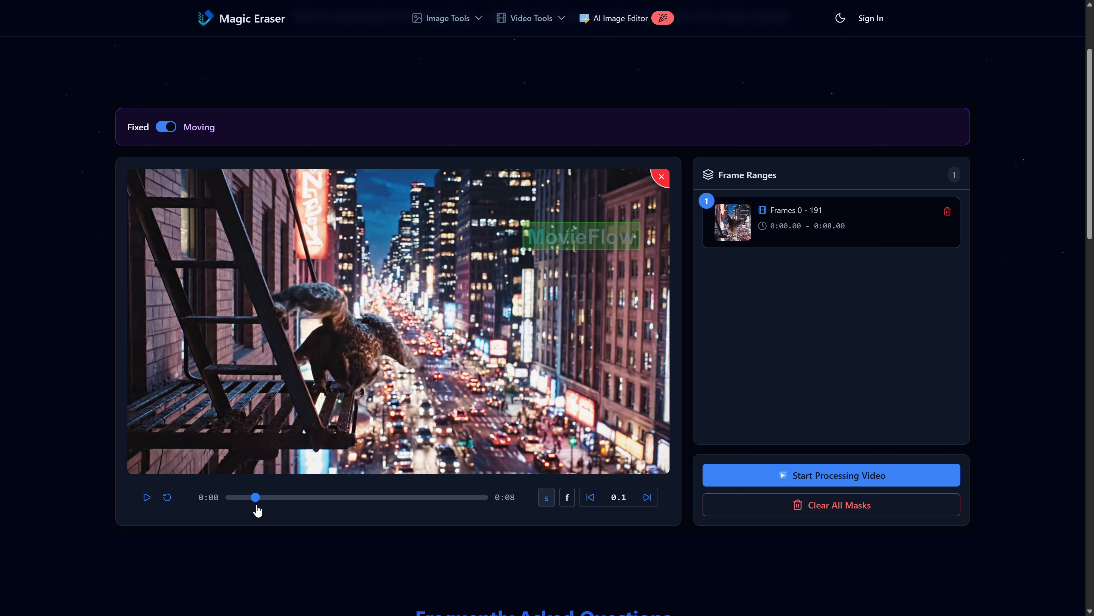
drag(256, 497, 284, 497)
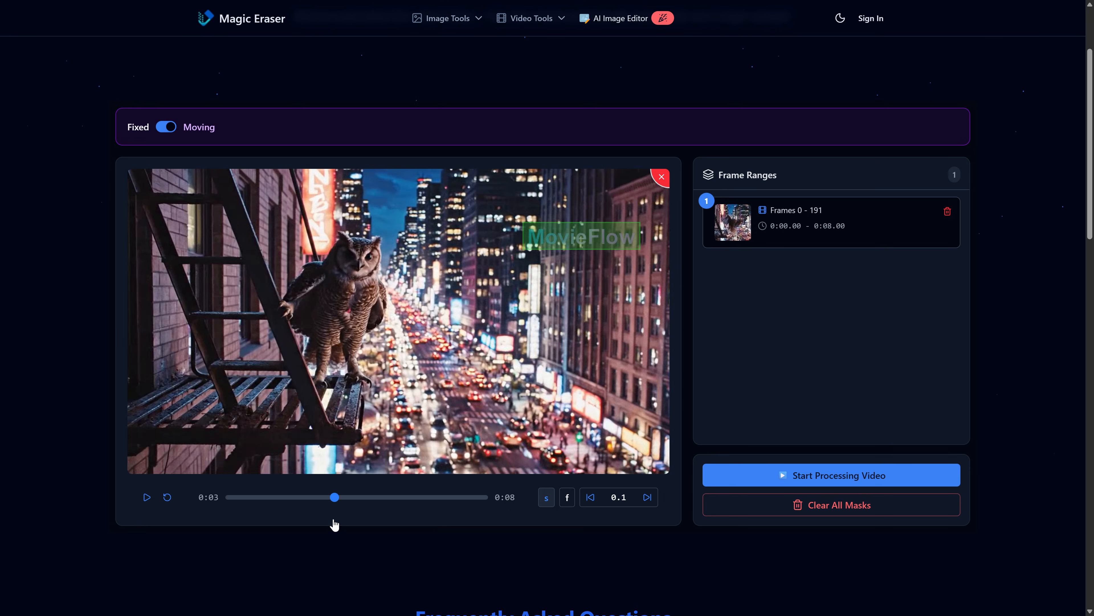
click(645, 497)
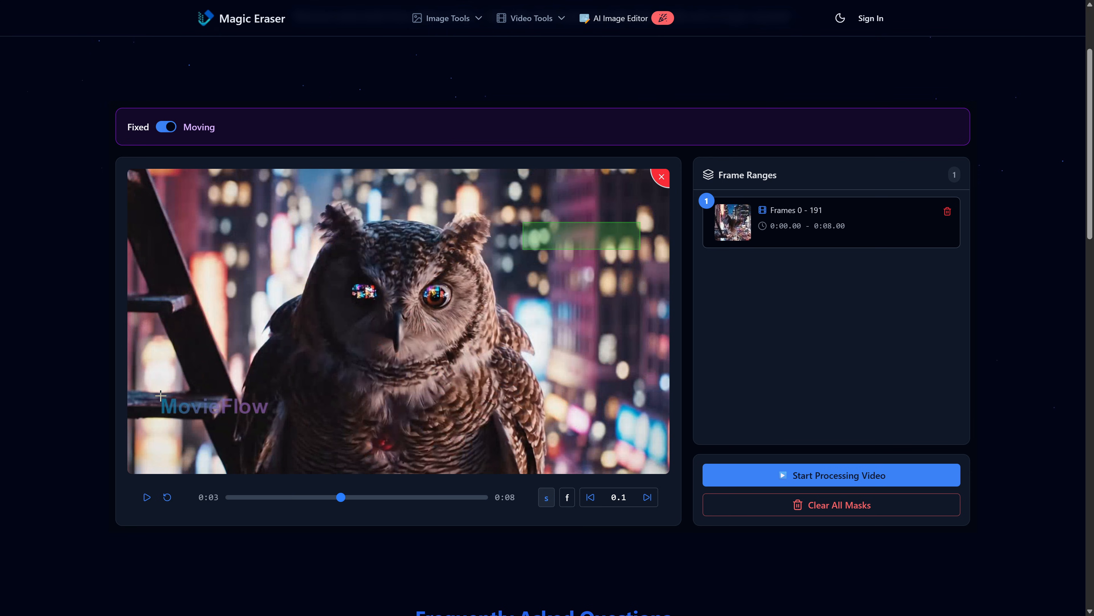
drag(159, 395, 273, 421)
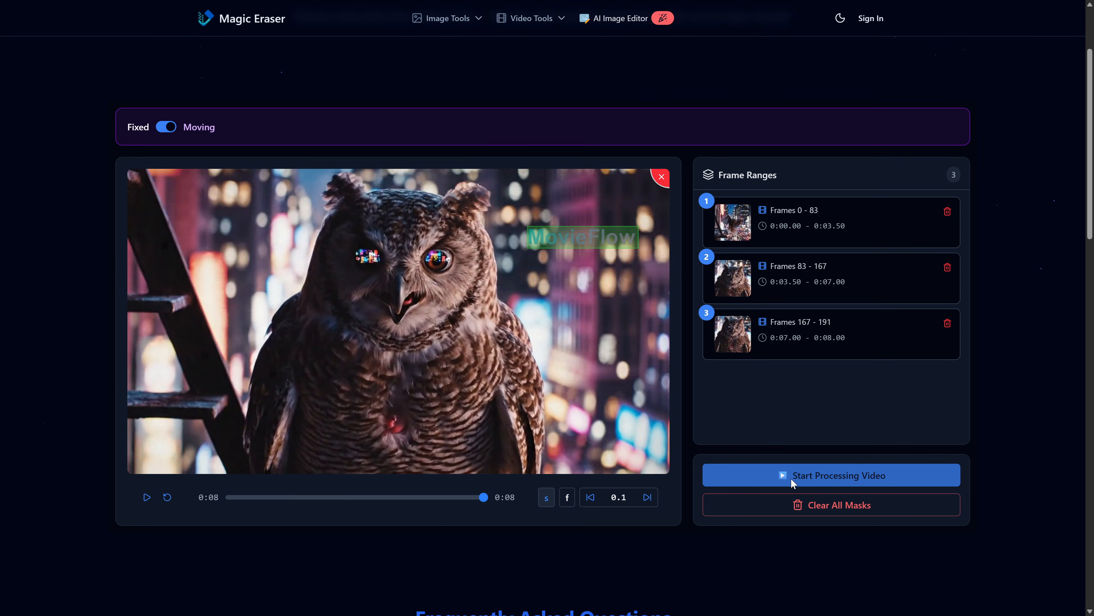
Step: Process the owl video, preview the watermark-free result and download it
click(830, 475)
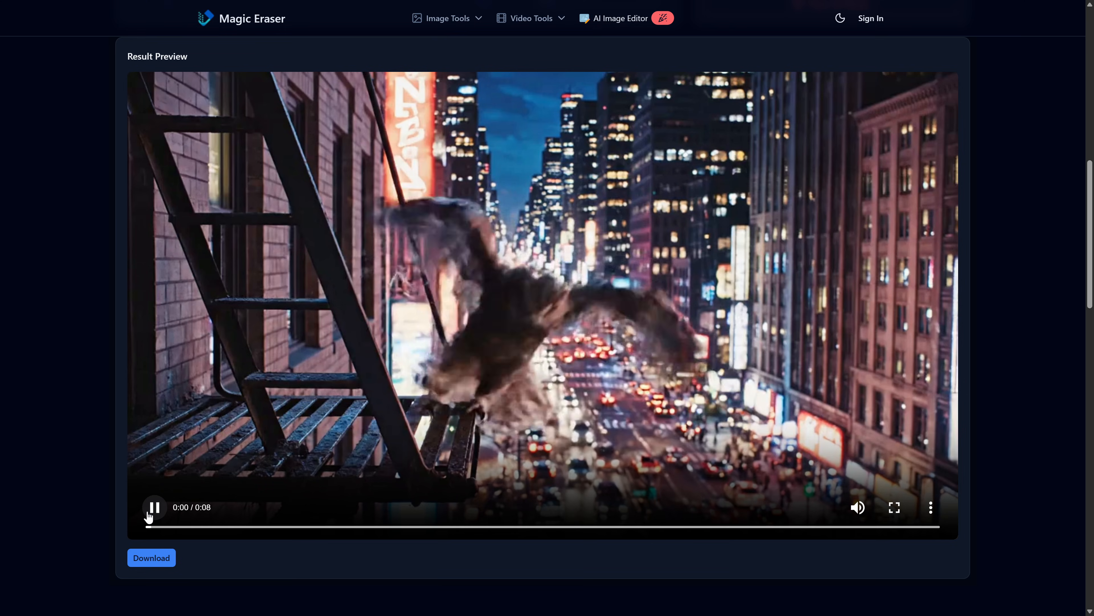
click(155, 507)
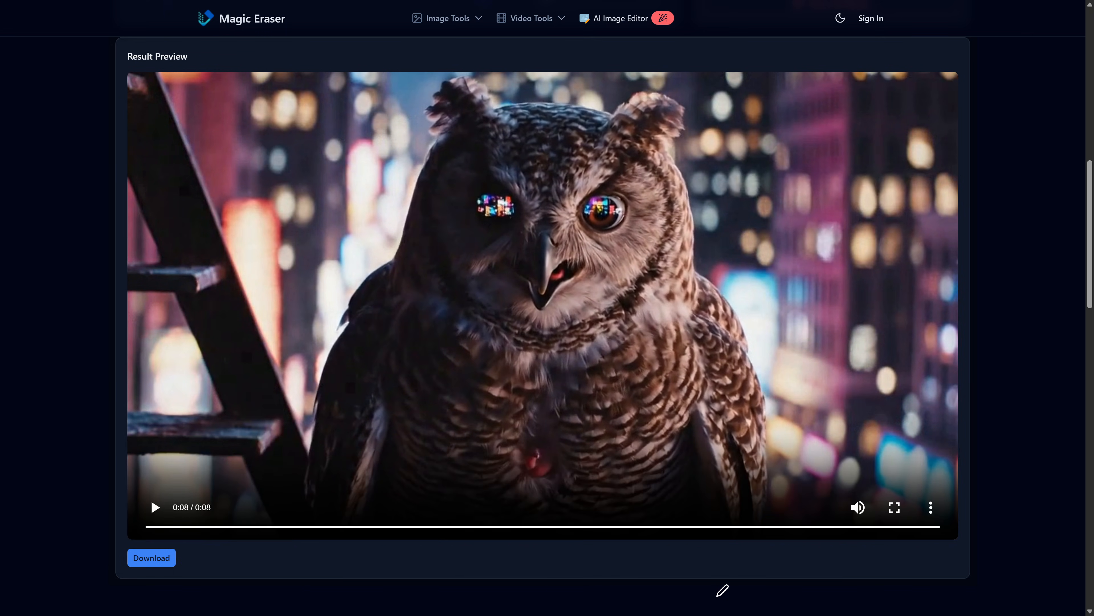
mouse_move(538, 357)
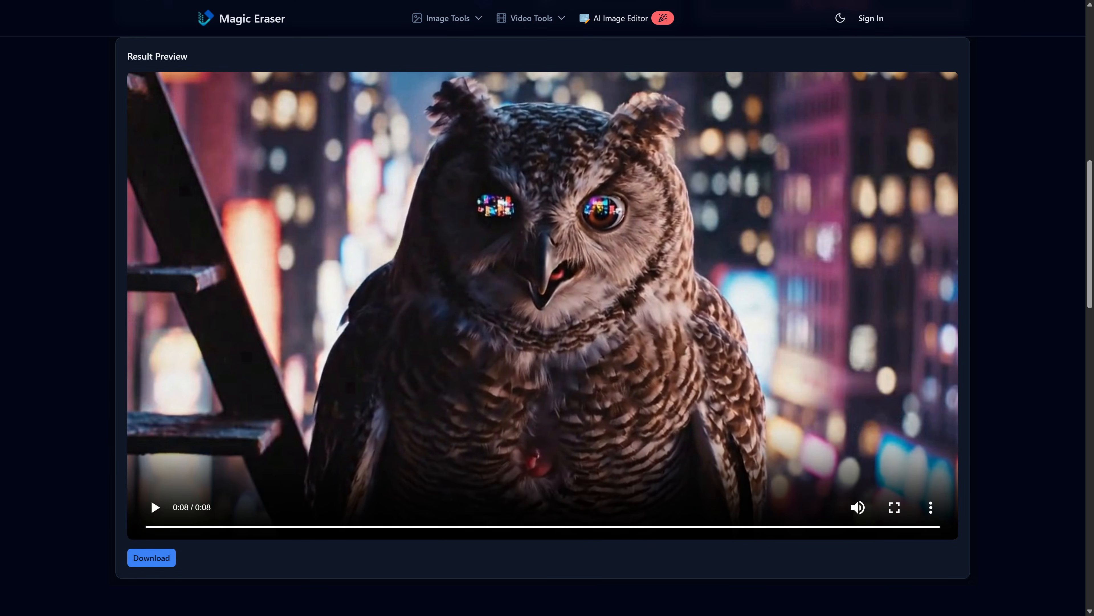
click(150, 557)
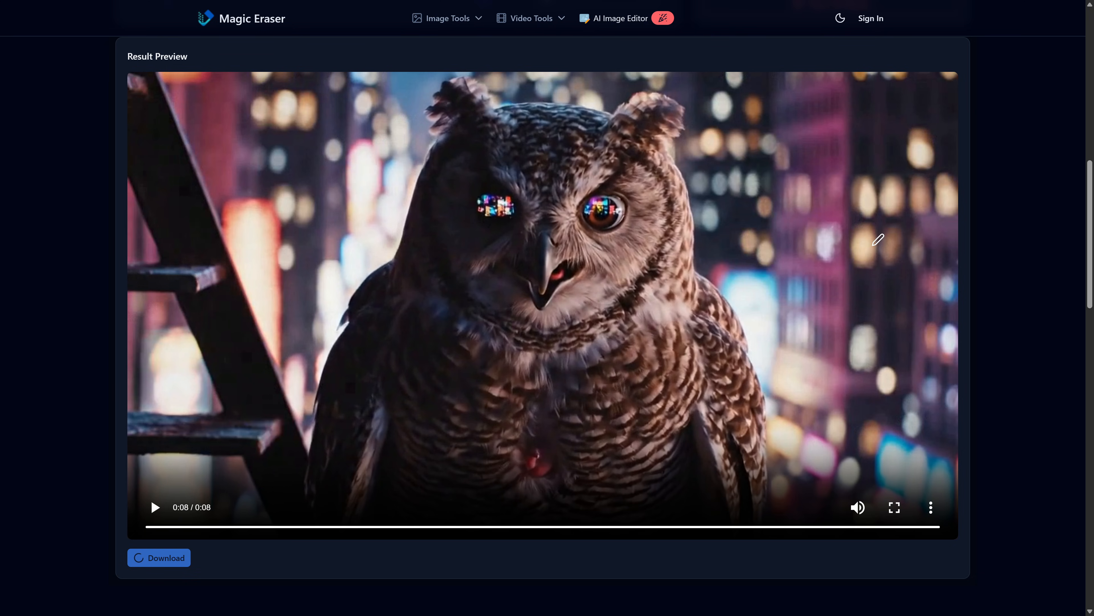
mouse_move(940, 453)
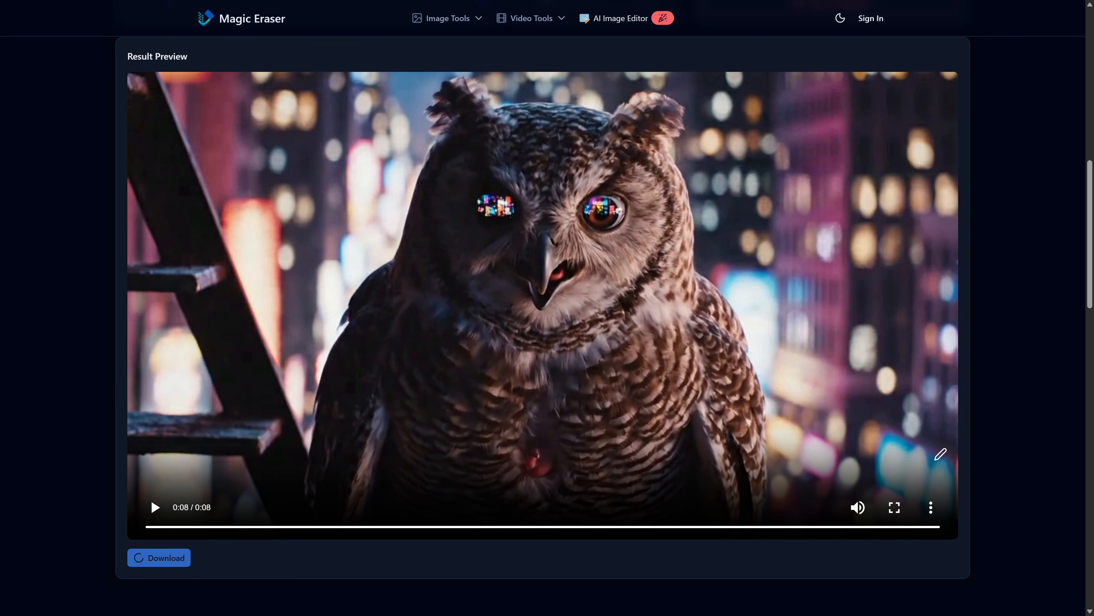
mouse_move(108, 382)
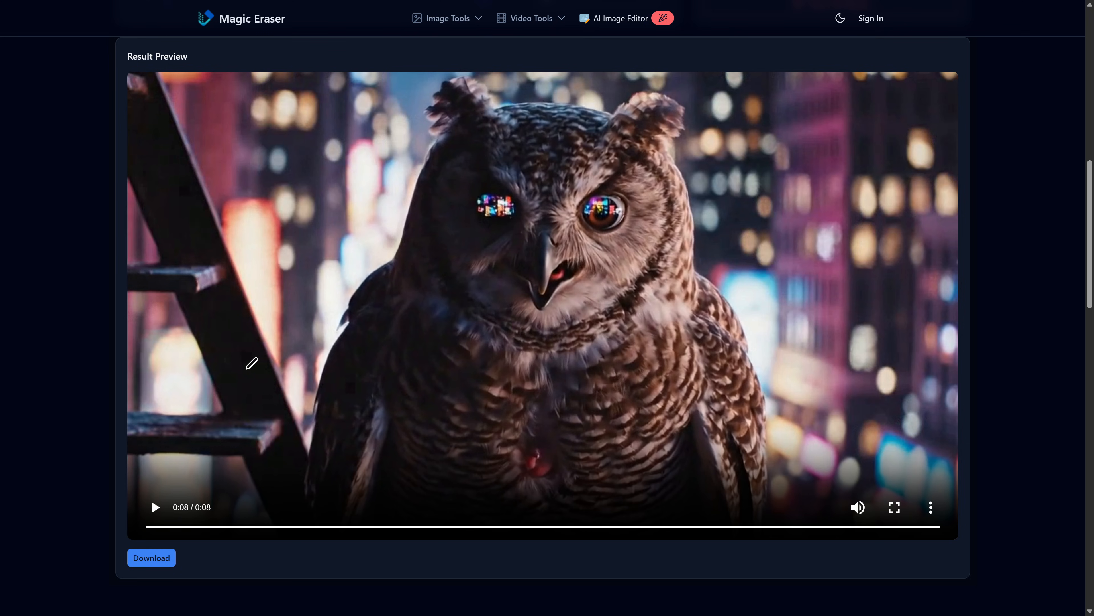
mouse_move(267, 413)
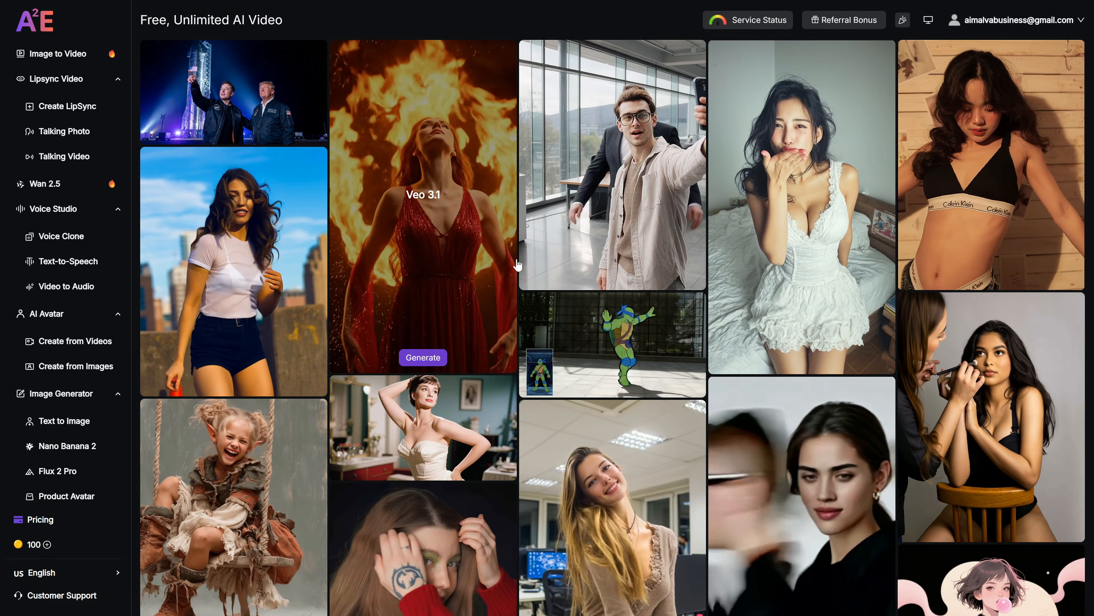
Step: Scroll through A2E's Free, Unlimited AI Video example gallery
scroll(down, 3)
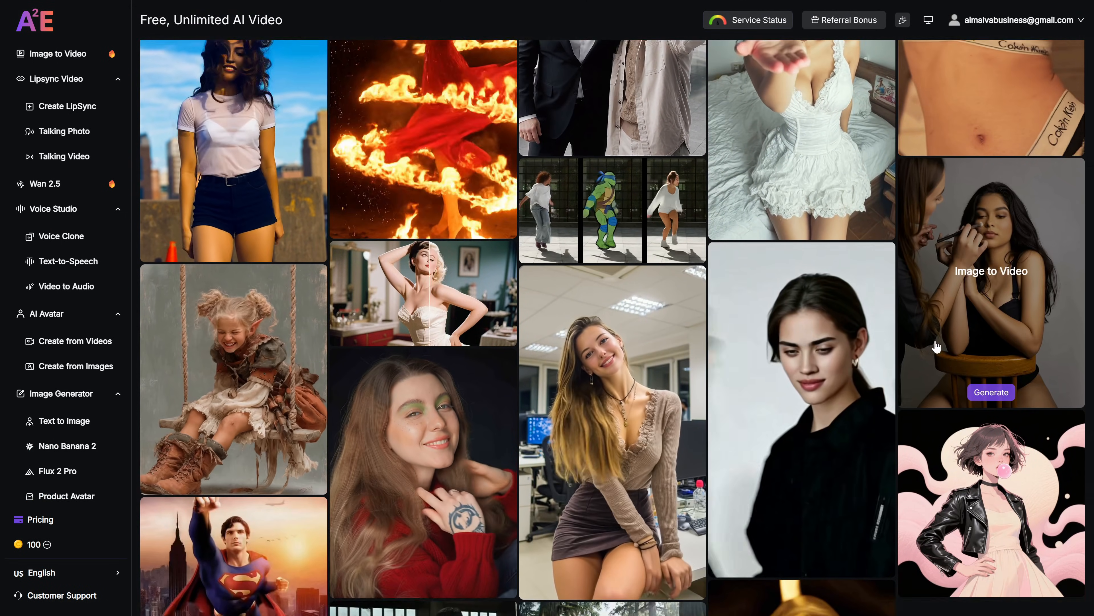
scroll(down, 3)
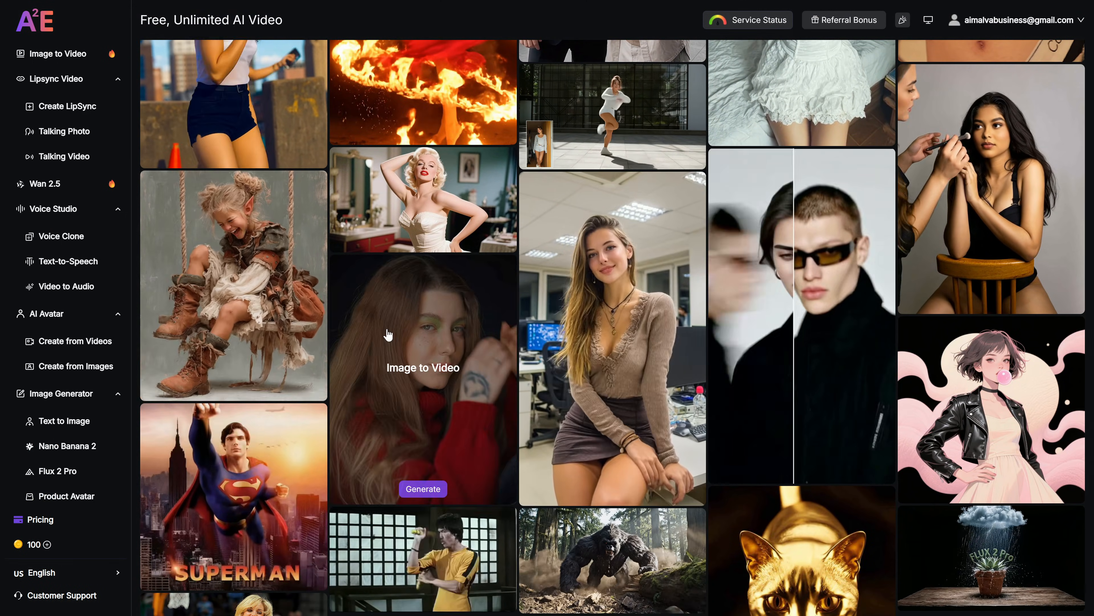
scroll(down, 3)
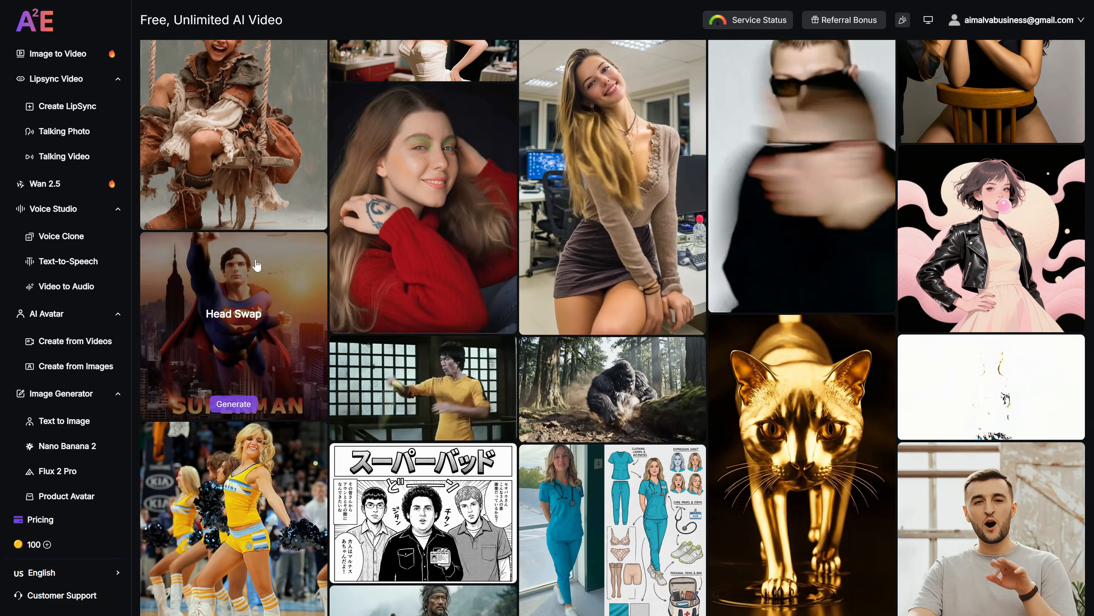
scroll(down, 3)
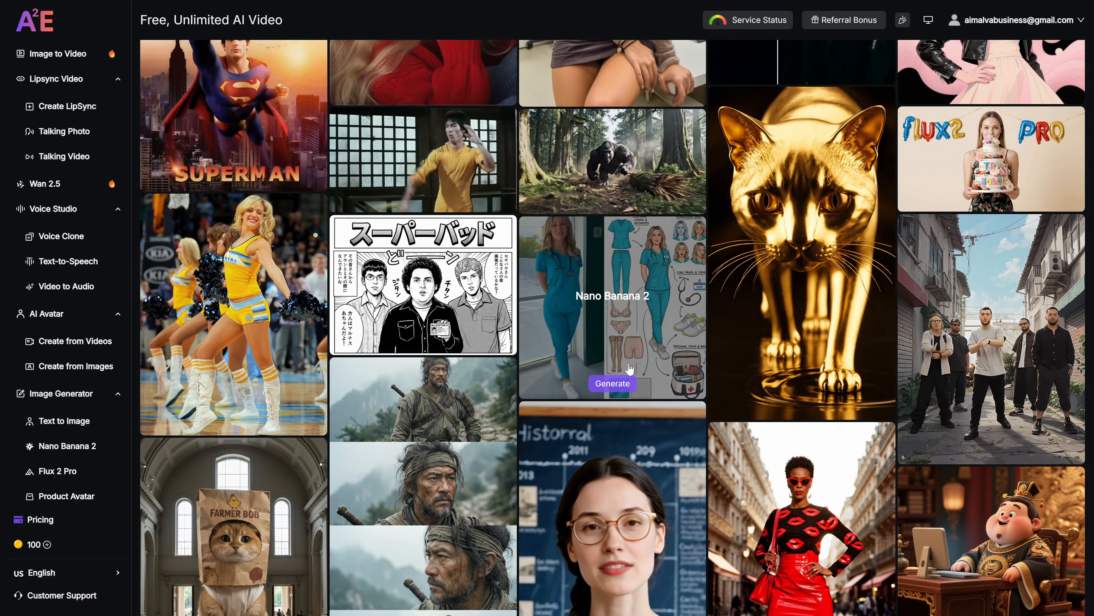
scroll(down, 3)
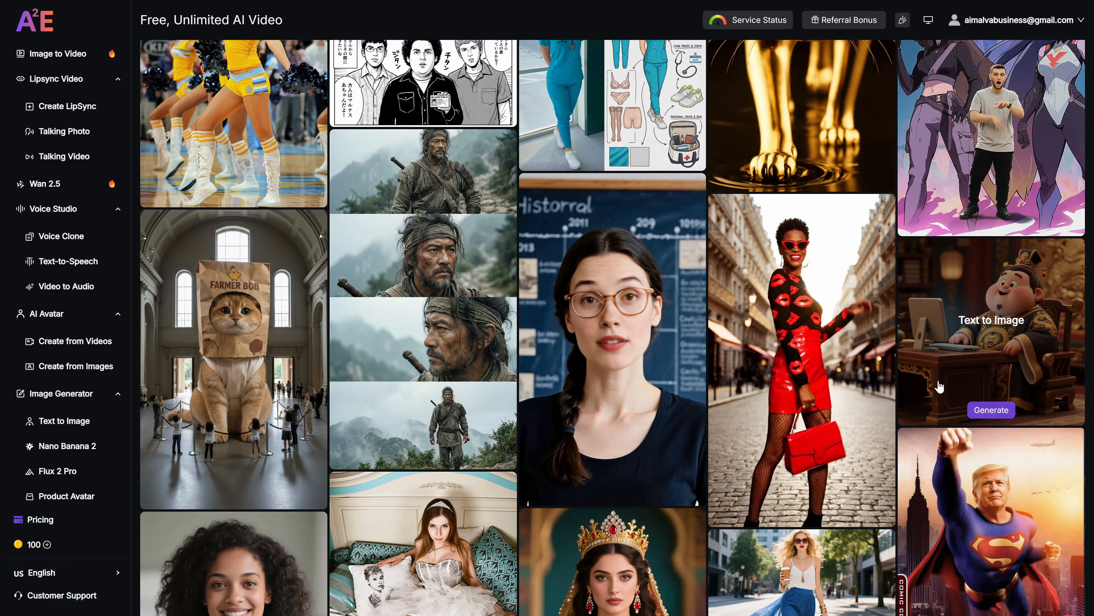
scroll(down, 3)
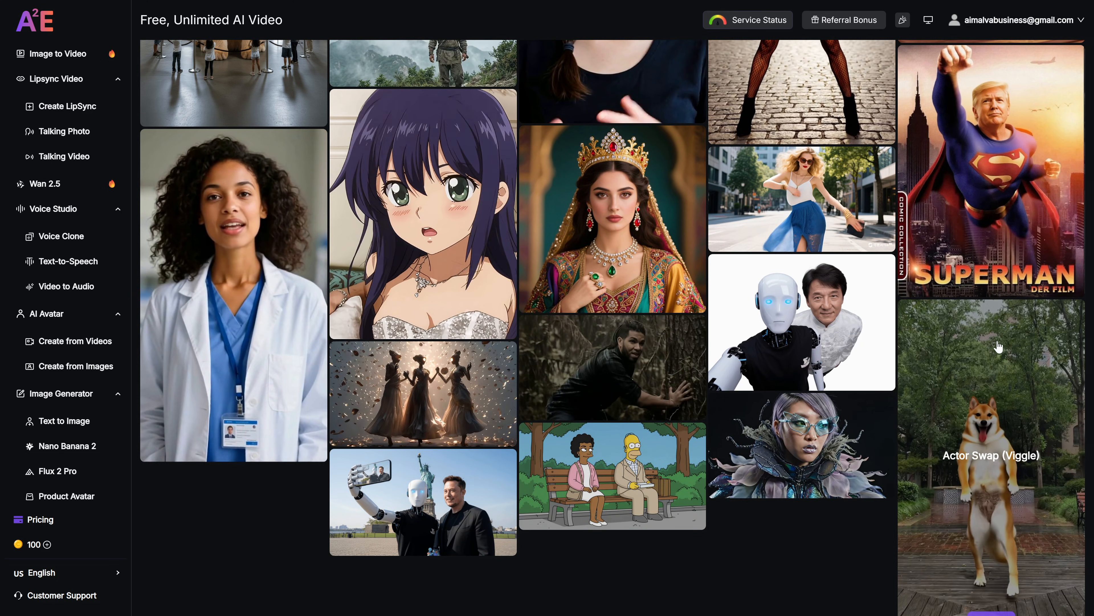
scroll(down, 3)
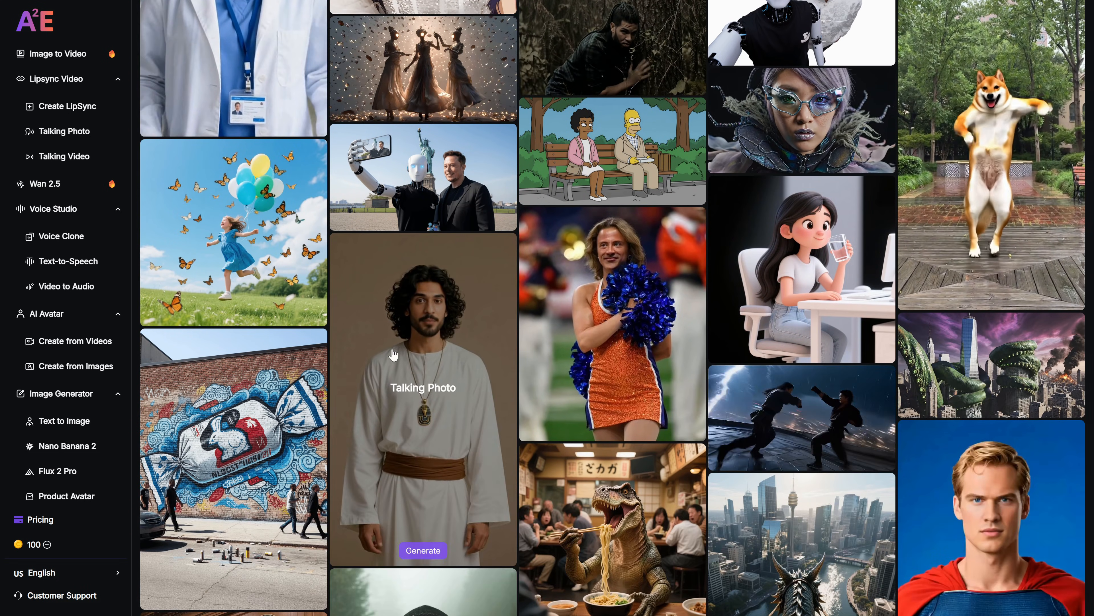
scroll(down, 3)
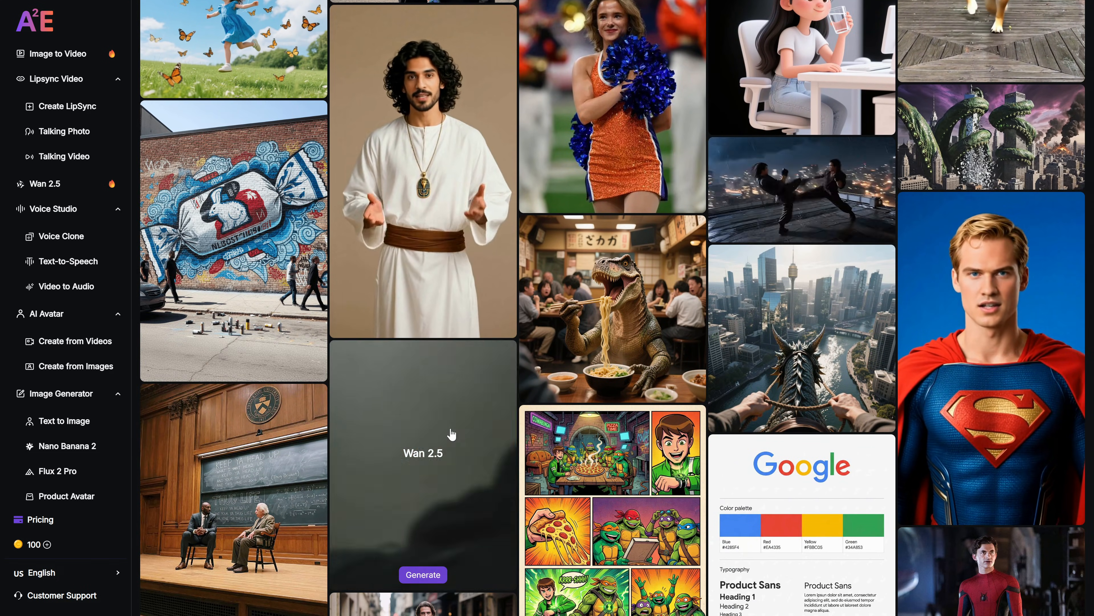
scroll(down, 3)
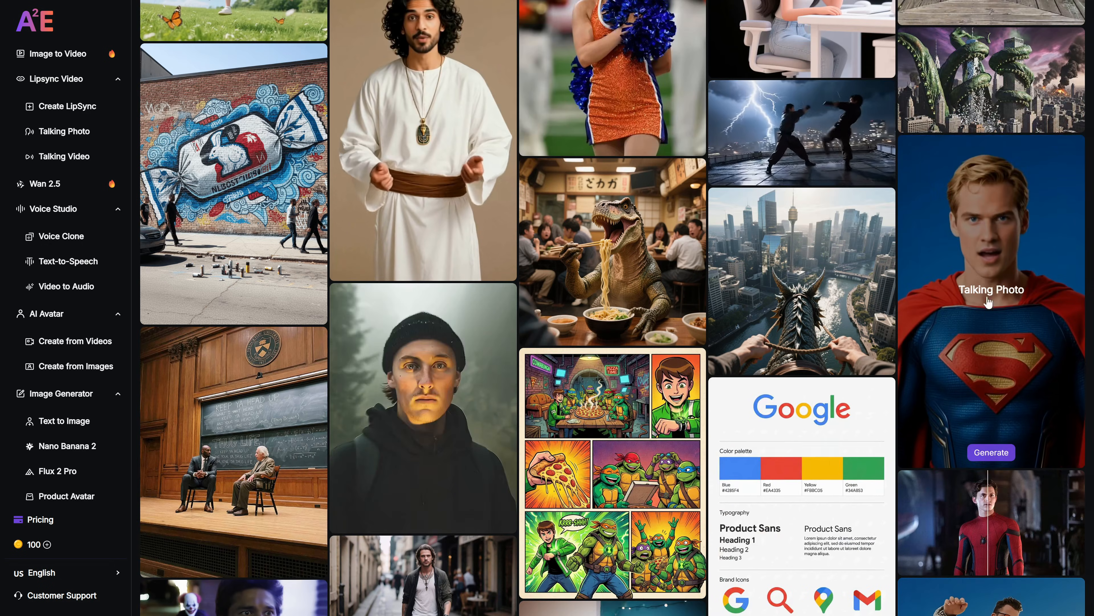
scroll(down, 3)
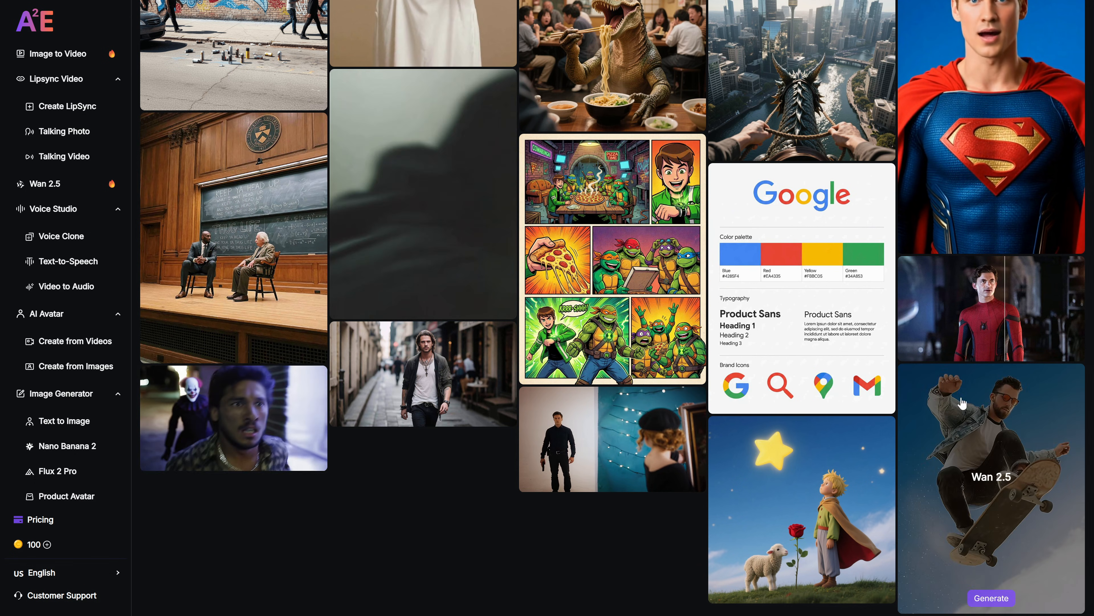
scroll(down, 3)
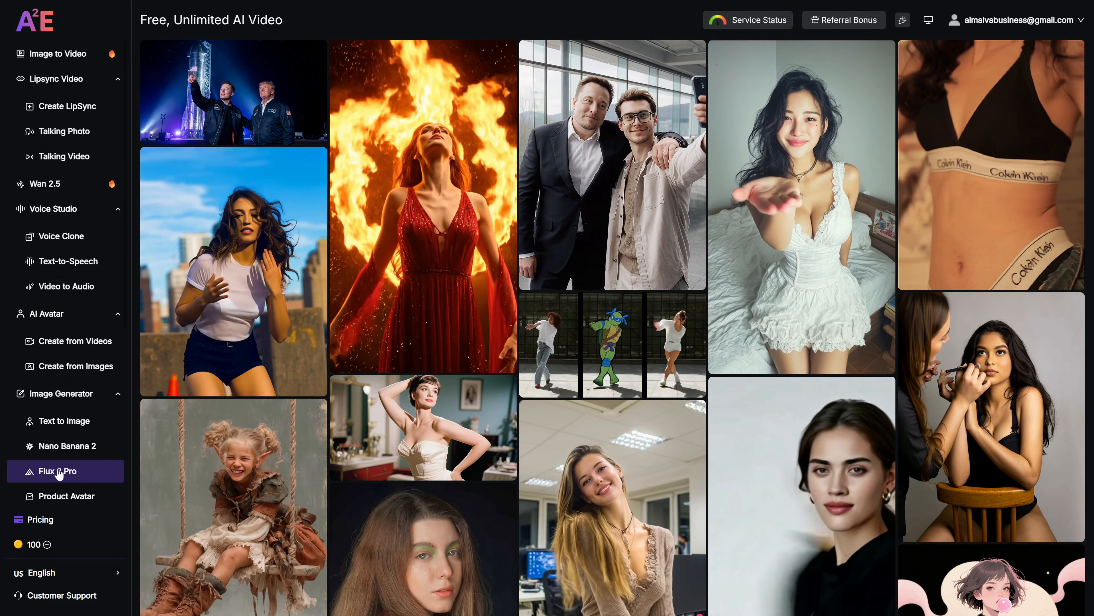
Step: Generate the Musk vs Zuckerberg boxing image in Flux 2 Pro at 16:9, 2K resolution
click(59, 471)
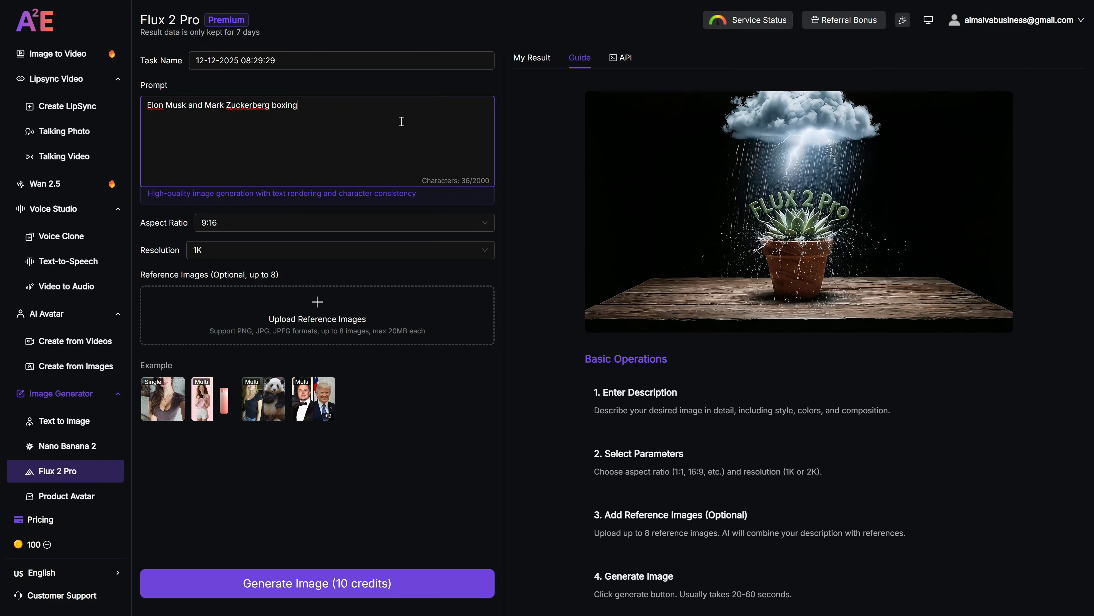
triple_click(222, 105)
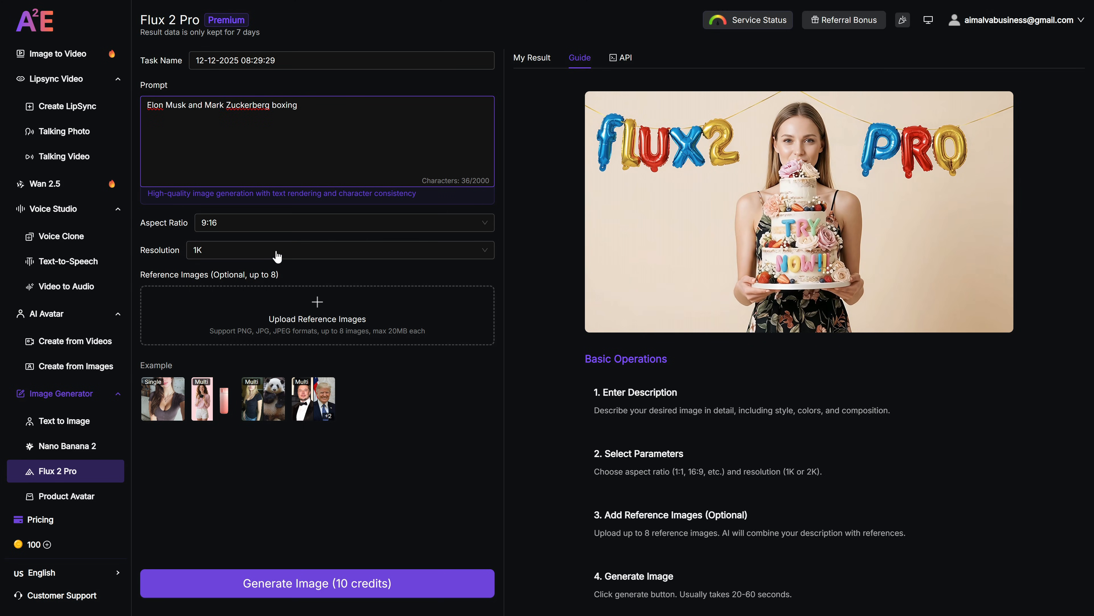
click(341, 222)
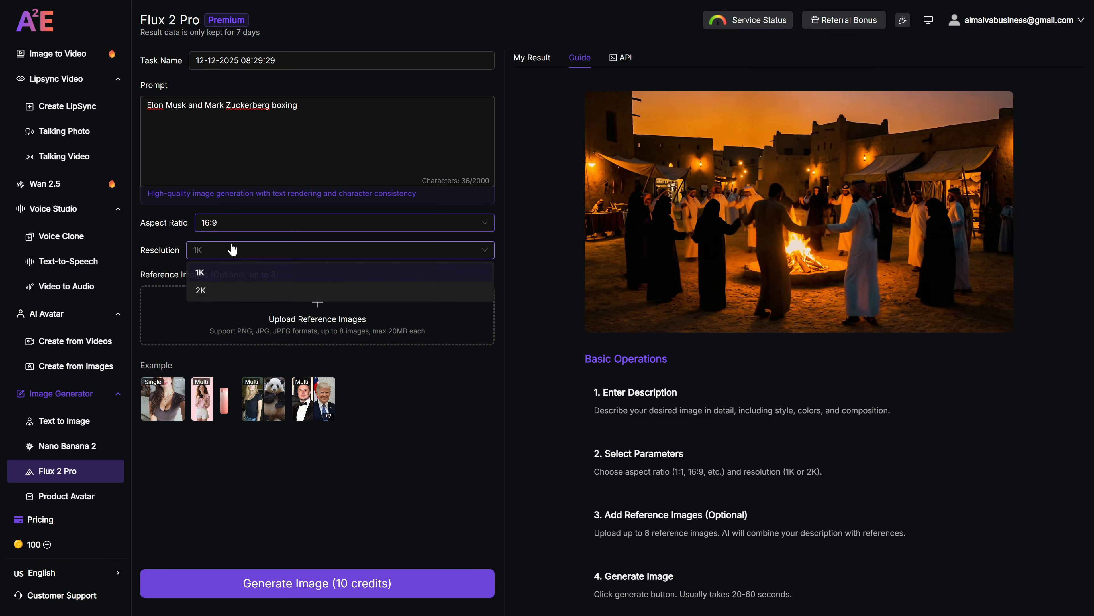
click(200, 291)
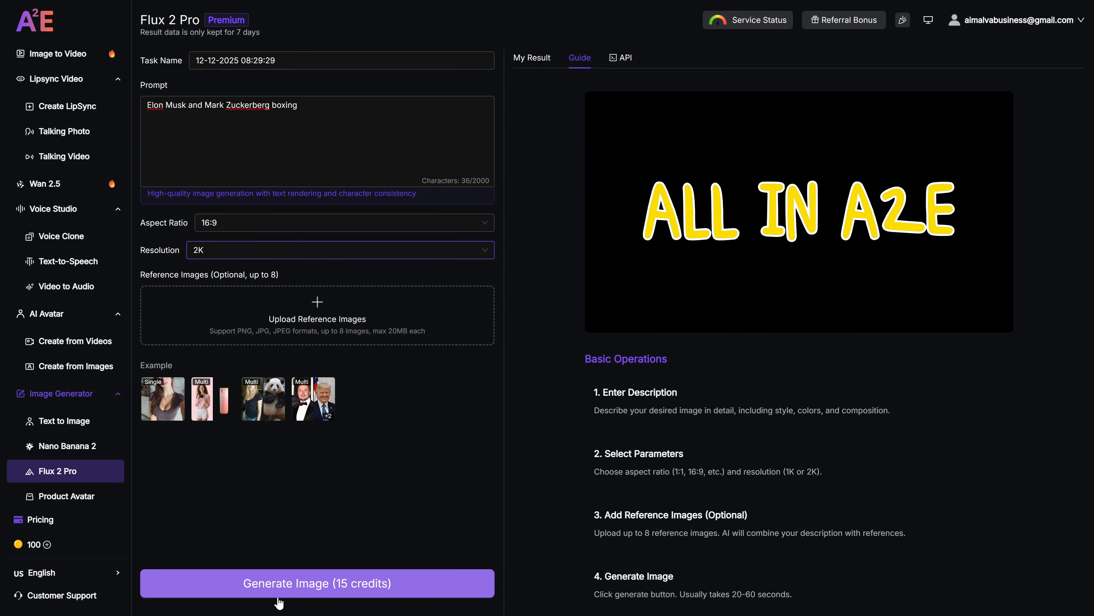
click(316, 583)
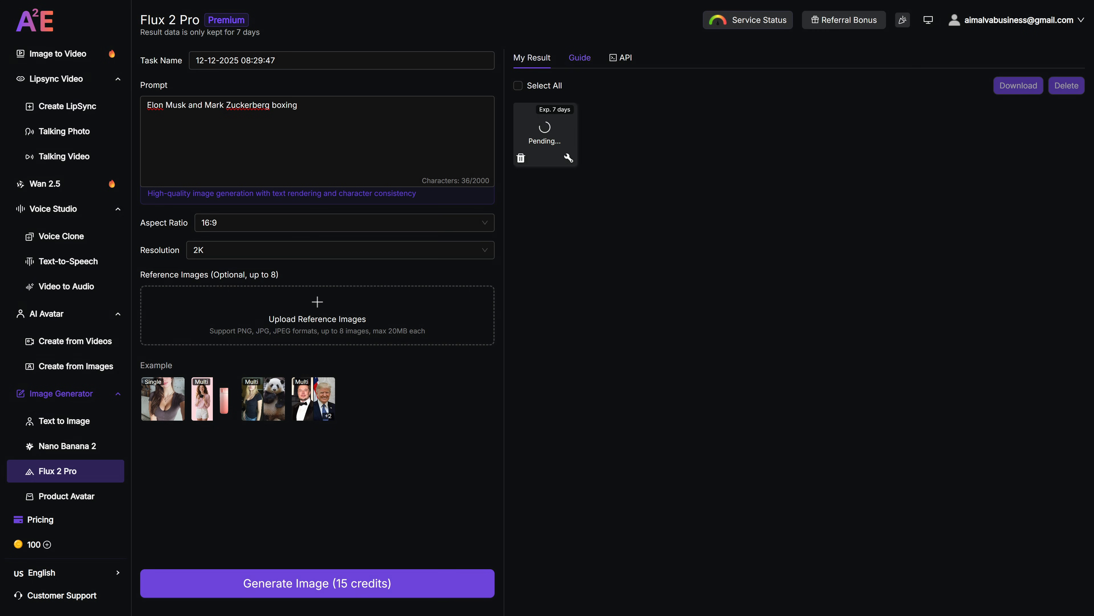
click(316, 582)
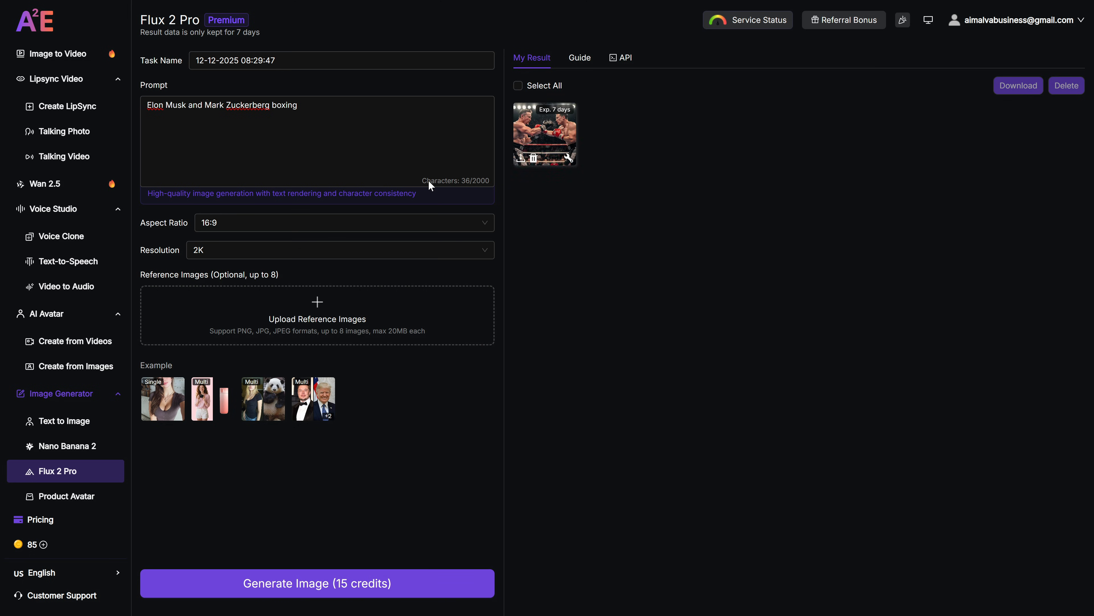
click(545, 134)
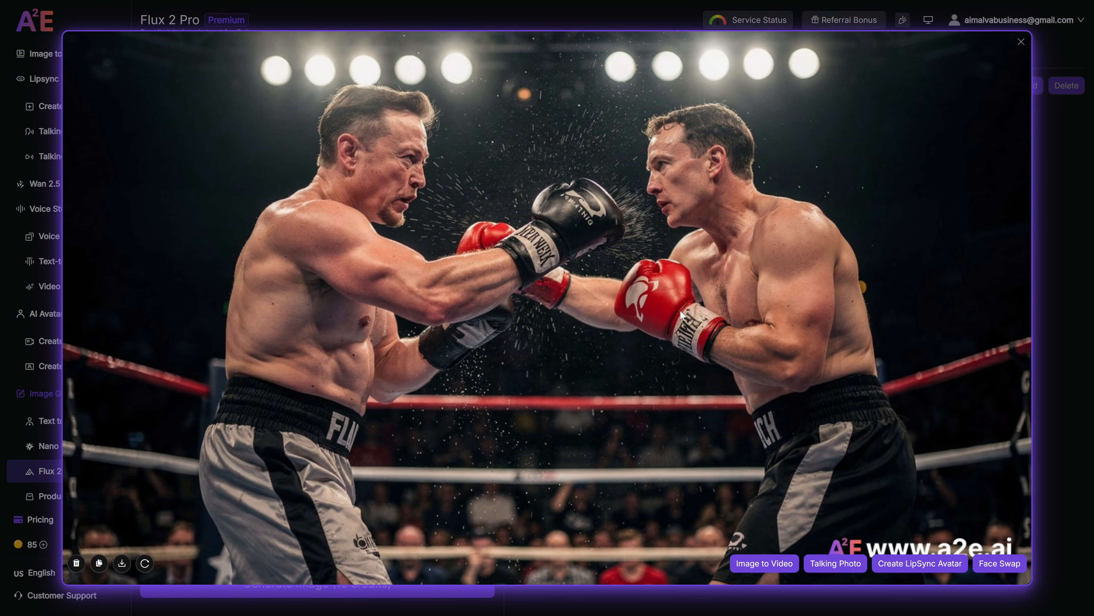
mouse_move(538, 385)
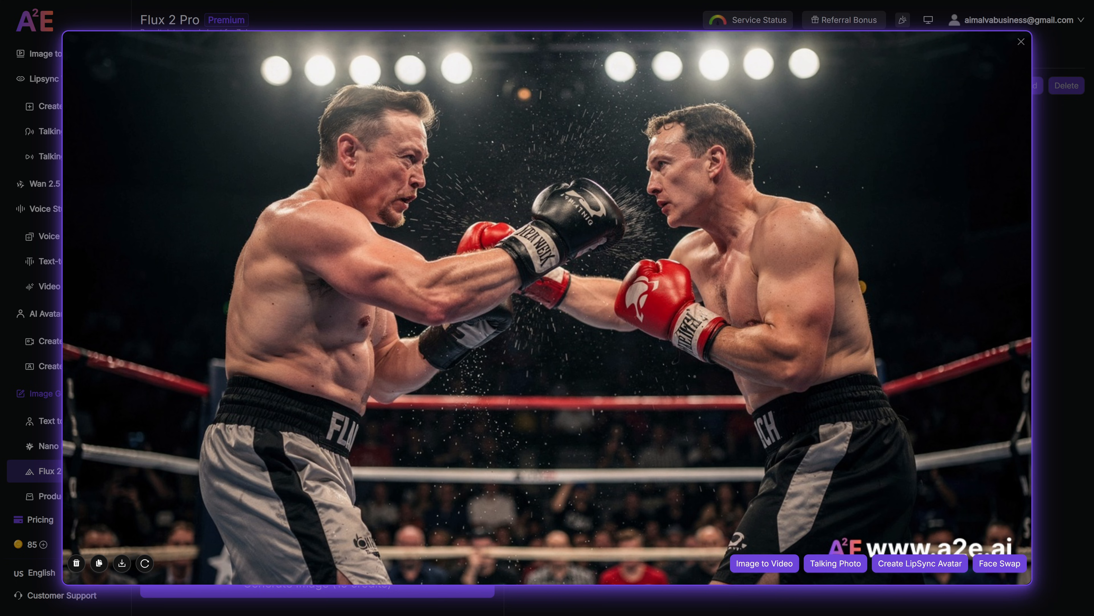
click(1020, 41)
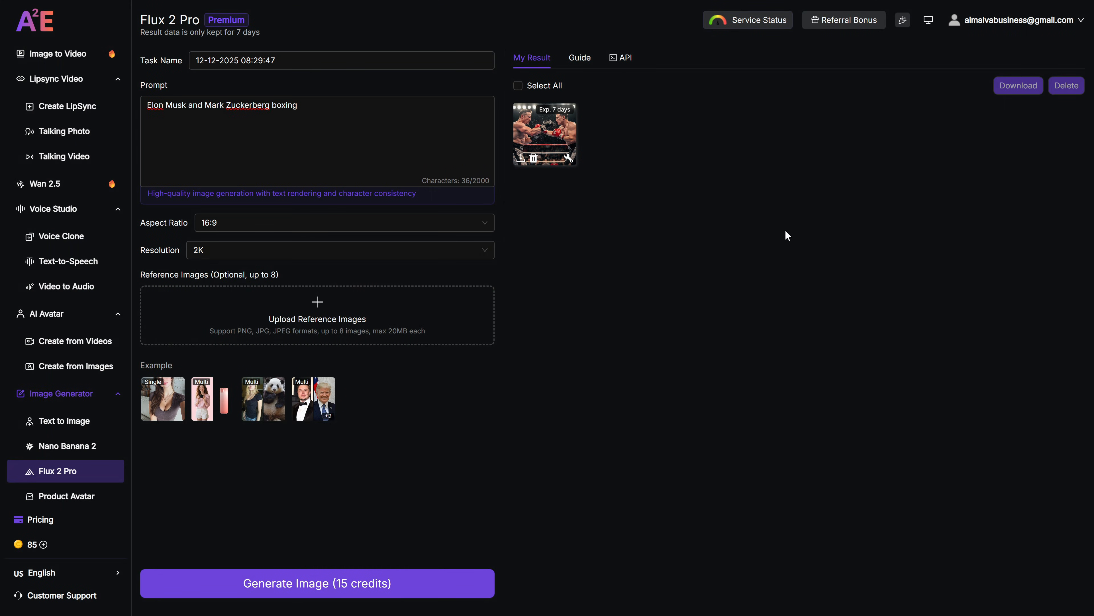
mouse_move(520, 159)
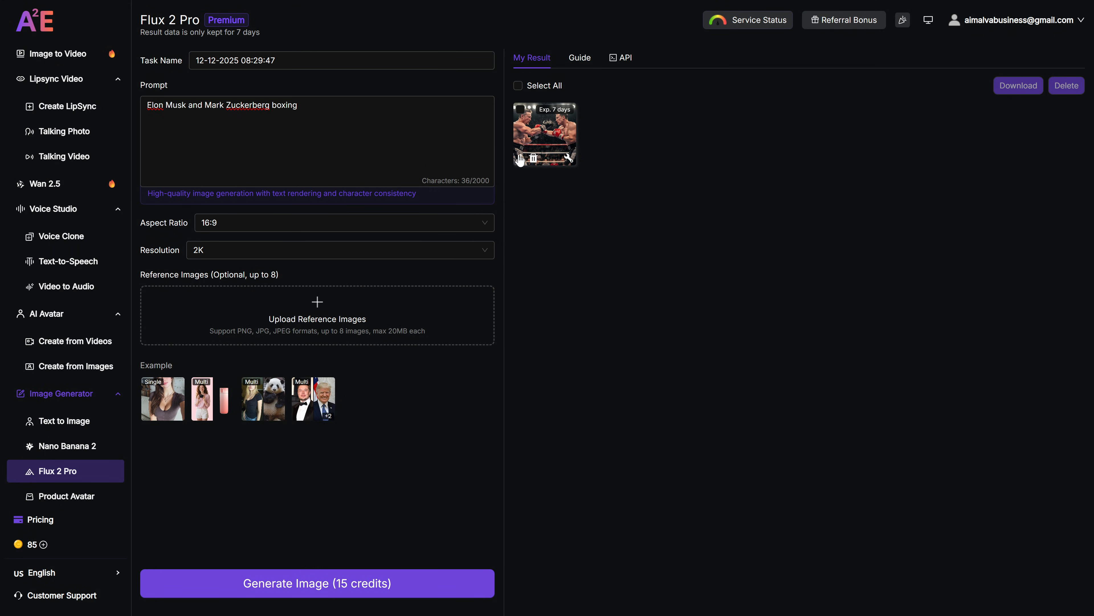
mouse_move(515, 112)
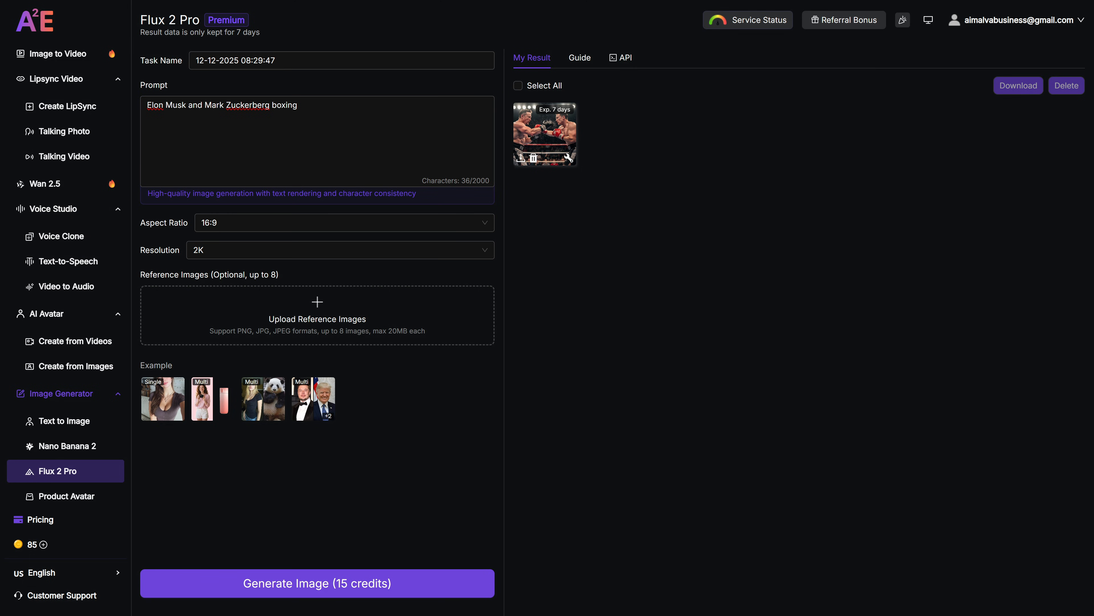
mouse_move(370, 401)
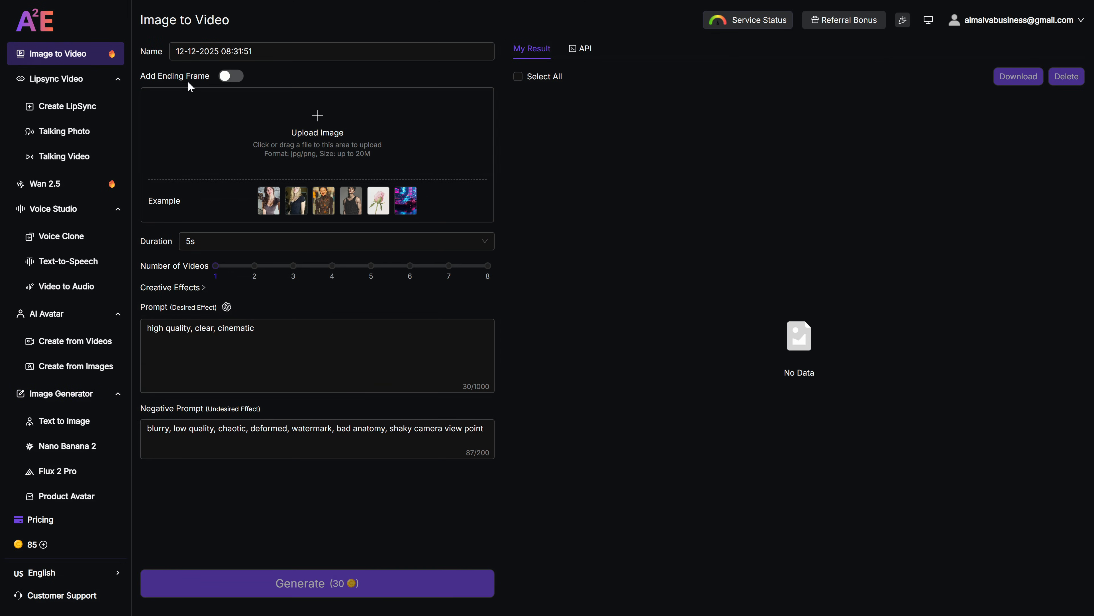
Step: Upload the boxing image as start frame and set the video length to 10 seconds
click(317, 133)
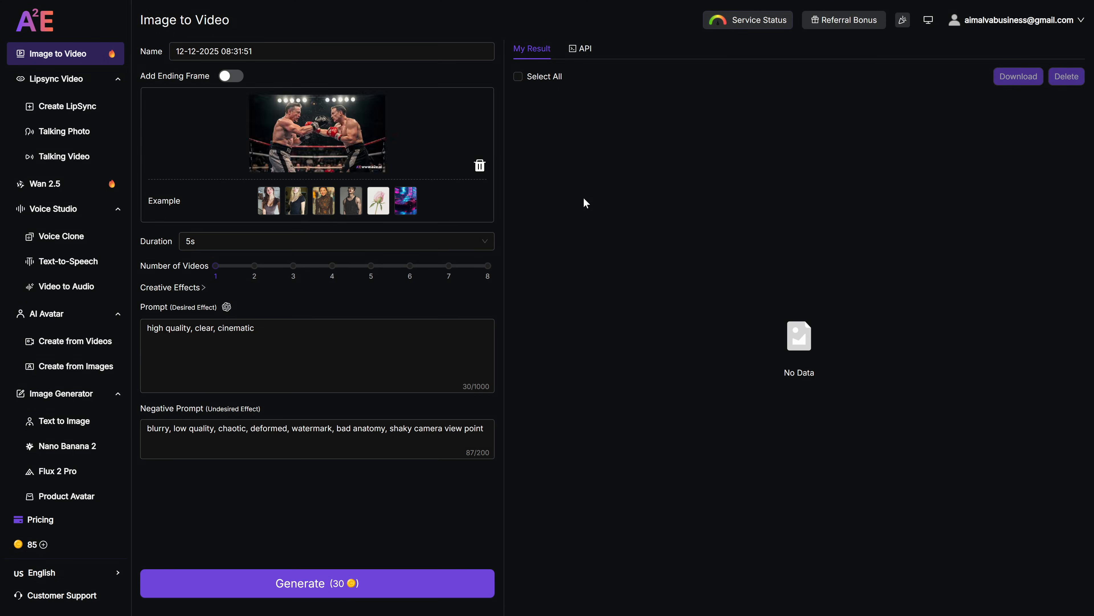
click(336, 241)
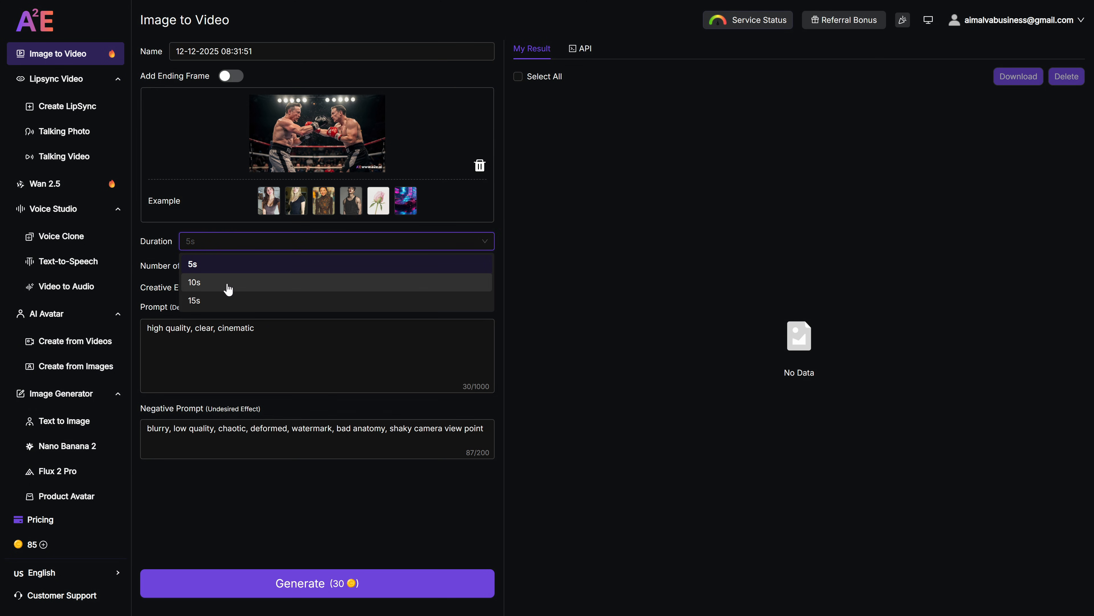
click(193, 282)
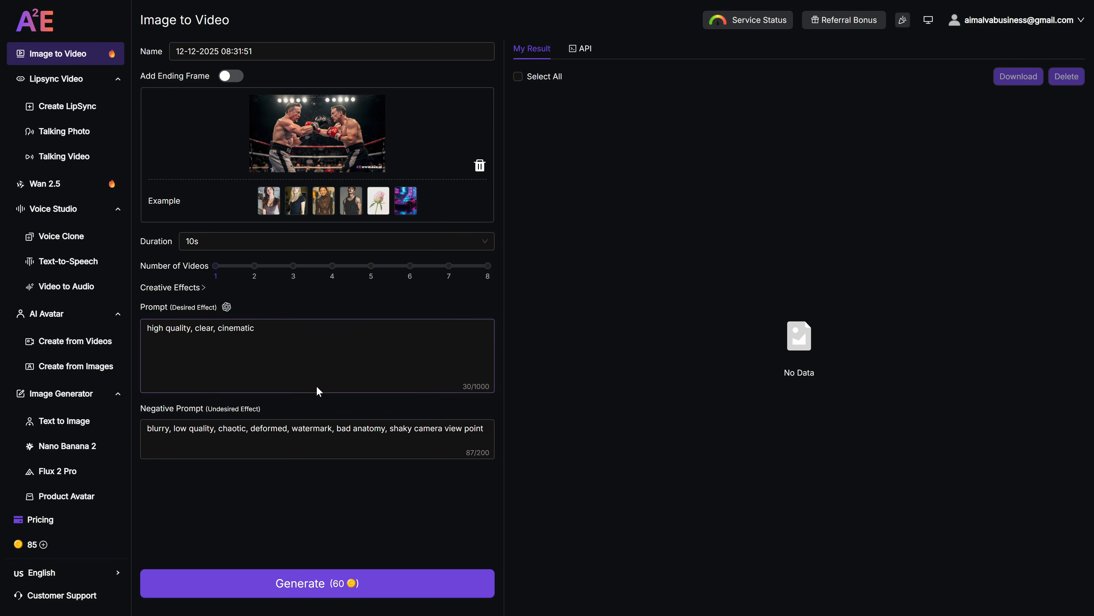
click(317, 439)
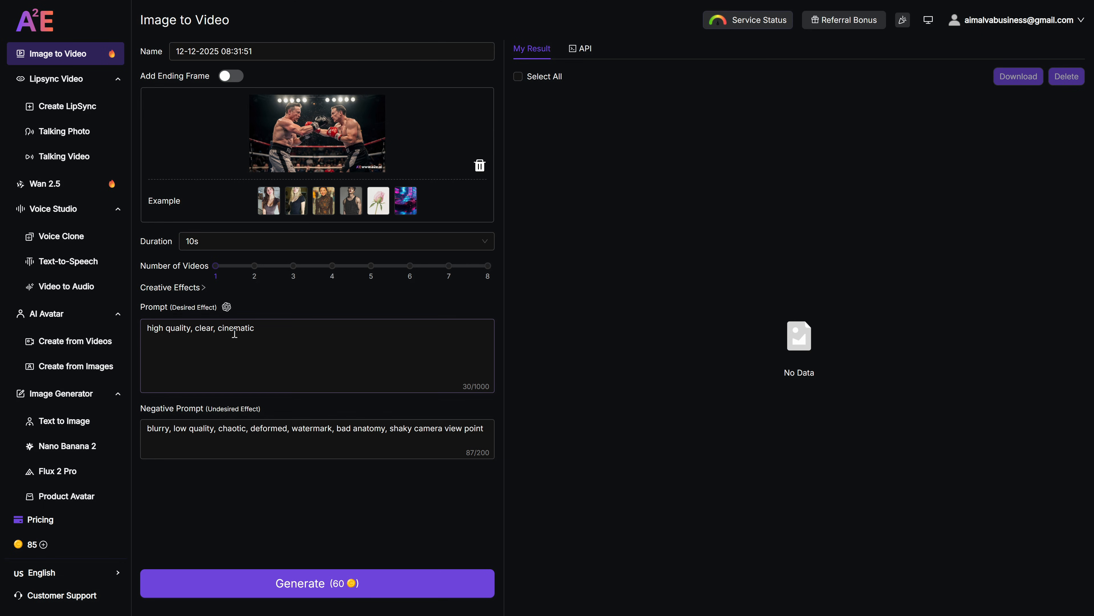
Step: Replace the prompt with 'Have the two people in the image box each other.' and generate
triple_click(199, 328)
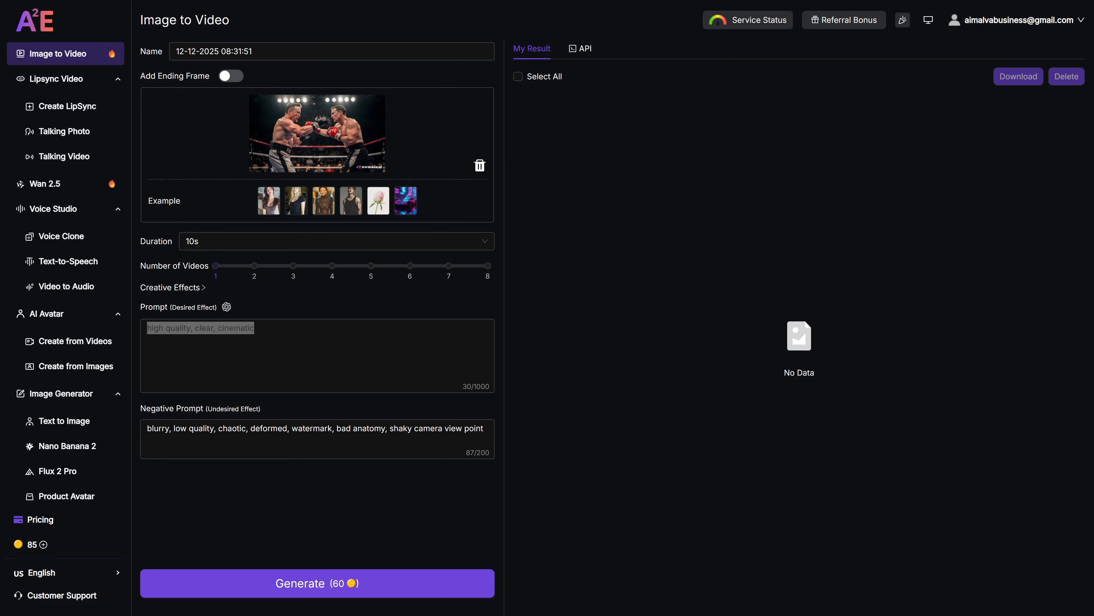
text(Have the two people in the image box each other.)
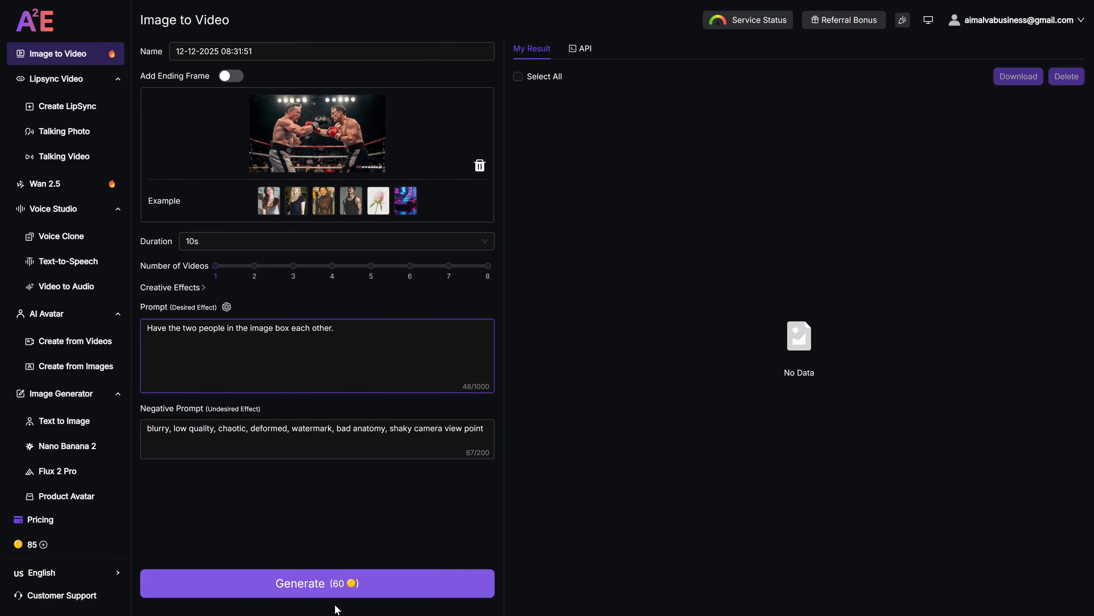
click(316, 583)
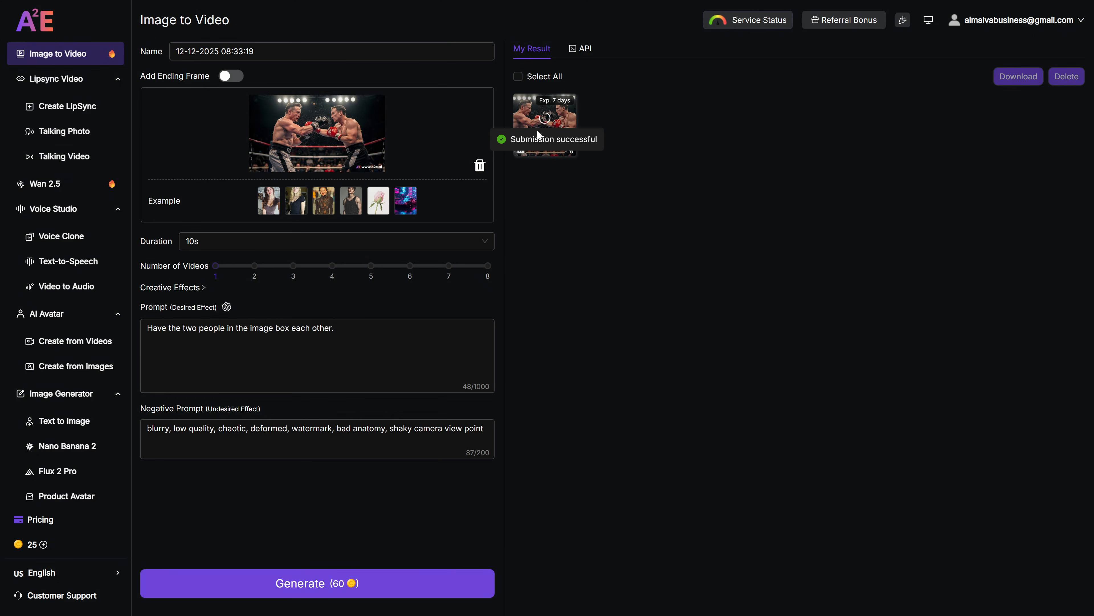
click(545, 112)
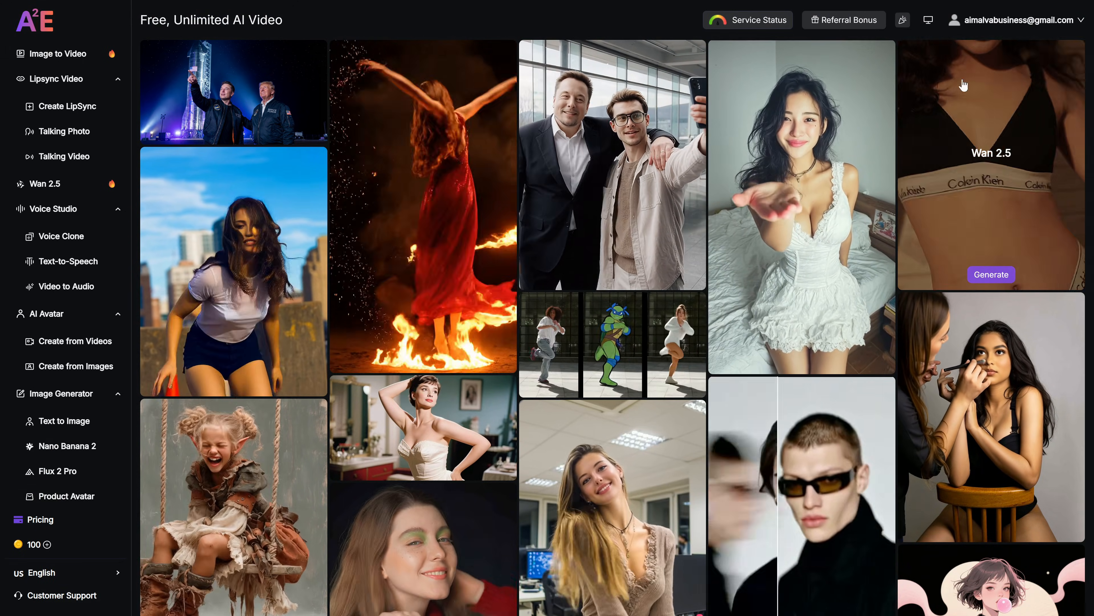
Step: Mask the central A2E watermark on the boxing video for frames 0–162
scroll(down, 3)
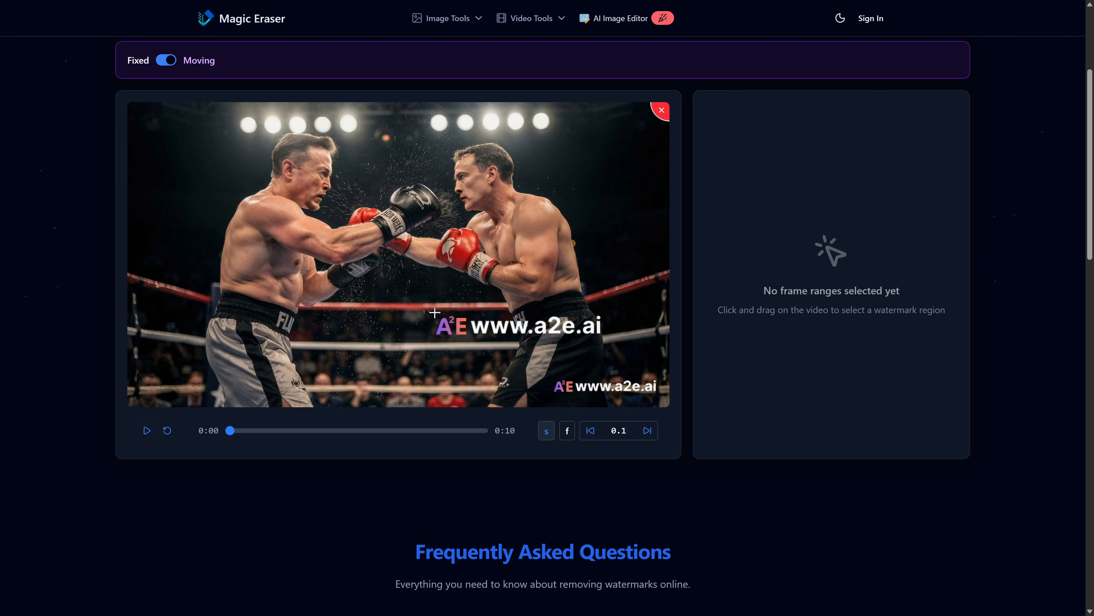
drag(434, 312, 606, 341)
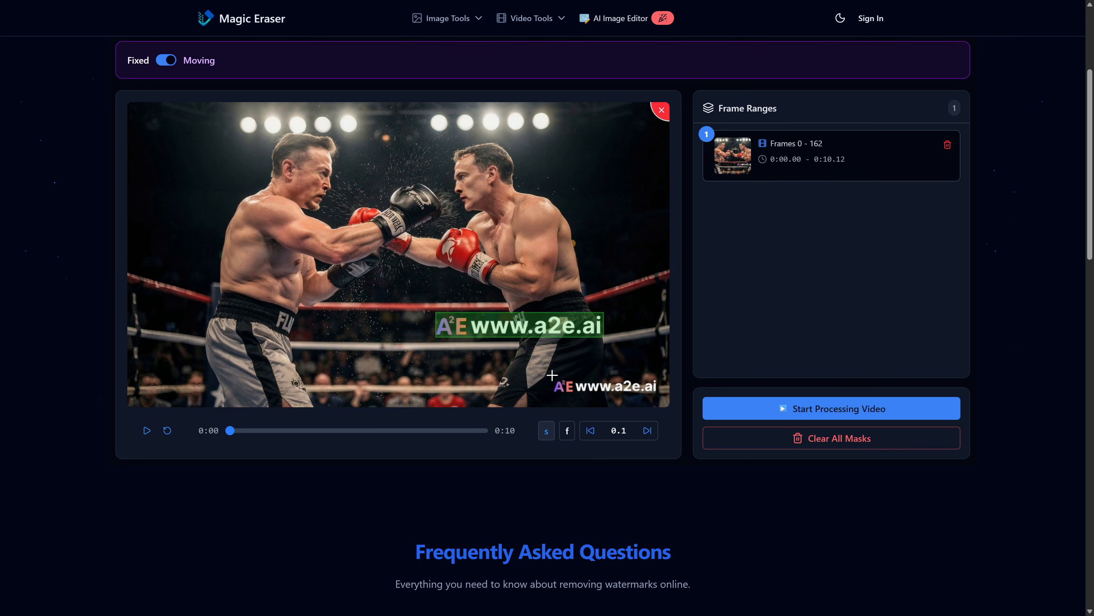
click(831, 408)
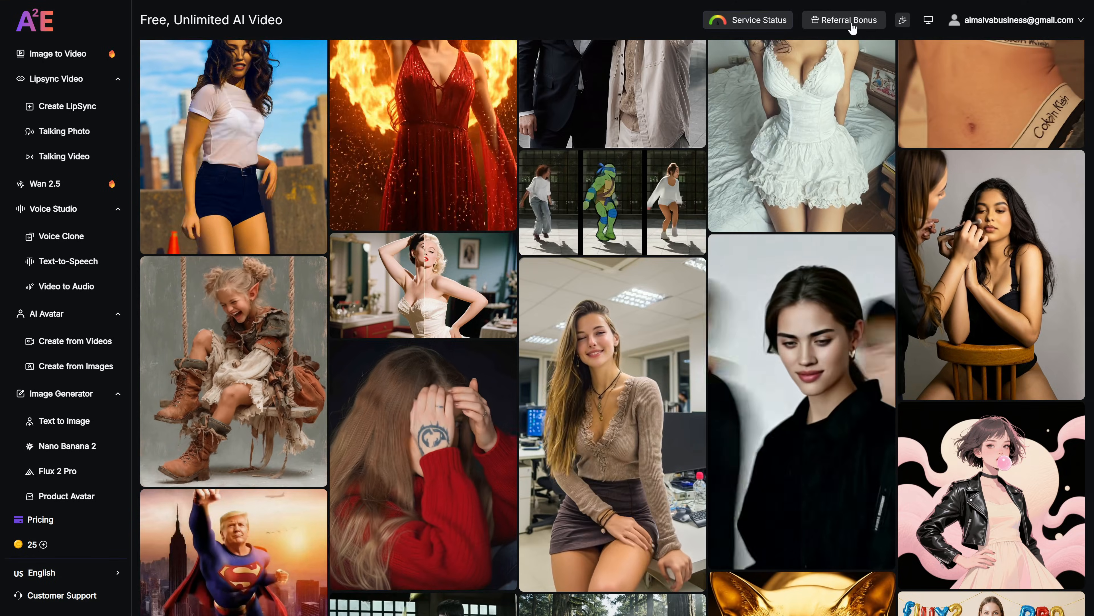
Step: View the Referral Bonus page showing one referral and 30 reward credits
click(843, 20)
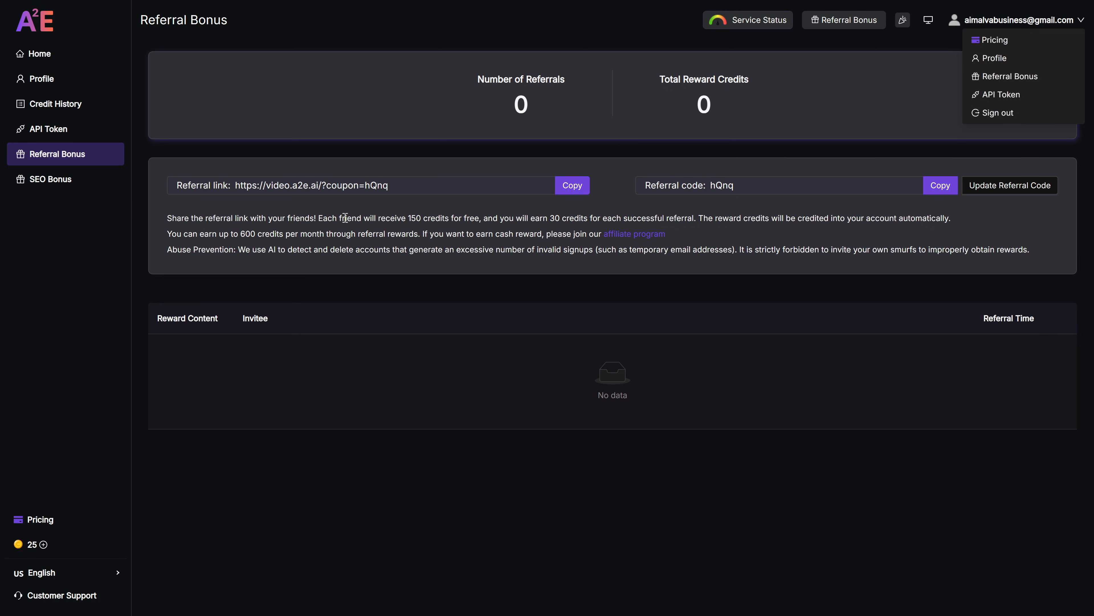
drag(369, 218, 481, 218)
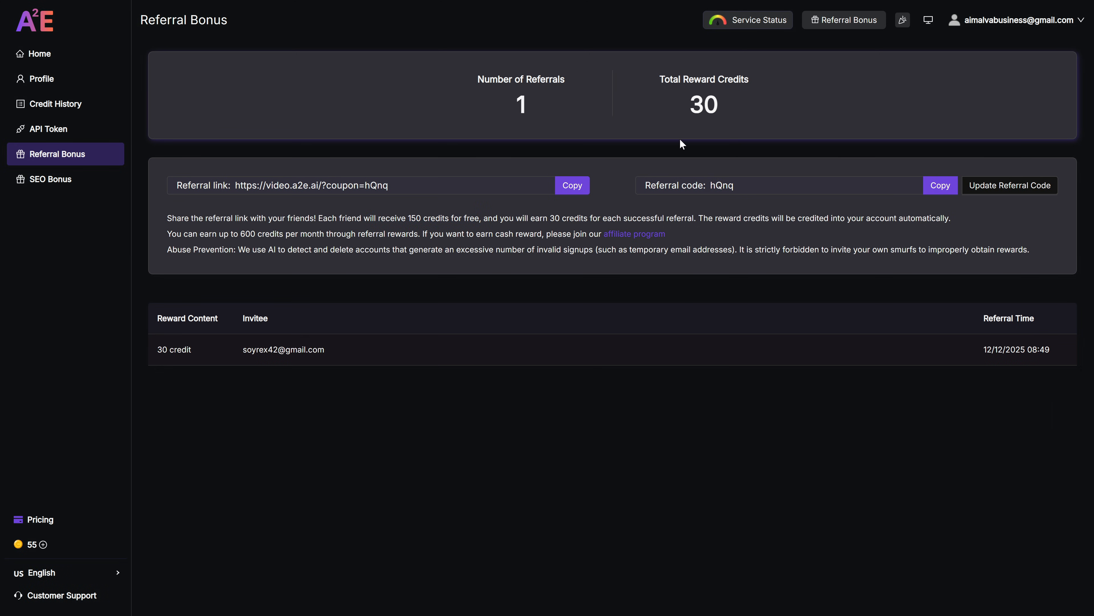
mouse_move(423, 311)
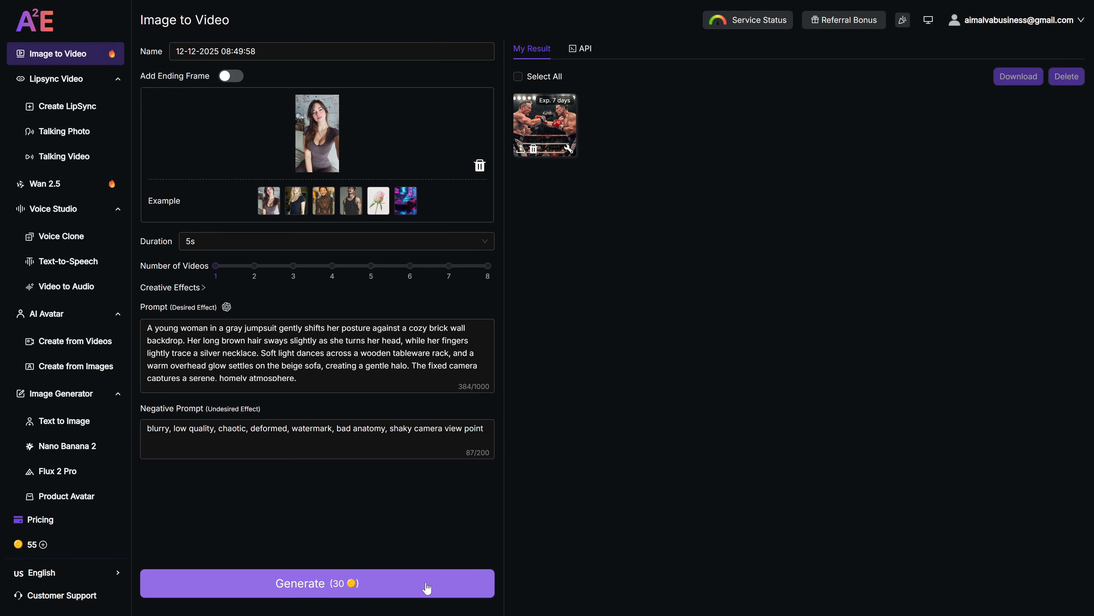
Step: Generate the woman-in-gray-jumpsuit image-to-video job for 30 credits
click(317, 582)
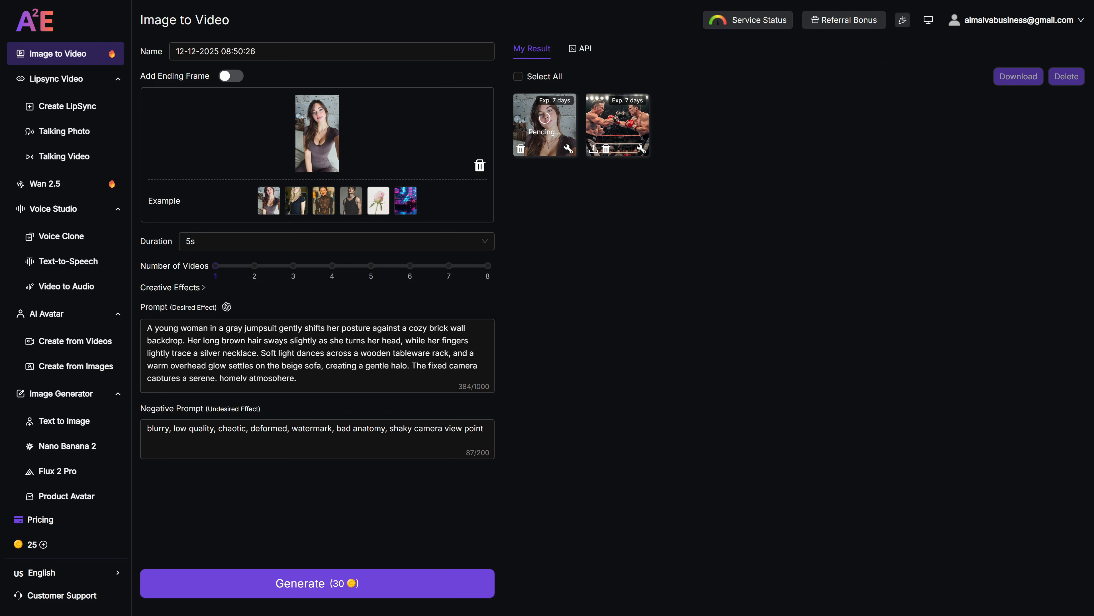
click(545, 124)
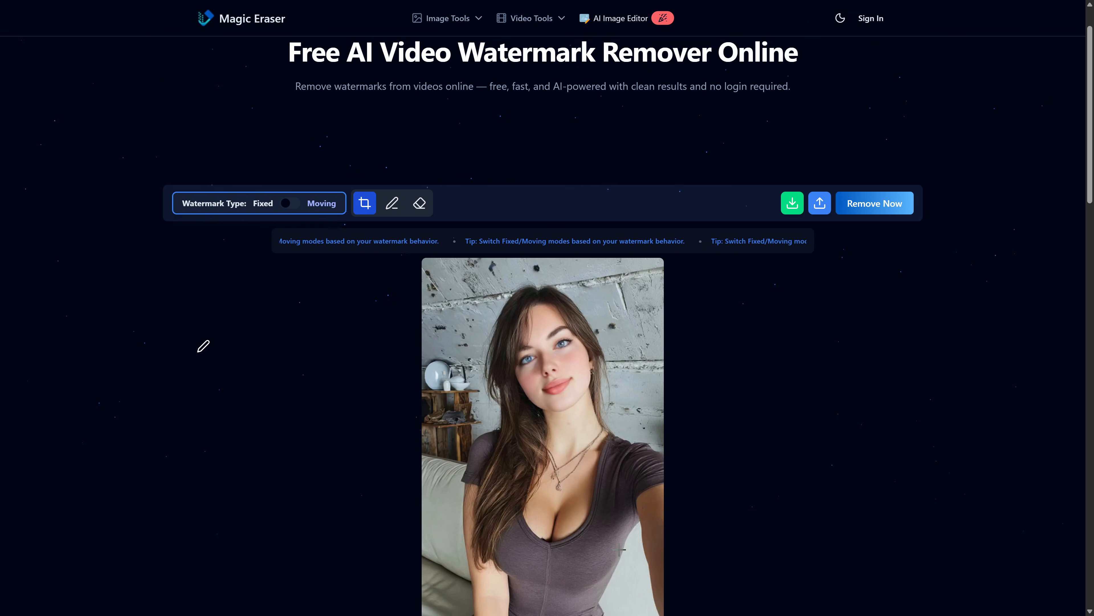
Step: Scroll down to the woman's video in the Free AI Video Watermark Remover
scroll(down, 3)
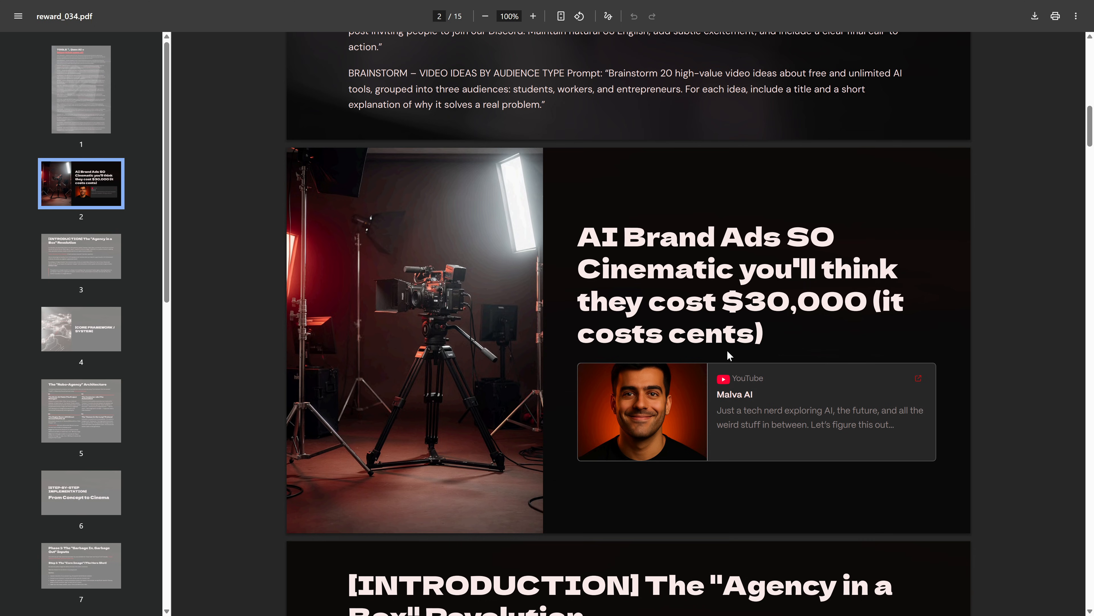
Step: Scroll reward_034.pdf down to the AI Brand Ads page
scroll(down, 3)
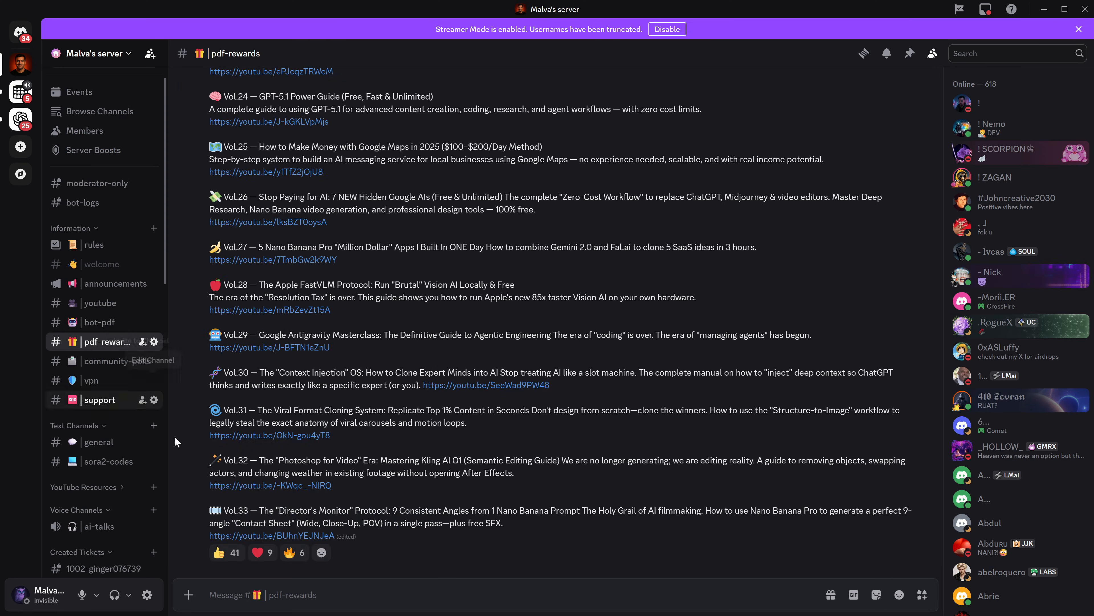
Step: Send the Vol.34 YouTube link to Malva Bot's DM to claim the reward
scroll(up, 3)
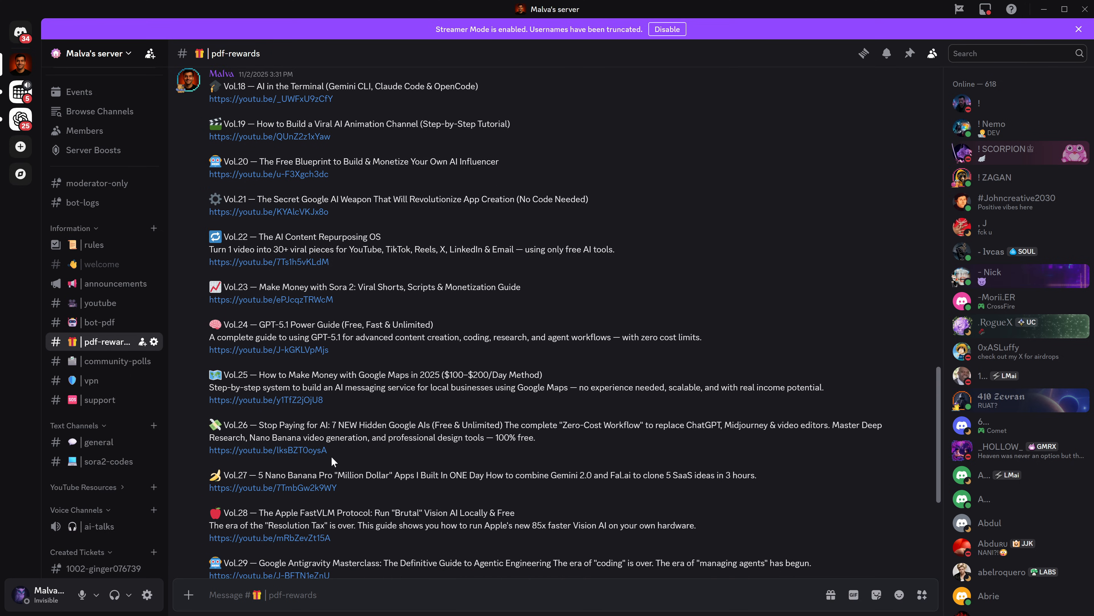
click(21, 32)
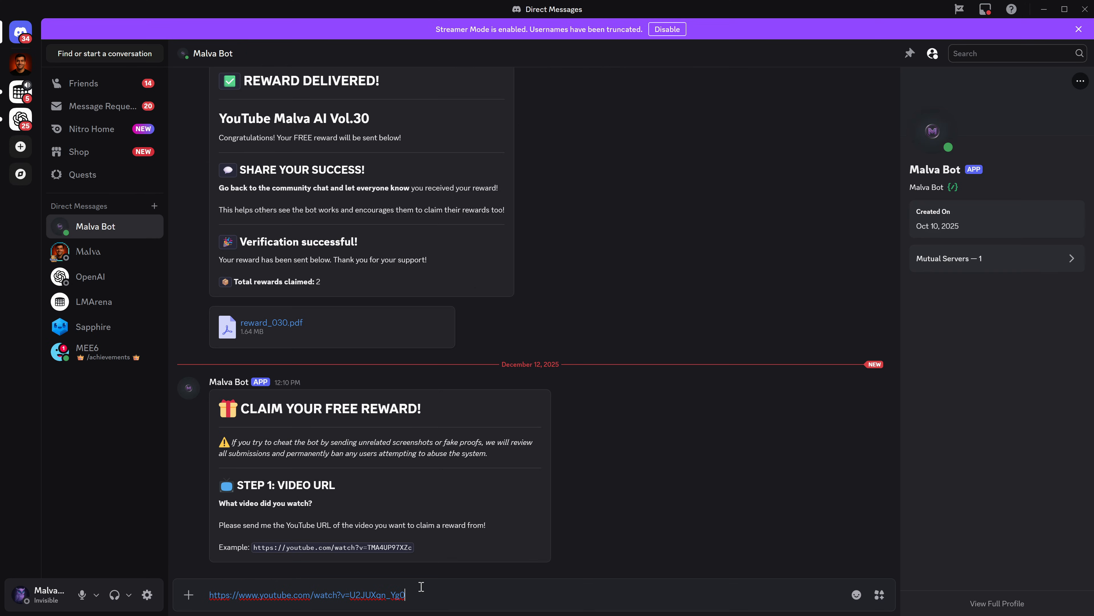
key(enter)
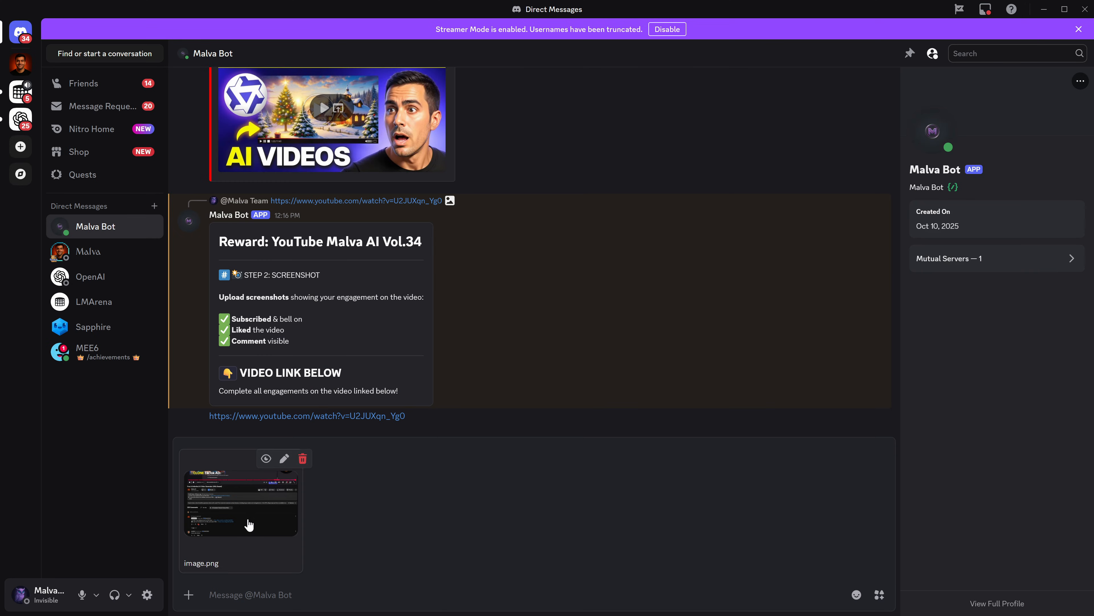